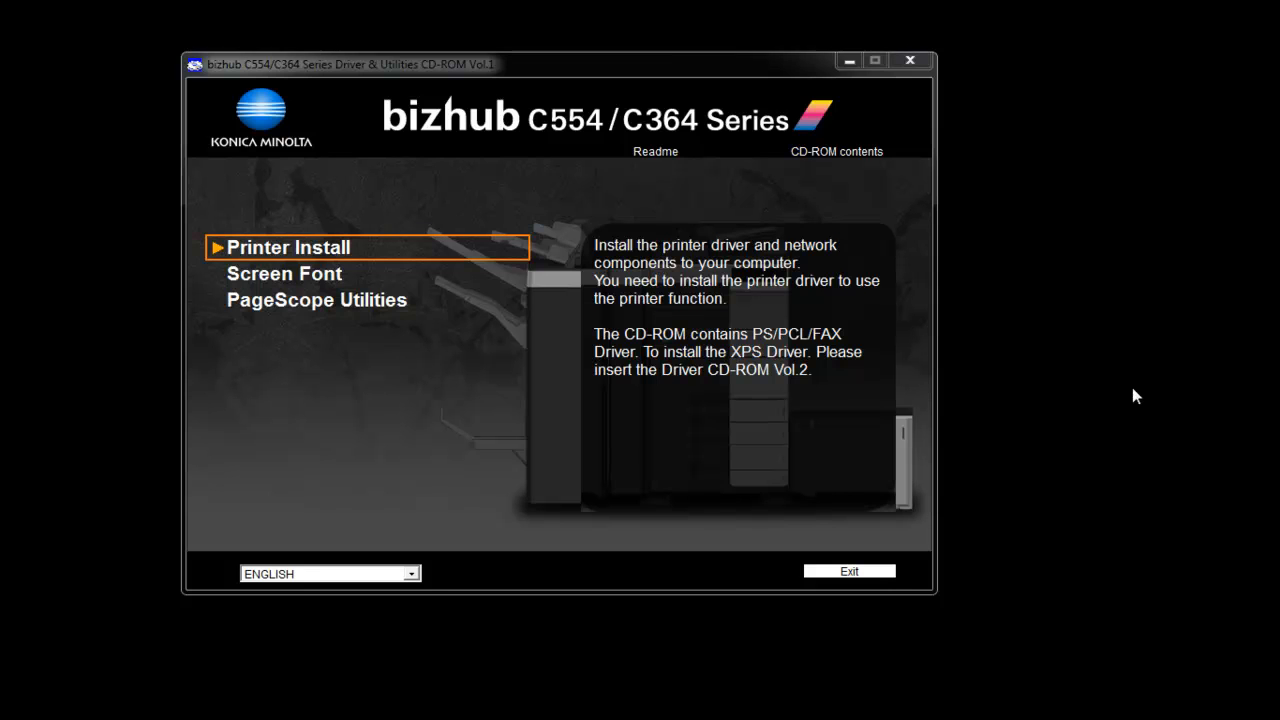
{"action": "mouse_move", "coordinate": [1120, 364]}
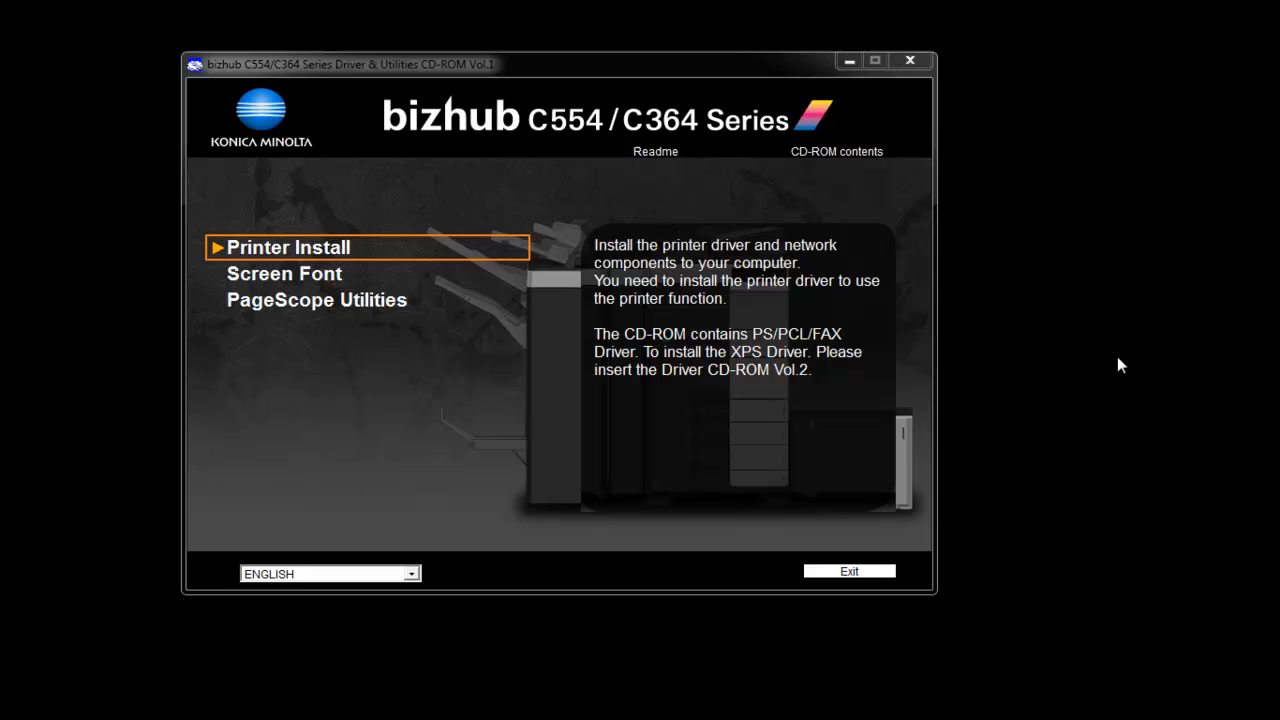
{"action": "mouse_move", "coordinate": [663, 262]}
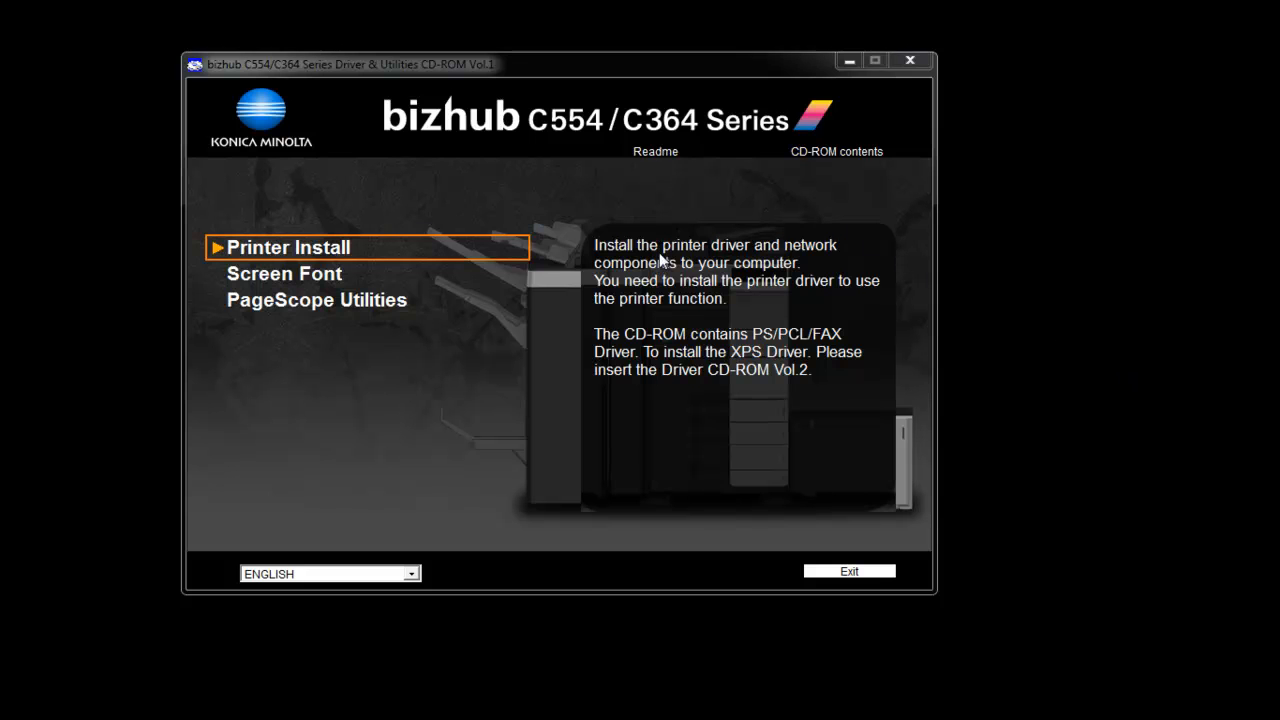
{"action": "mouse_move", "coordinate": [388, 261]}
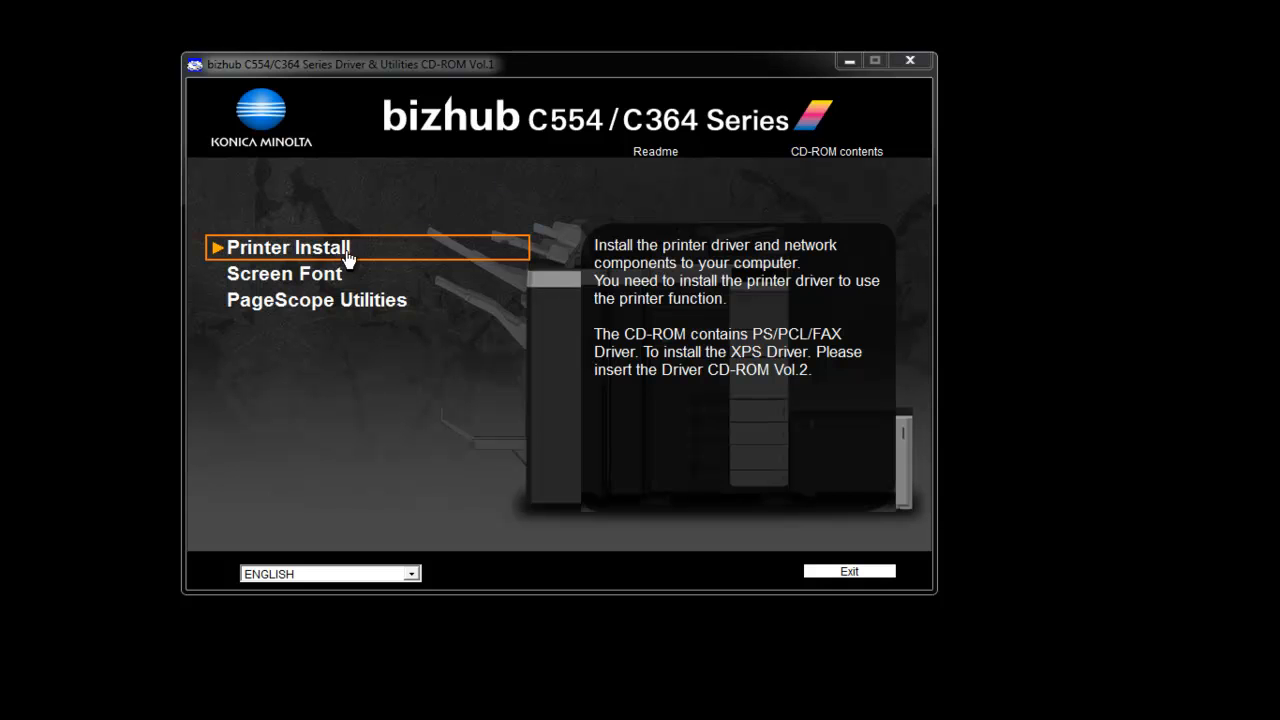
{"action": "mouse_move", "coordinate": [291, 257]}
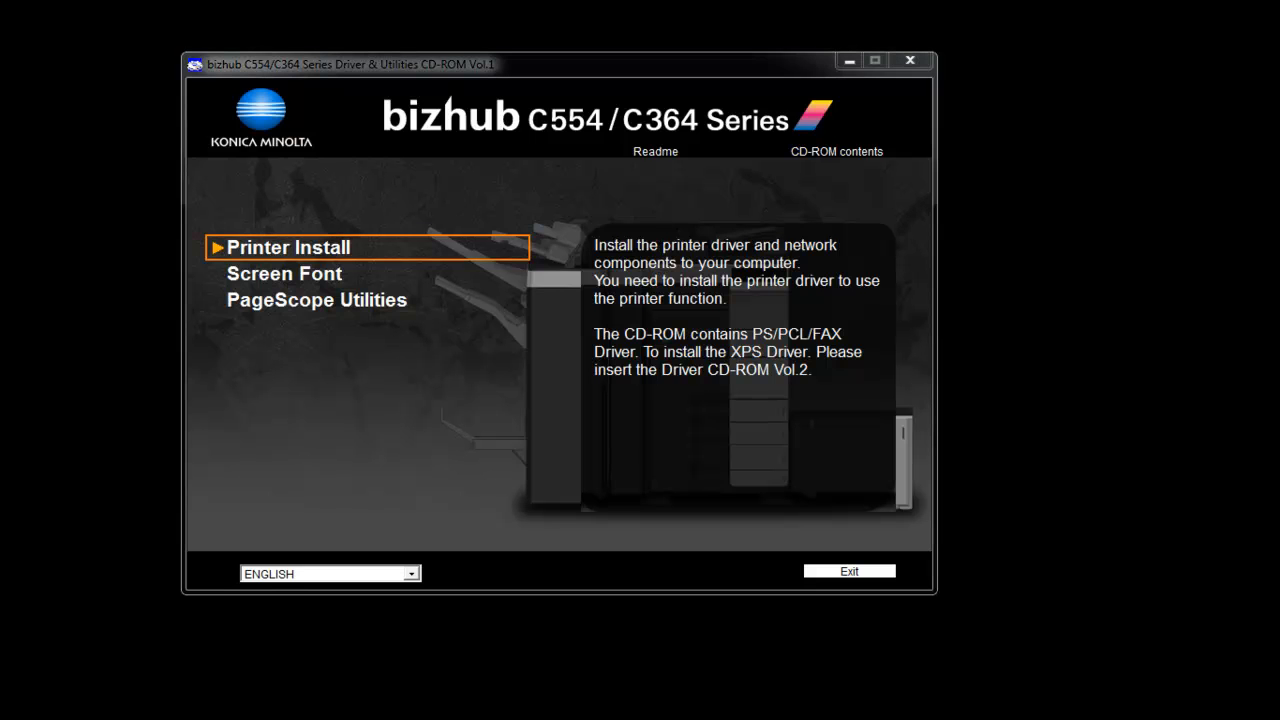
Step: Start Printer Install from the CD-ROM menu to reach the license agreement
{"action": "left_click", "coordinate": [289, 247]}
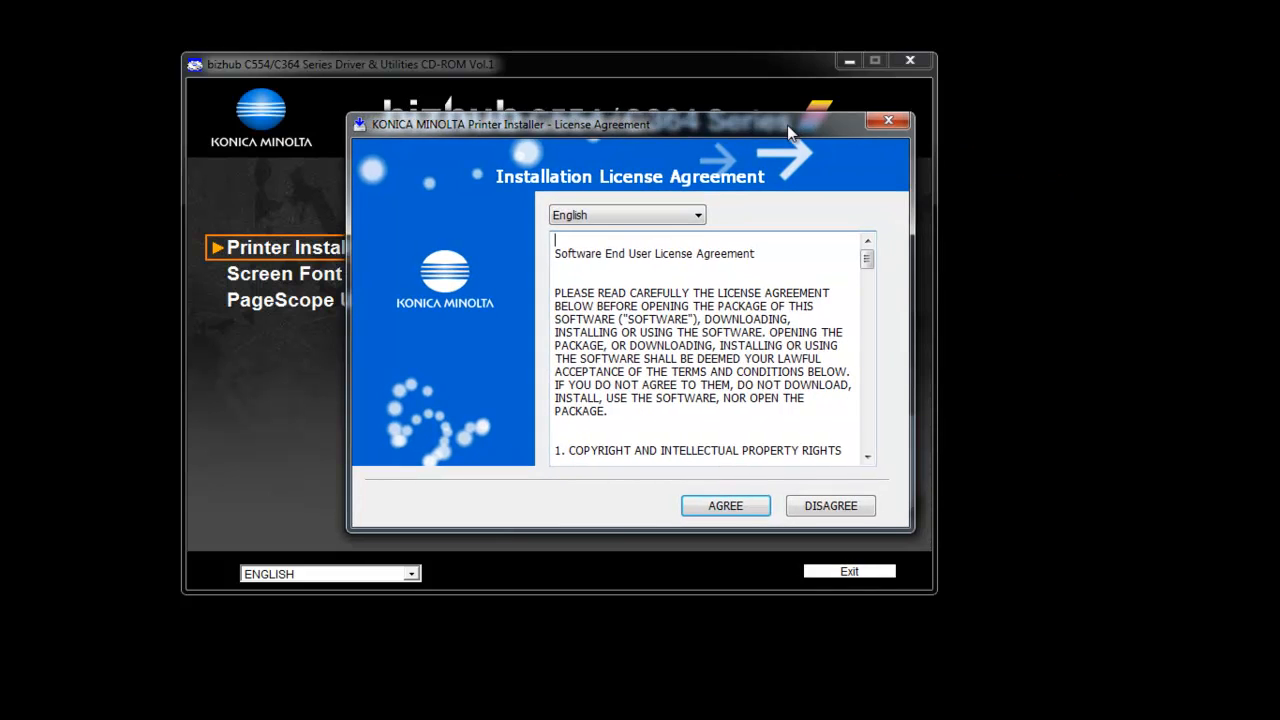
{"action": "mouse_move", "coordinate": [687, 413]}
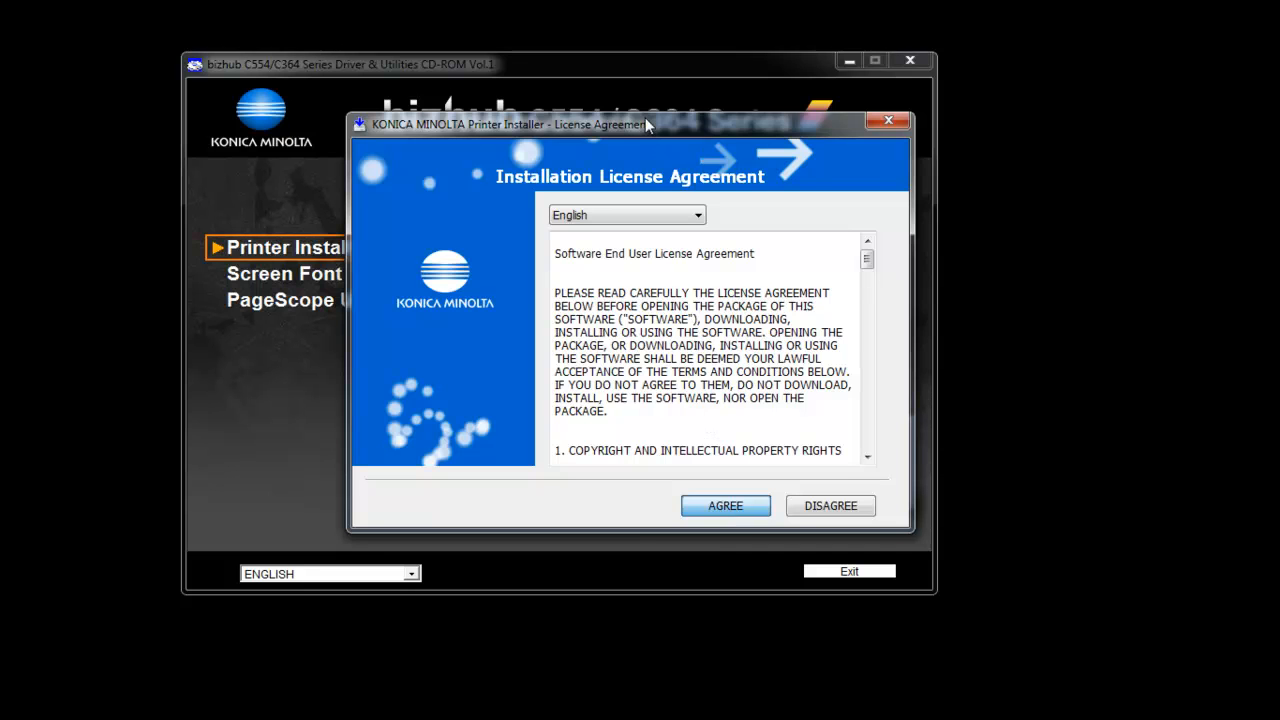
Step: Agree to the license and choose the KONICA MINOLTA C364Series model, then continue
{"action": "left_click", "coordinate": [725, 505]}
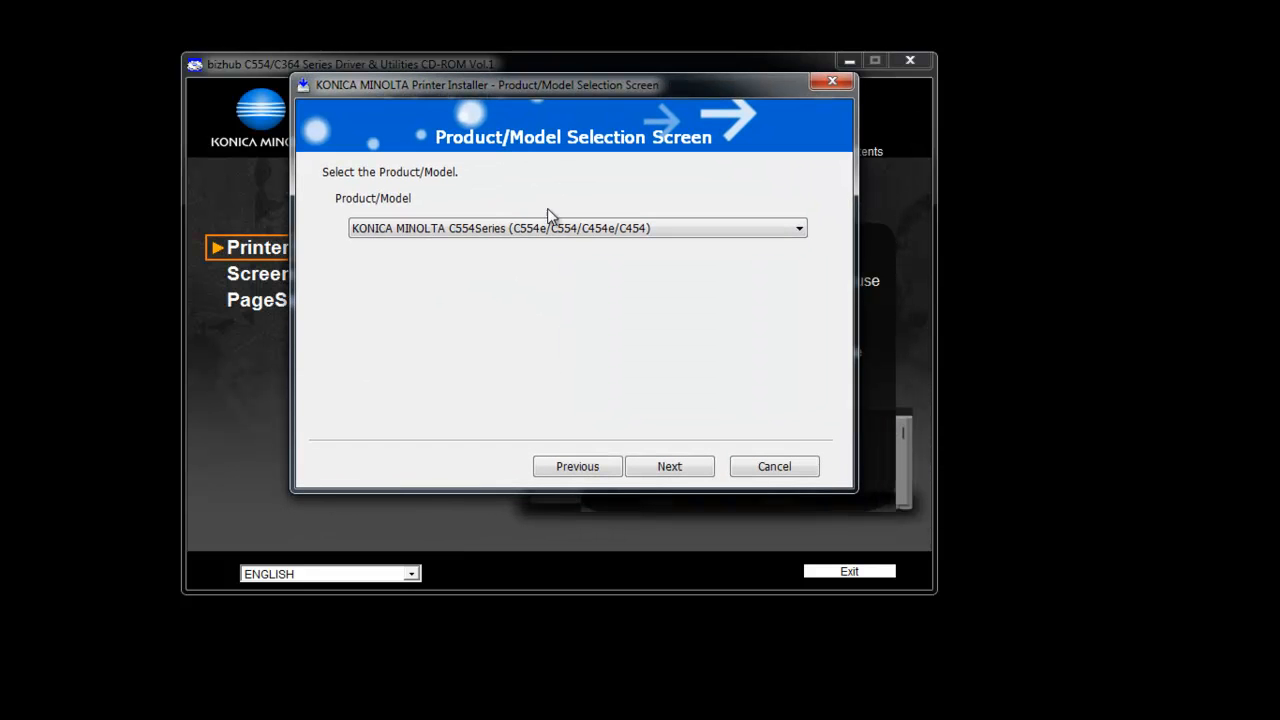
{"action": "left_click", "coordinate": [577, 228]}
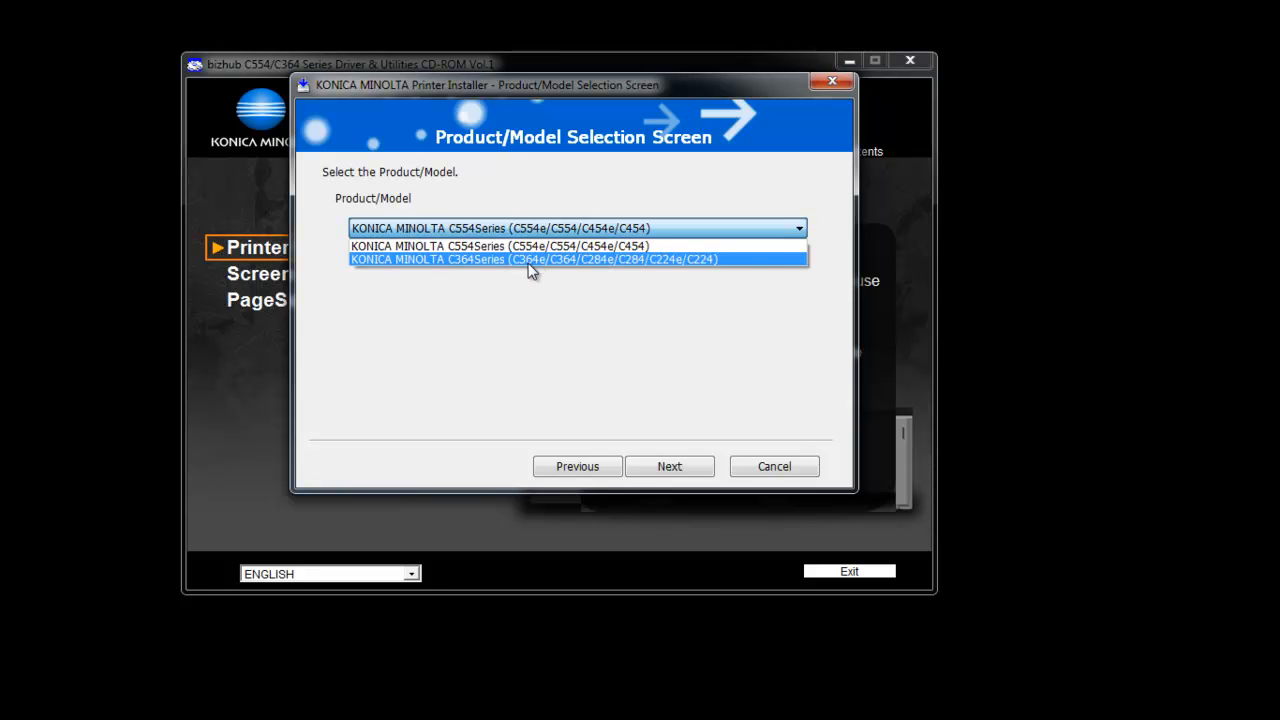
{"action": "mouse_move", "coordinate": [530, 246]}
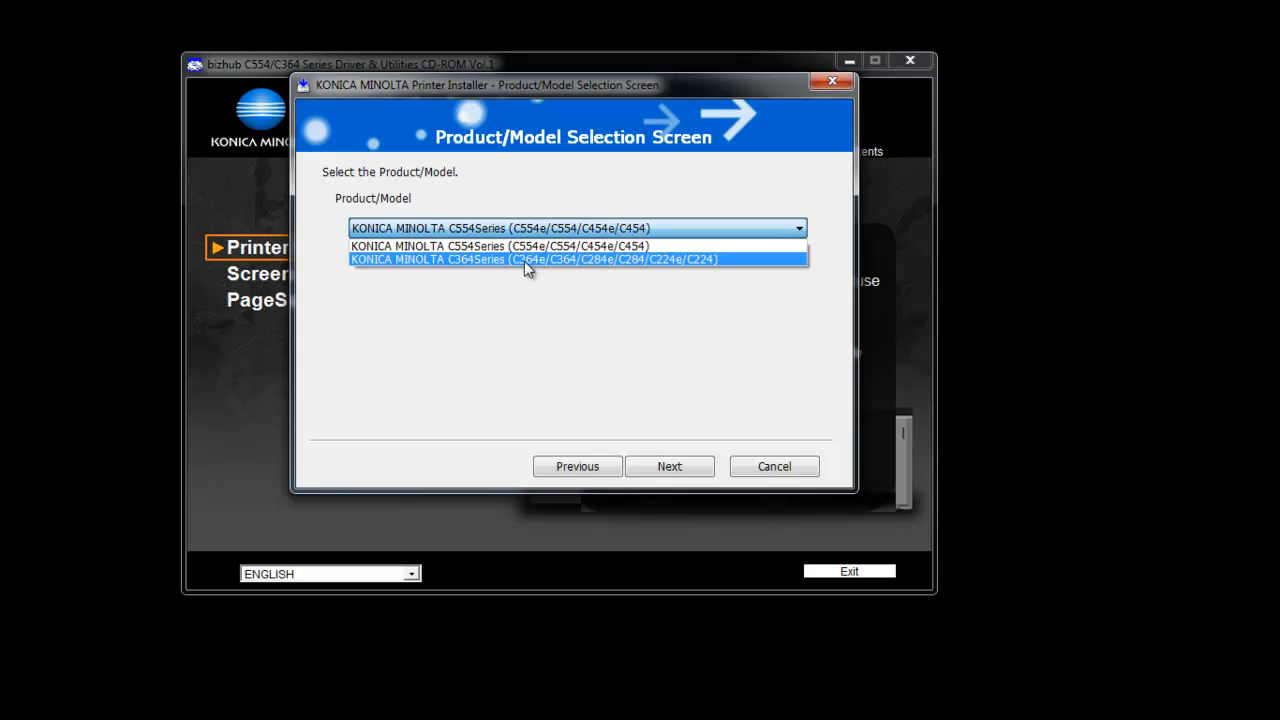
{"action": "left_click", "coordinate": [533, 259]}
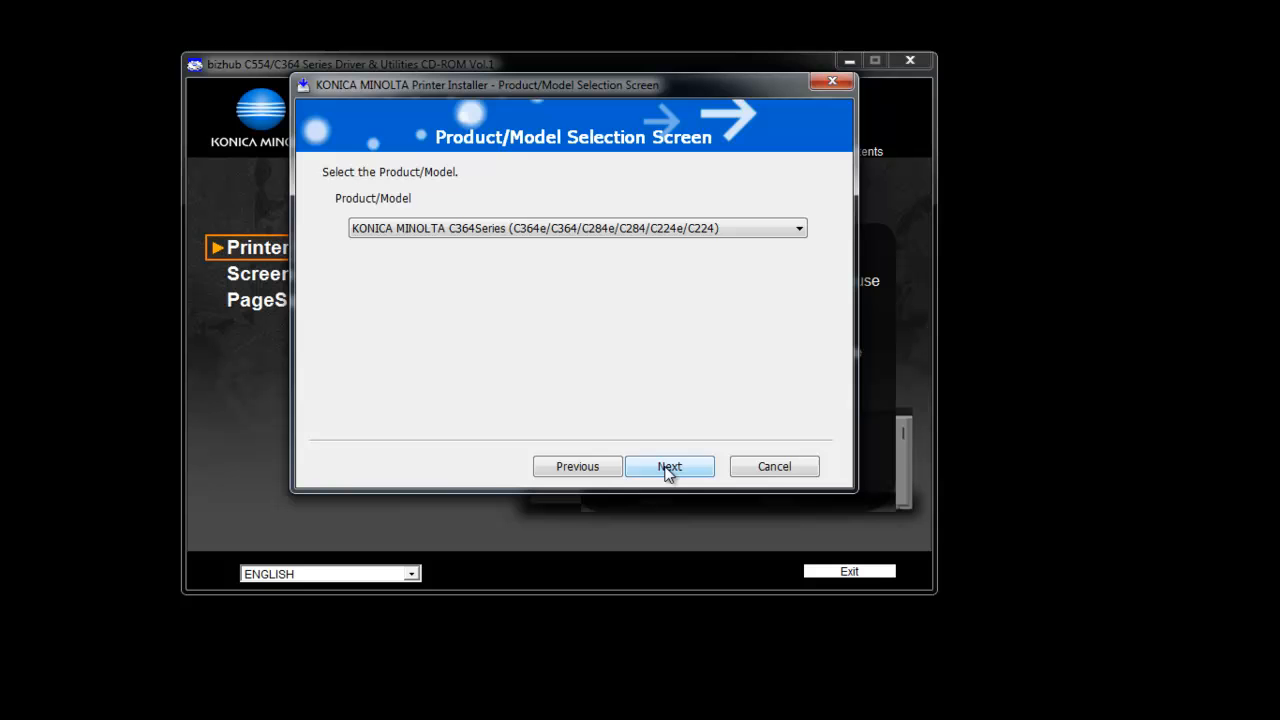
{"action": "left_click", "coordinate": [669, 466]}
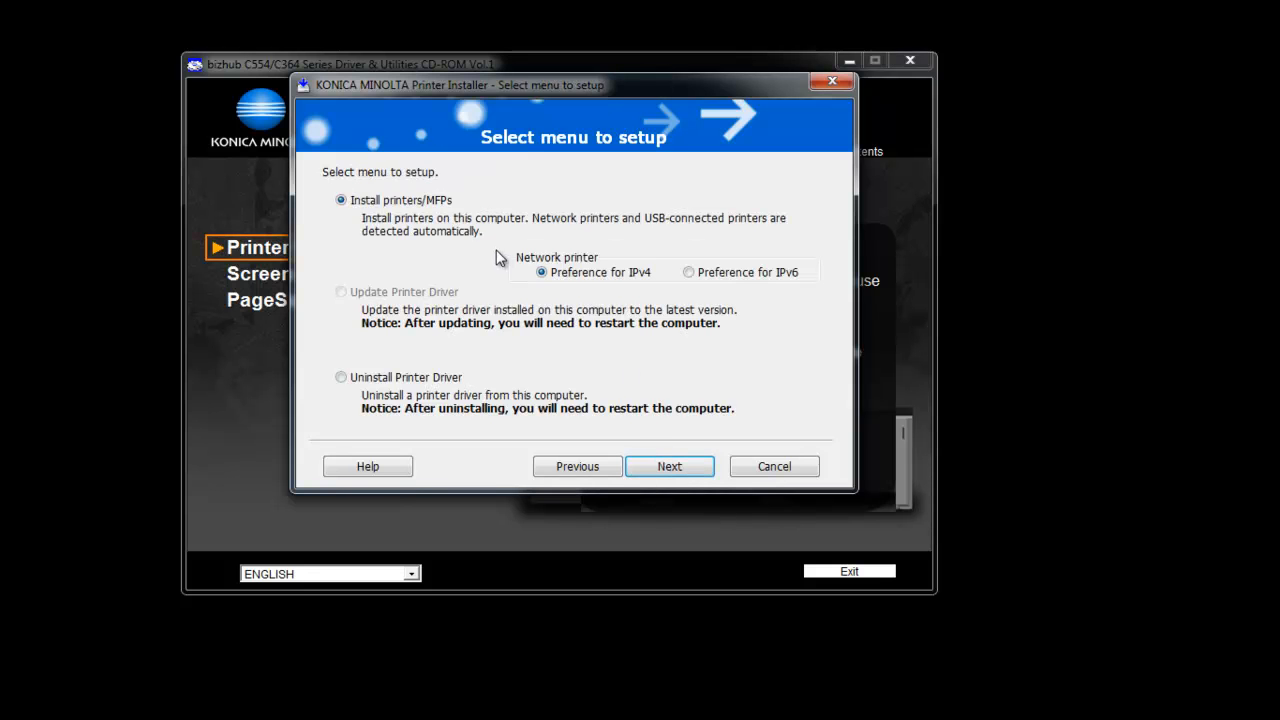
{"action": "mouse_move", "coordinate": [622, 298]}
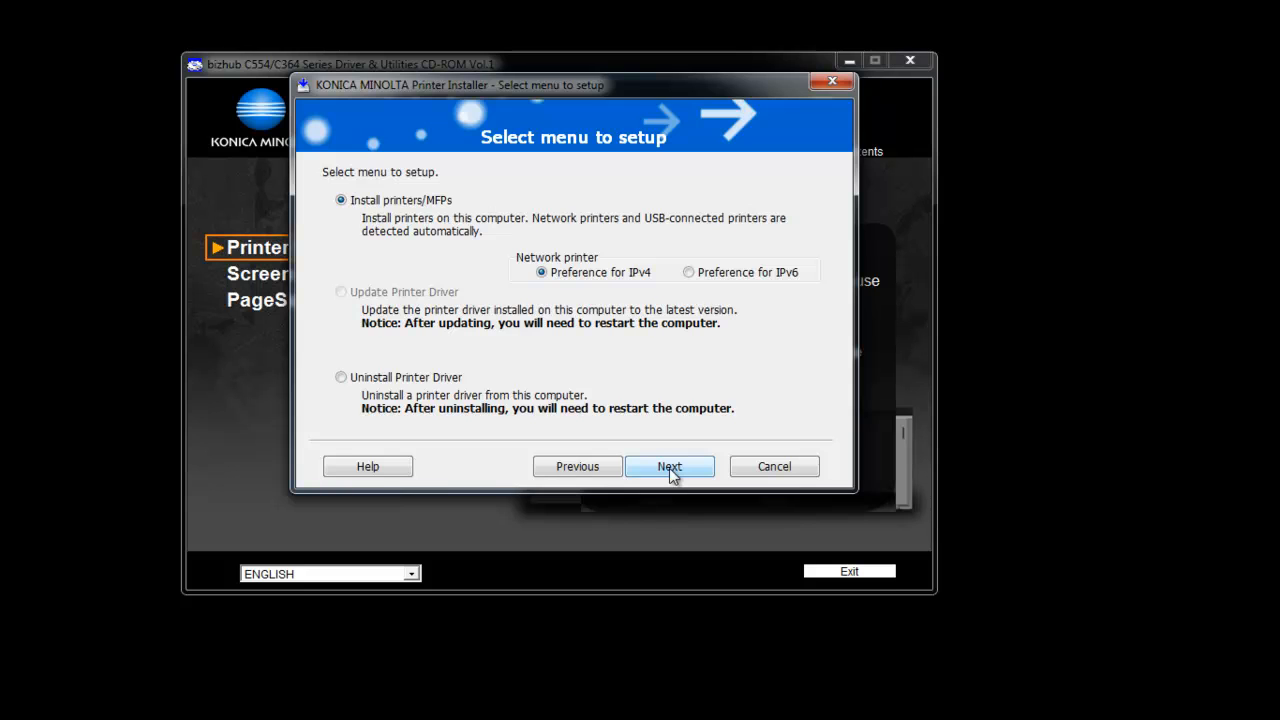
Step: Search the network and tick the found bizhub C224e at 192.168.2.151
{"action": "left_click", "coordinate": [669, 466]}
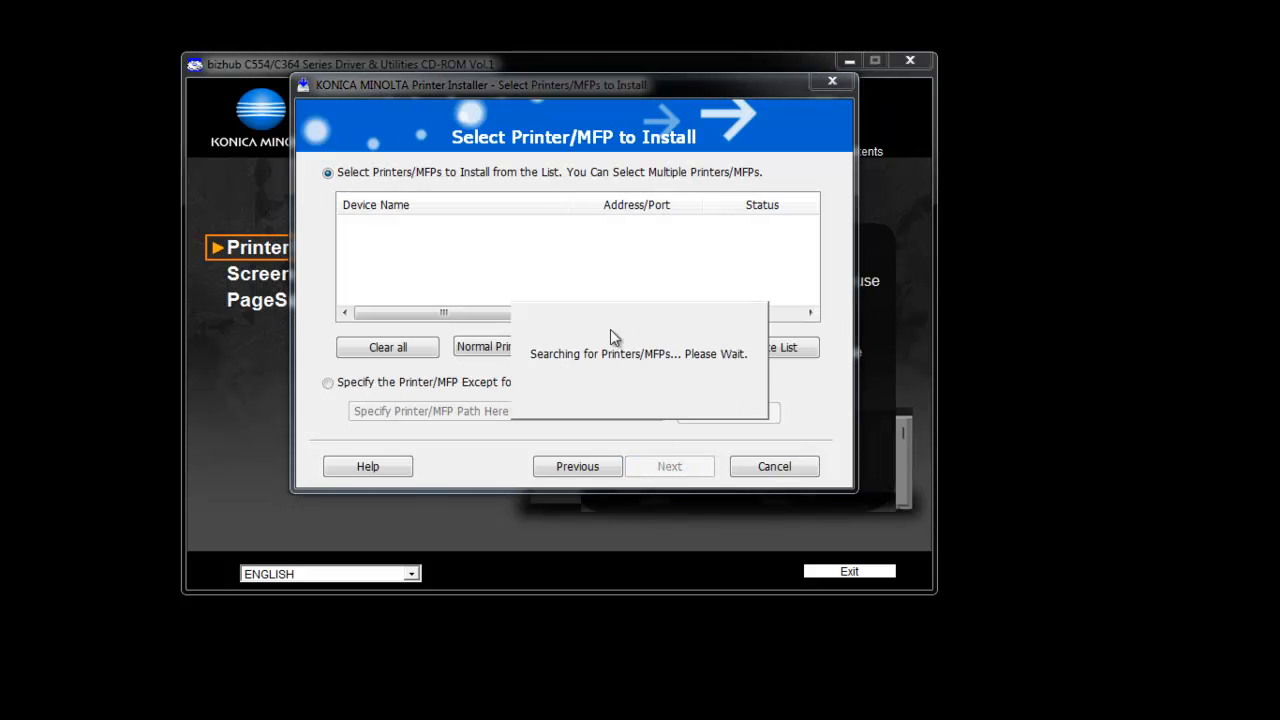
{"action": "mouse_move", "coordinate": [639, 300]}
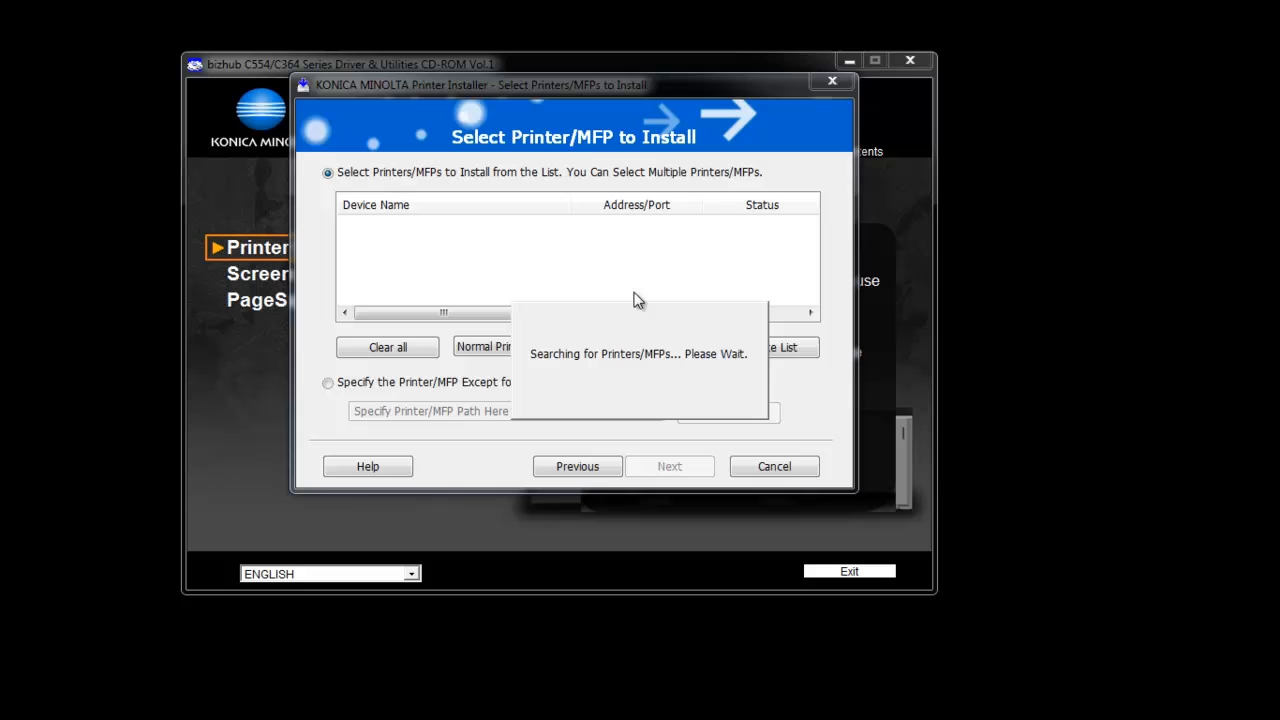
{"action": "mouse_move", "coordinate": [611, 270]}
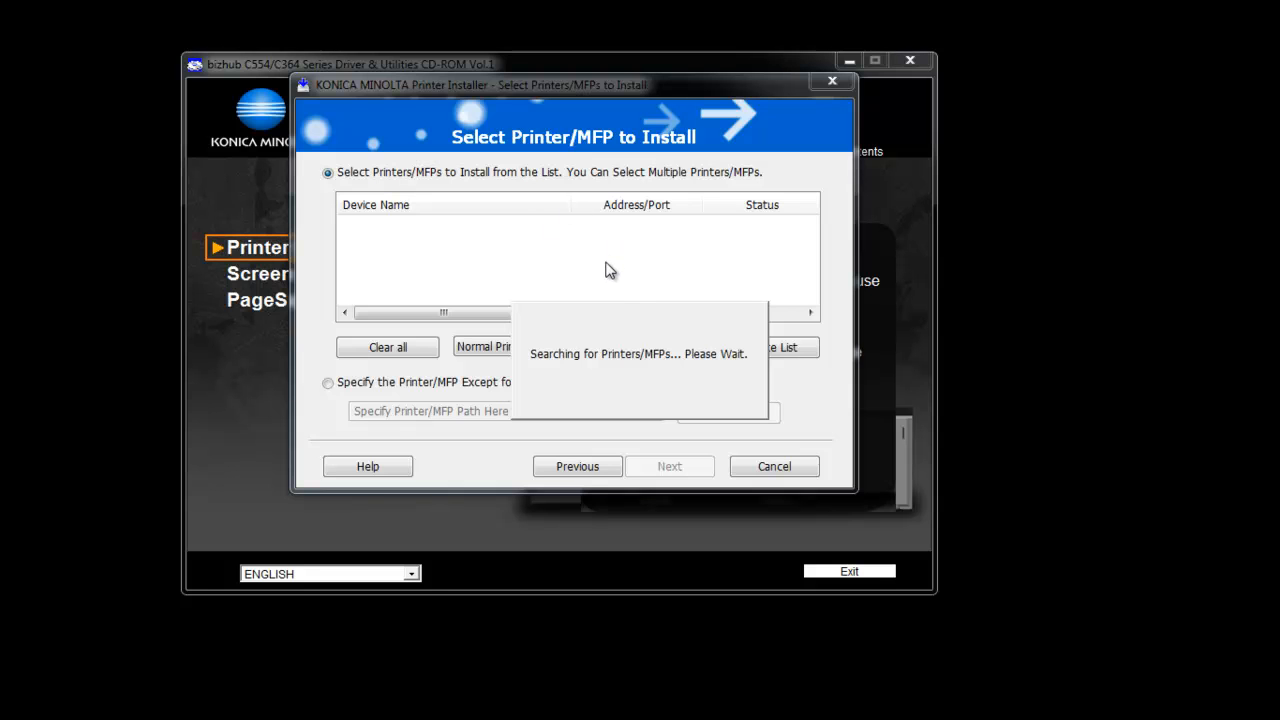
{"action": "mouse_move", "coordinate": [619, 311]}
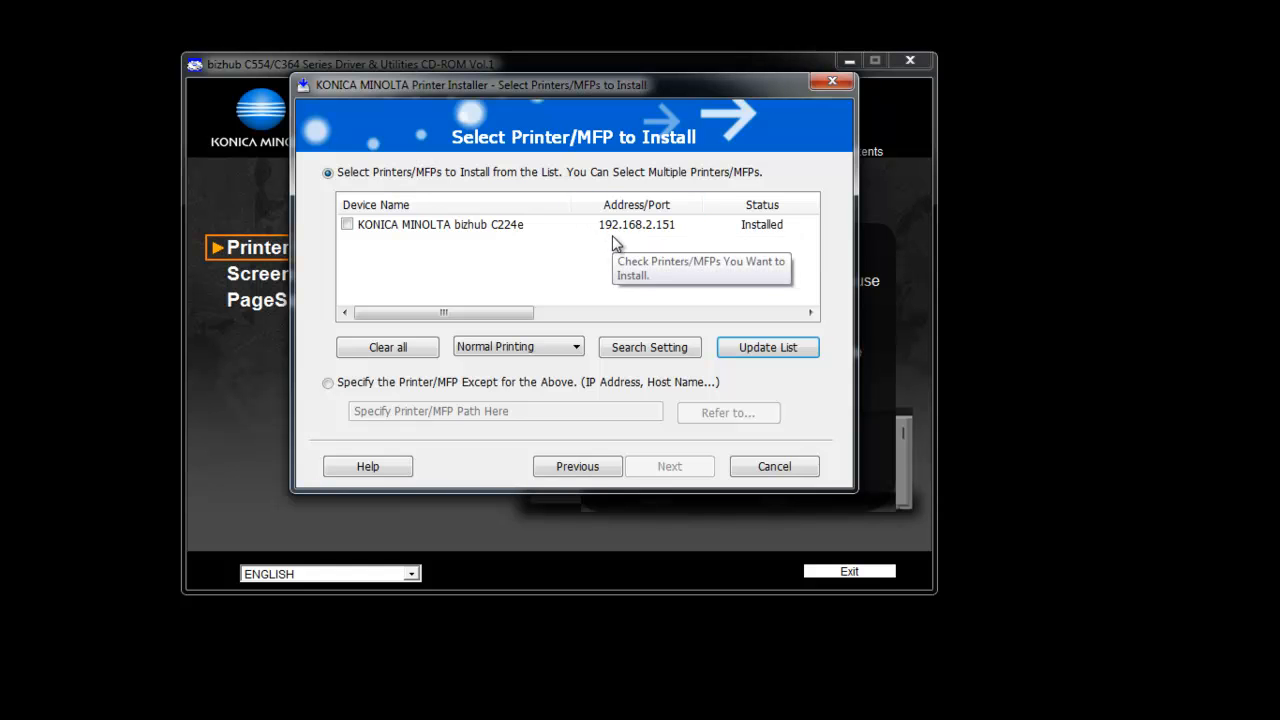
{"action": "mouse_move", "coordinate": [527, 274]}
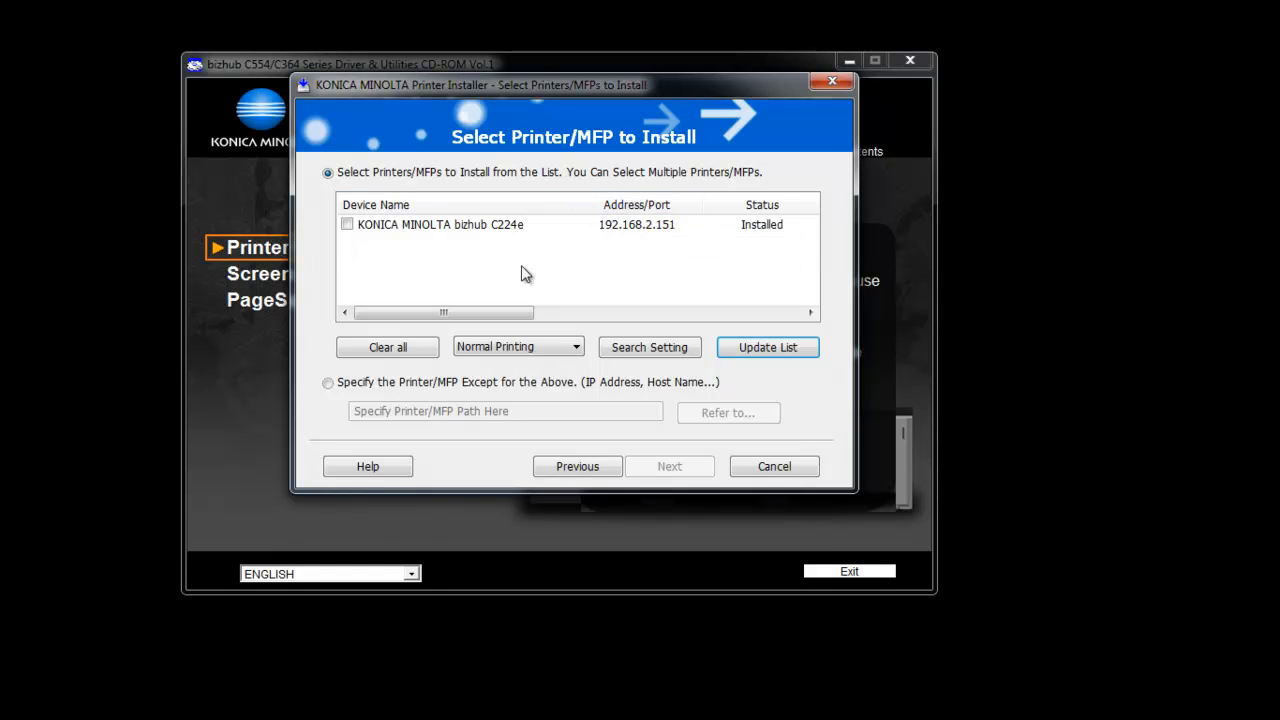
{"action": "mouse_move", "coordinate": [576, 158]}
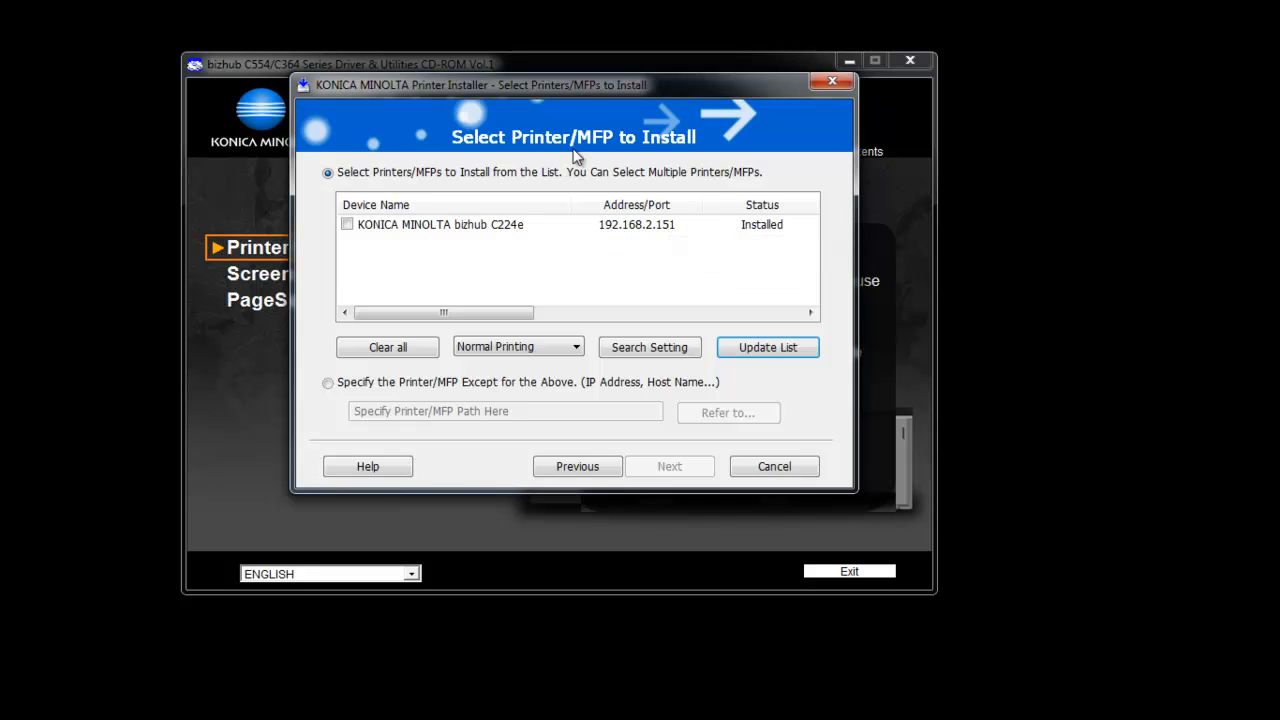
{"action": "mouse_move", "coordinate": [347, 224]}
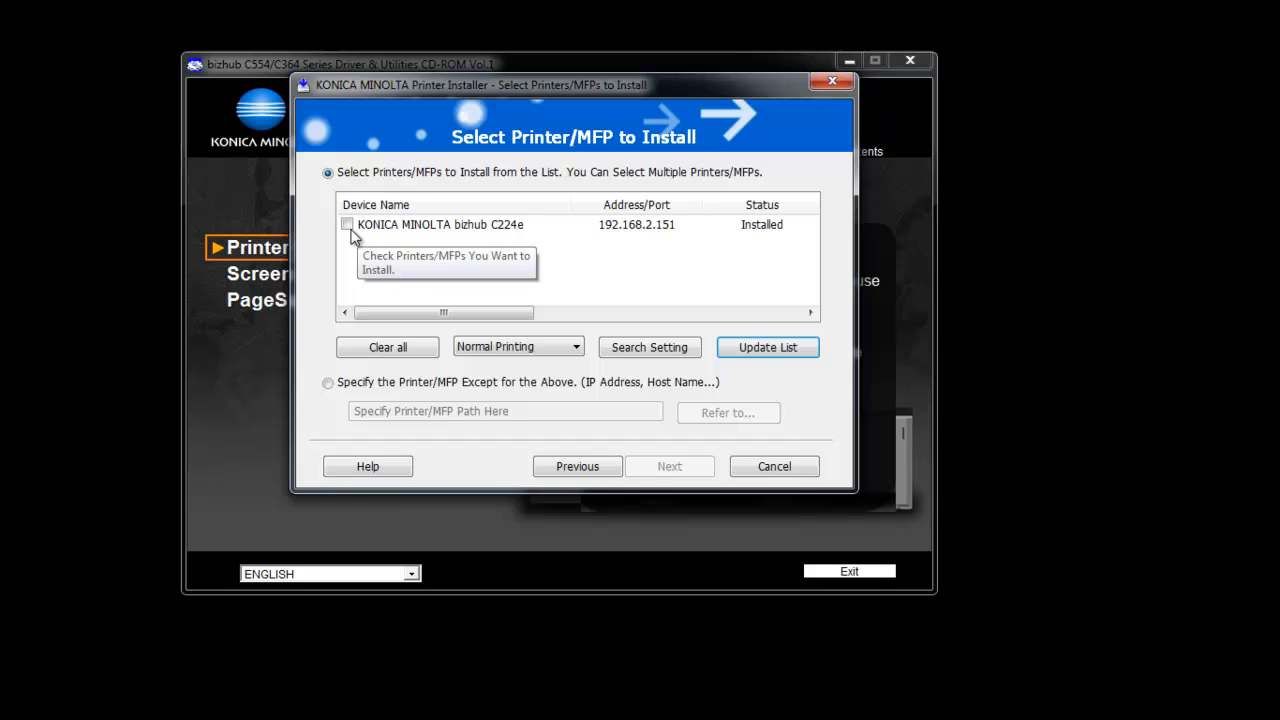
{"action": "left_click", "coordinate": [347, 224]}
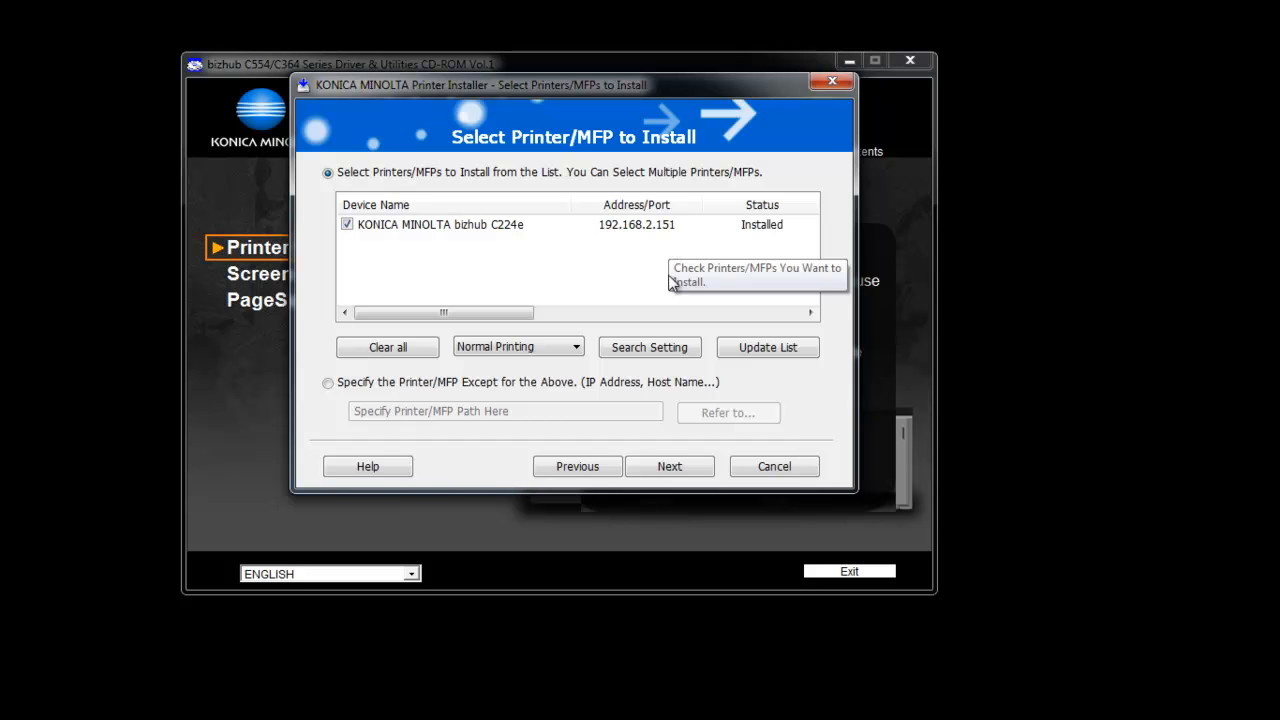
Step: Include the C364SeriesFAX driver with the PCL driver and continue to the summary
{"action": "left_click", "coordinate": [669, 466]}
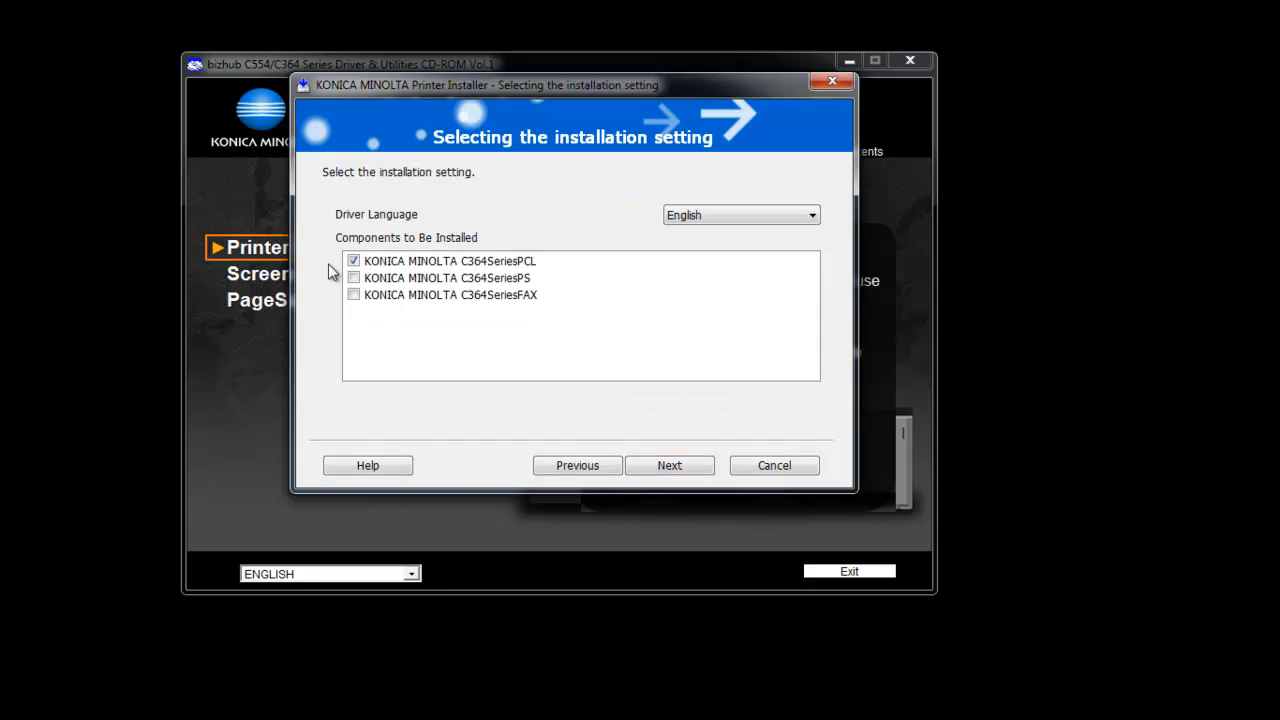
{"action": "mouse_move", "coordinate": [315, 260]}
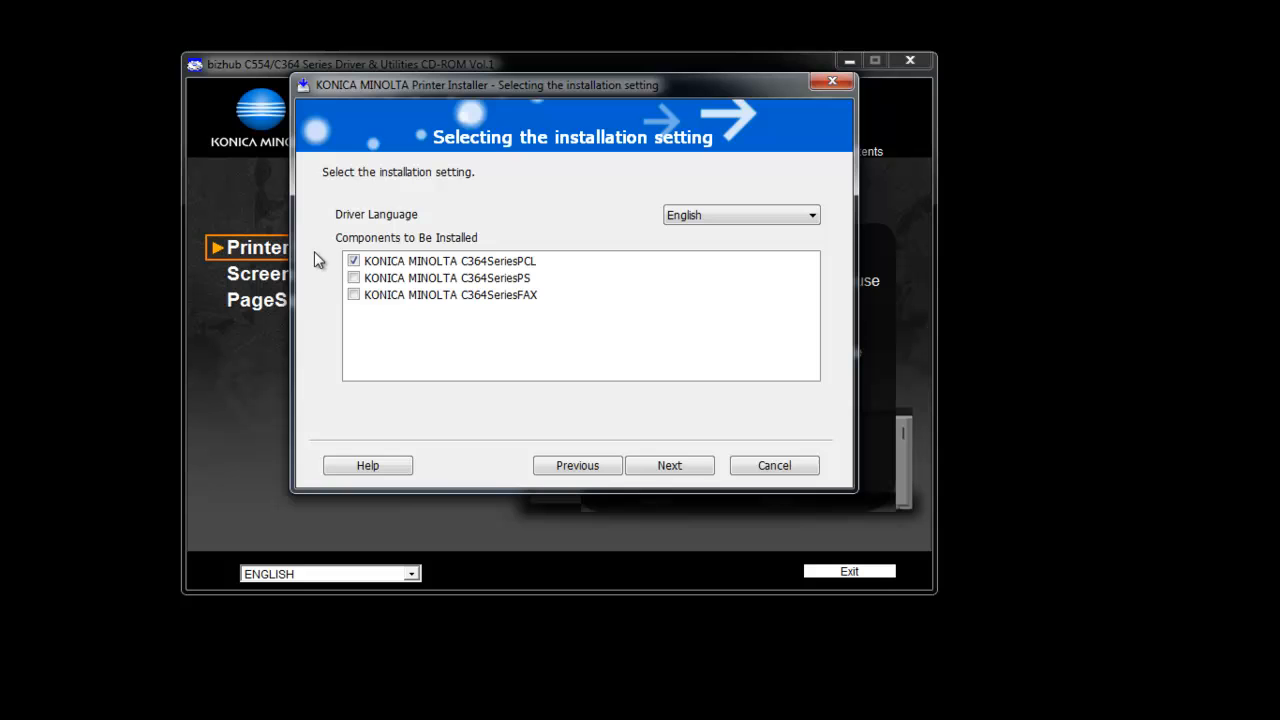
{"action": "mouse_move", "coordinate": [467, 258]}
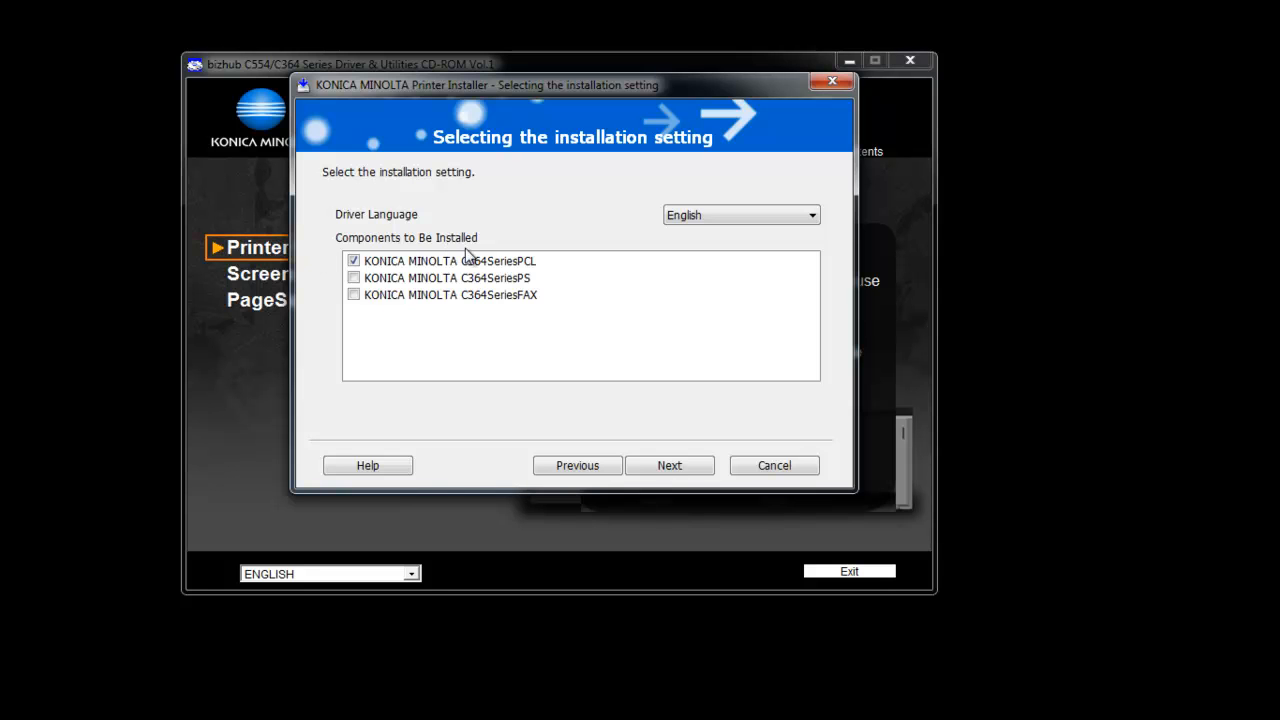
{"action": "mouse_move", "coordinate": [525, 270]}
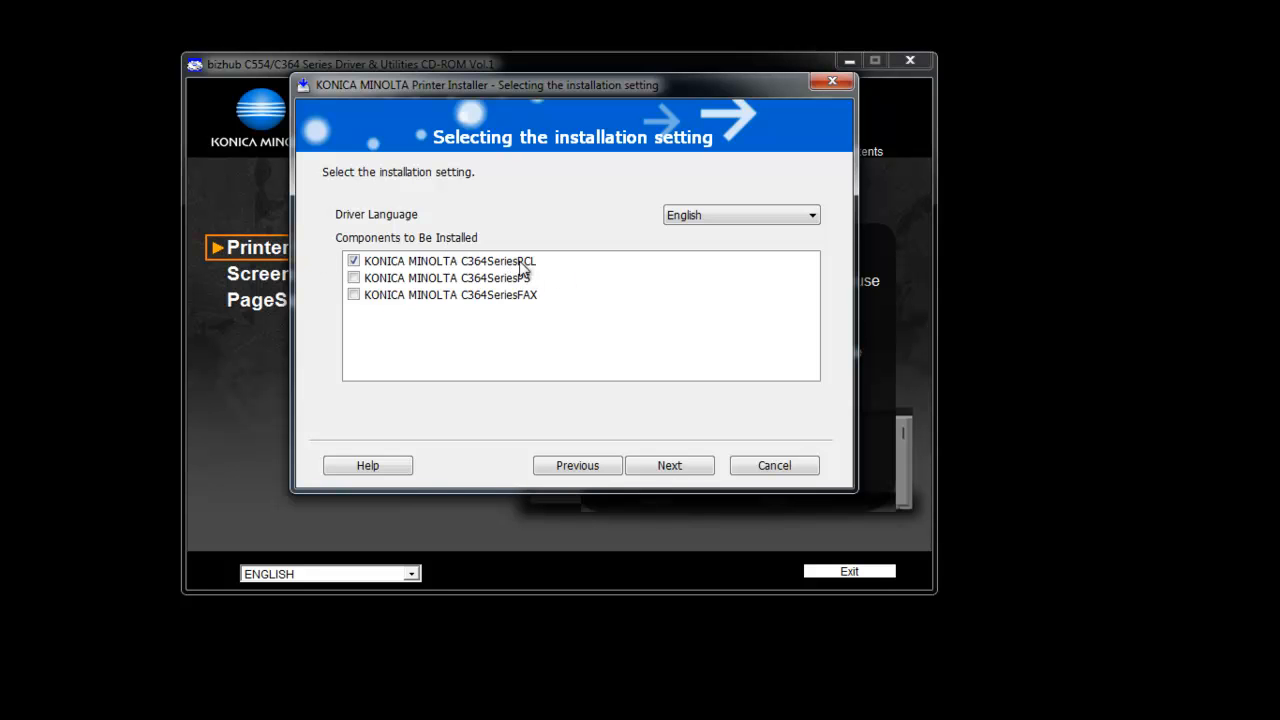
{"action": "mouse_move", "coordinate": [527, 272]}
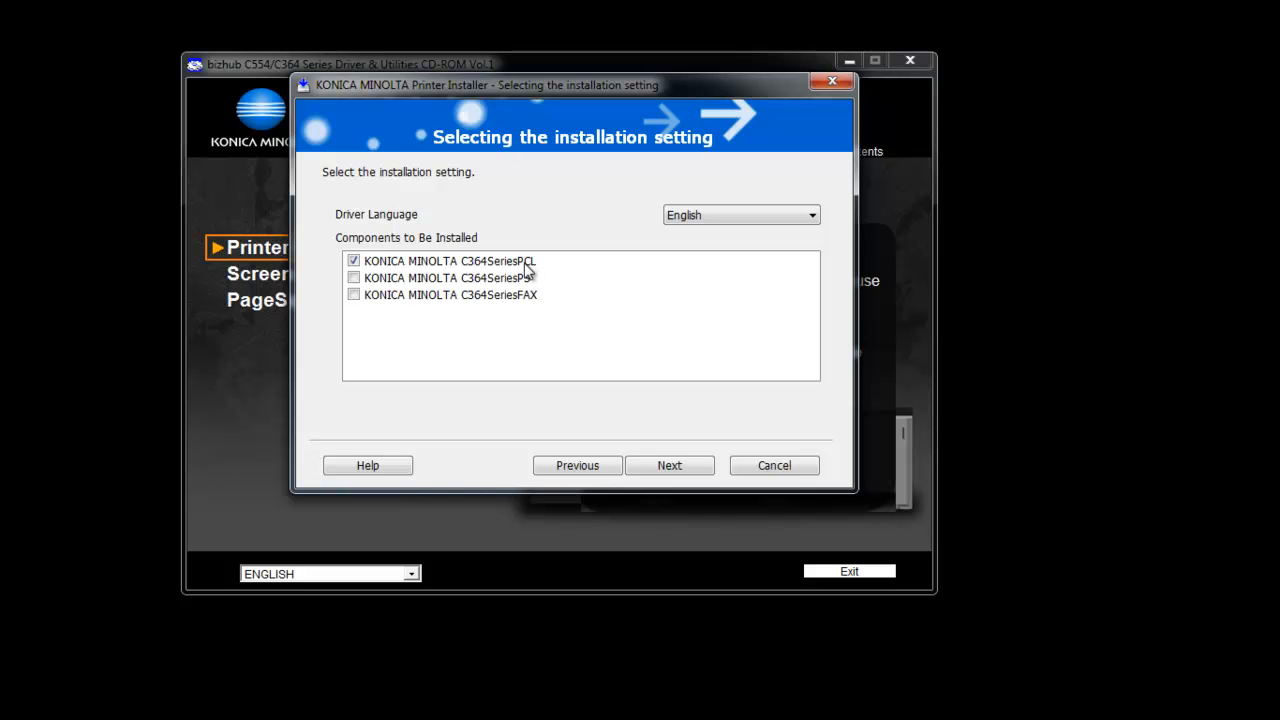
{"action": "mouse_move", "coordinate": [408, 272]}
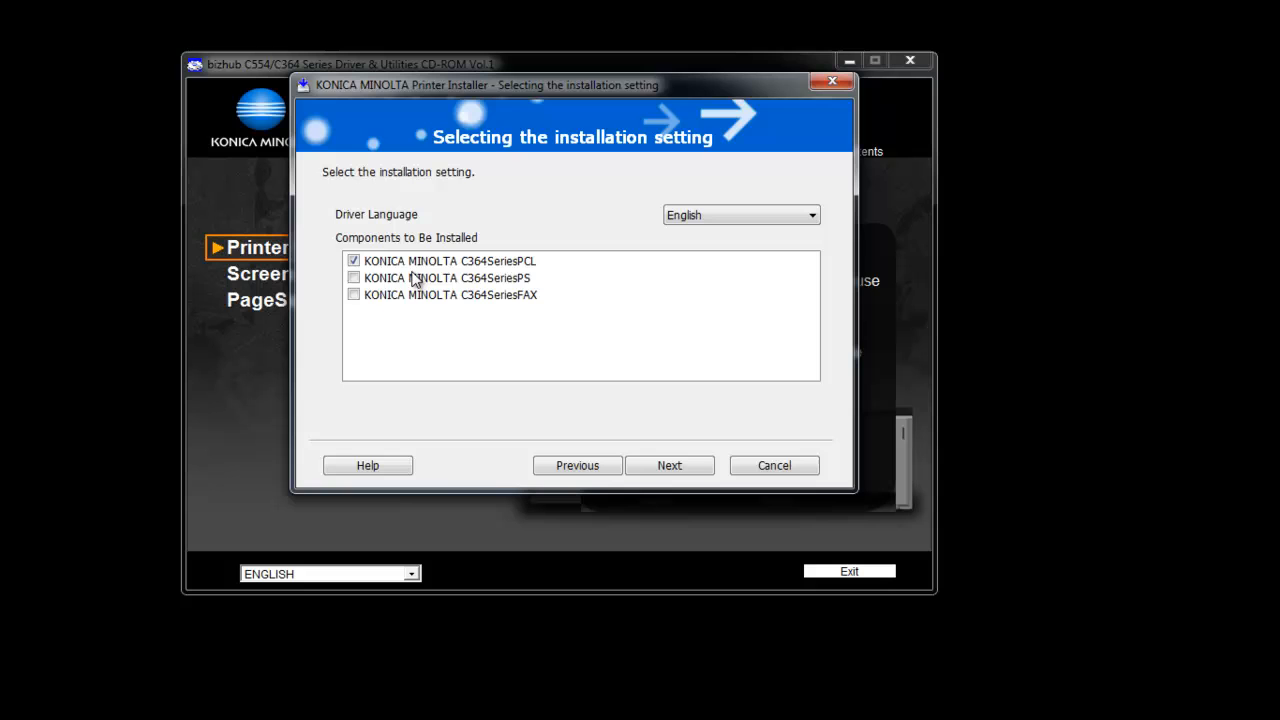
{"action": "mouse_move", "coordinate": [533, 290]}
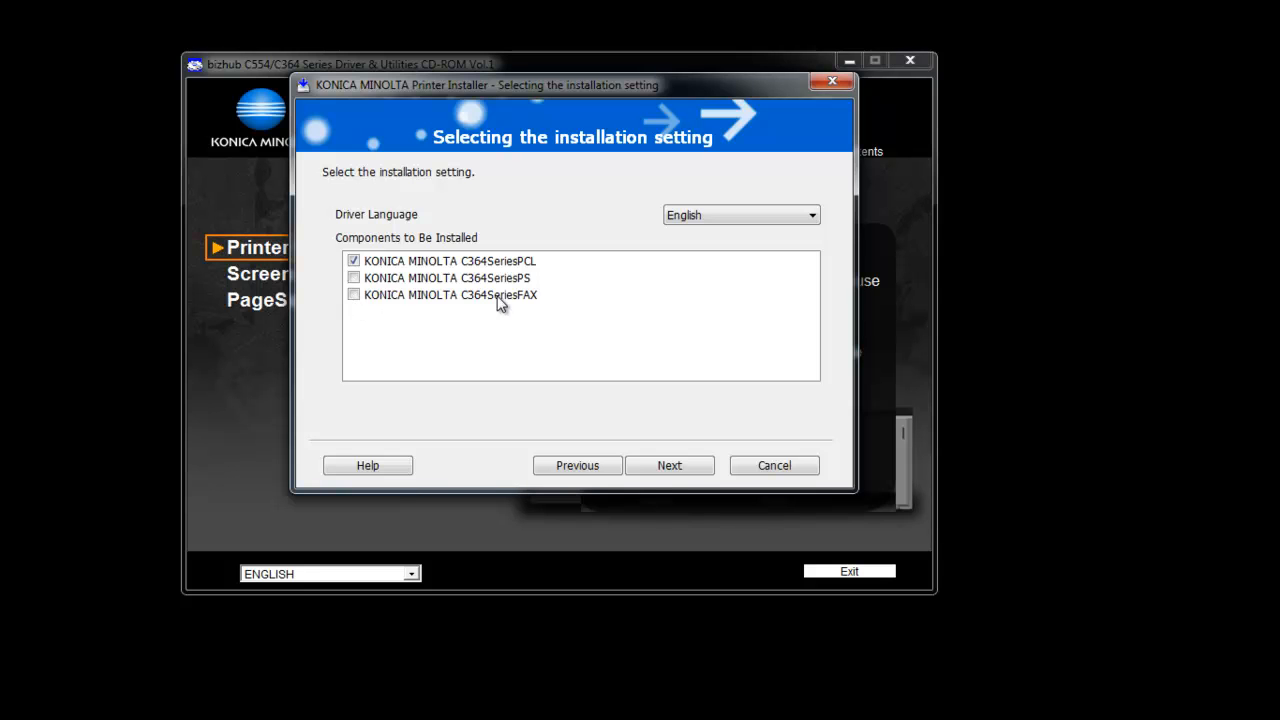
{"action": "mouse_move", "coordinate": [348, 308]}
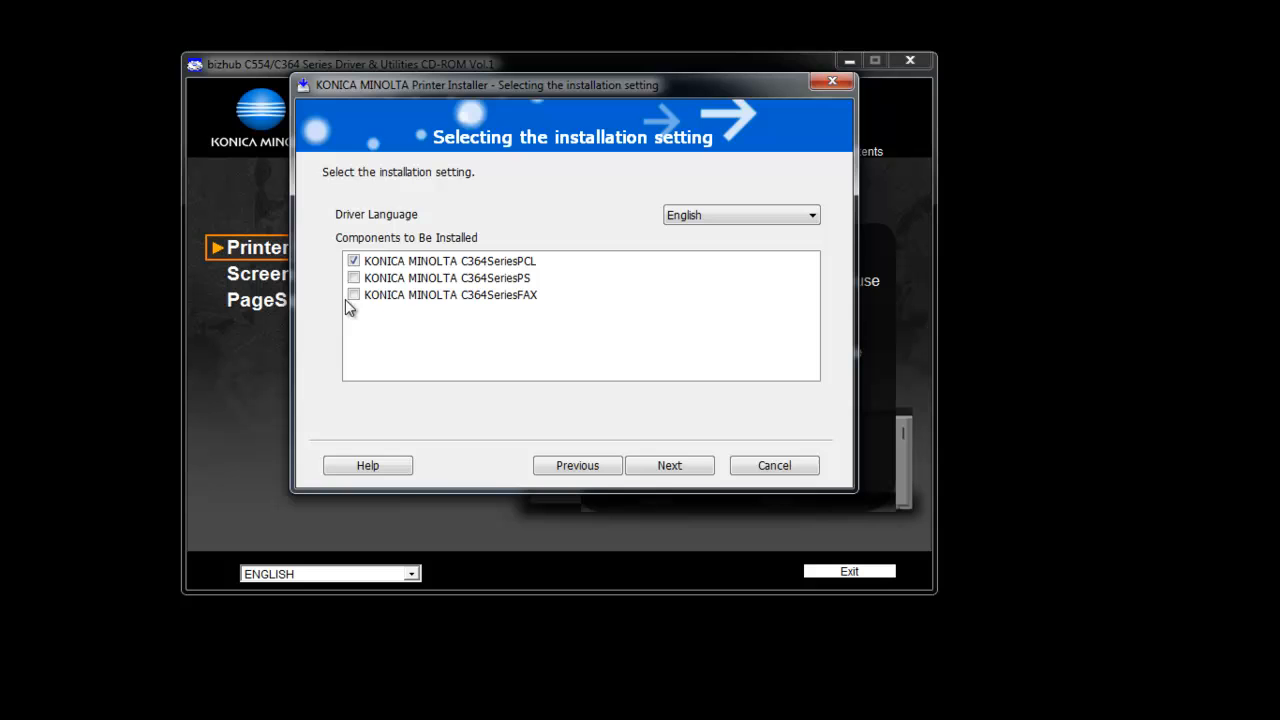
{"action": "left_click", "coordinate": [353, 294]}
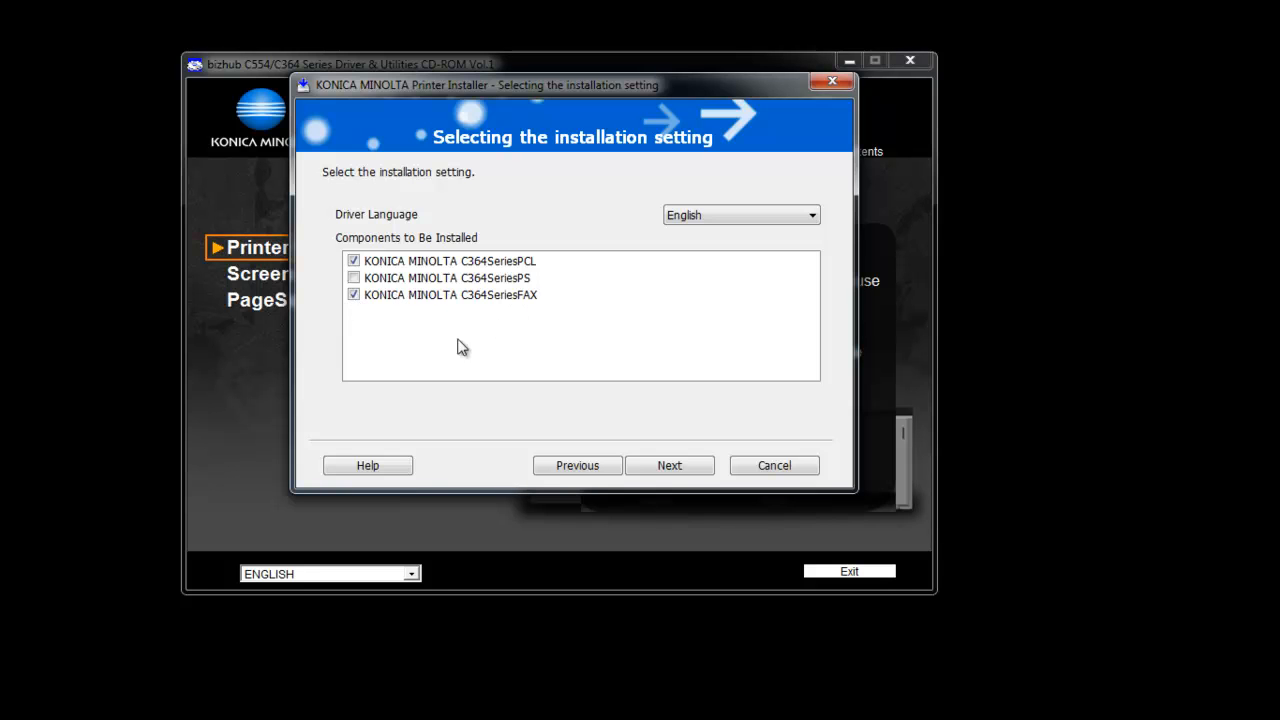
{"action": "mouse_move", "coordinate": [463, 300]}
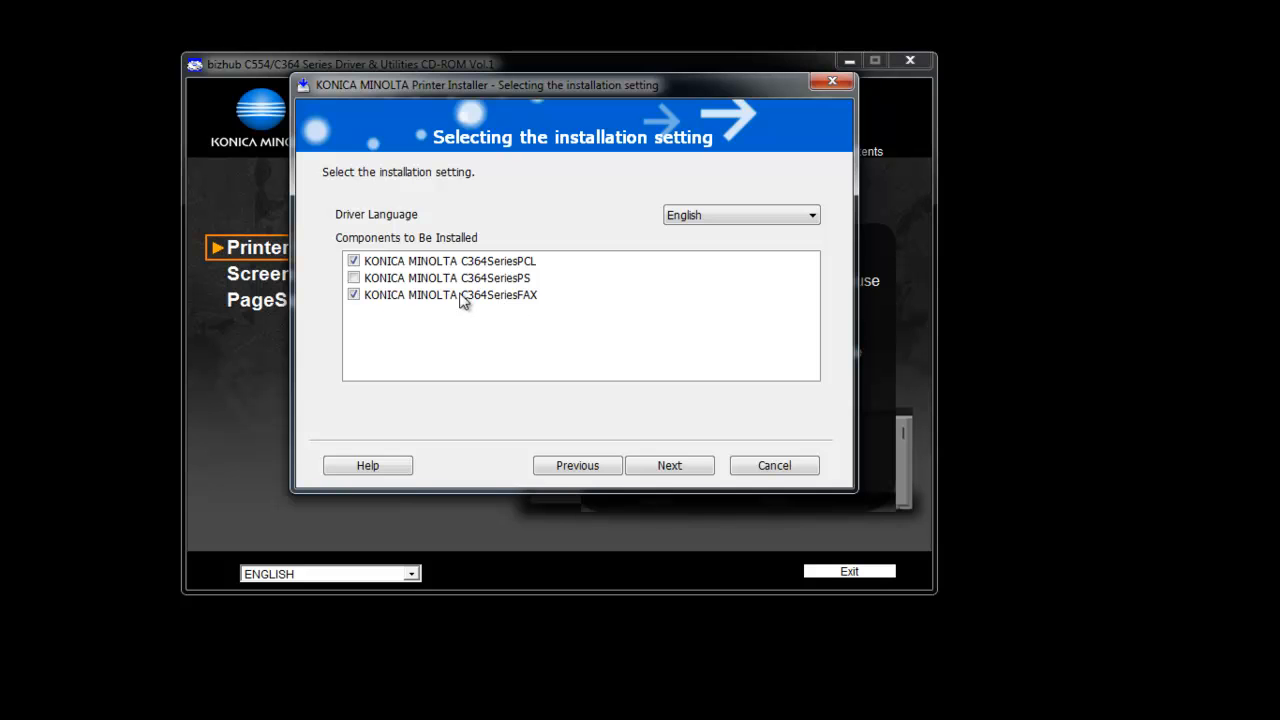
{"action": "mouse_move", "coordinate": [513, 315]}
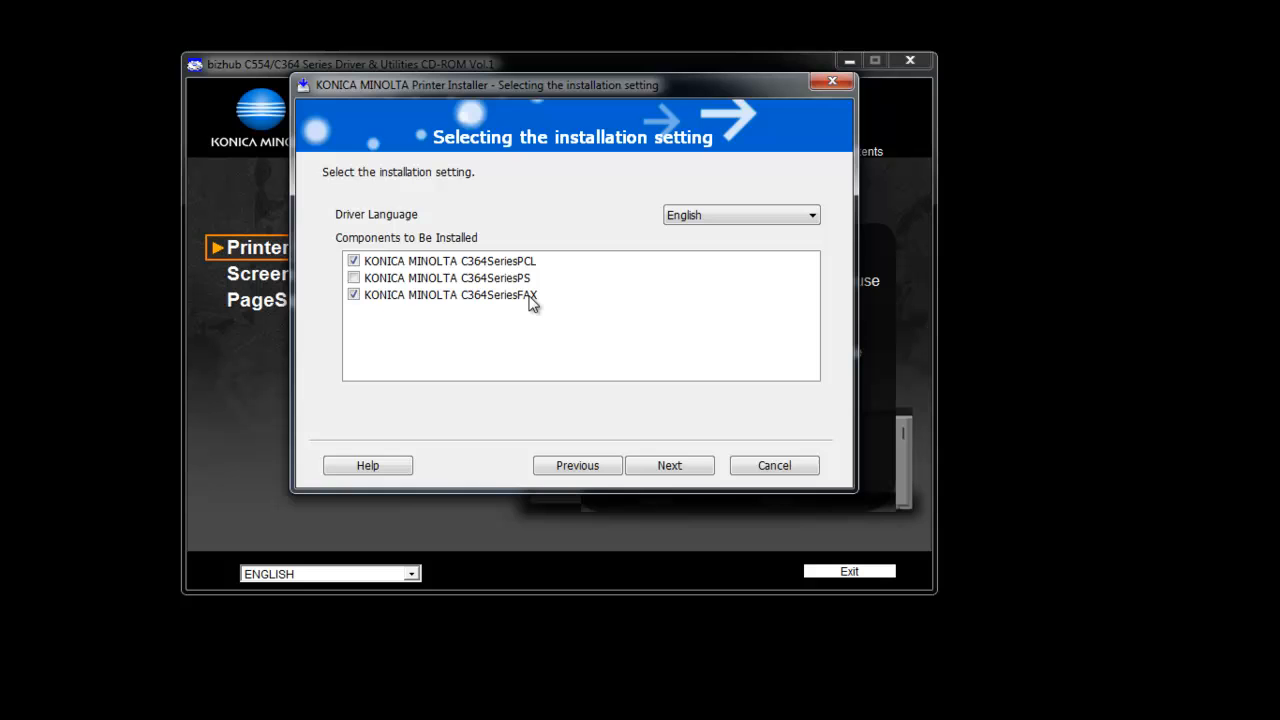
{"action": "mouse_move", "coordinate": [520, 307]}
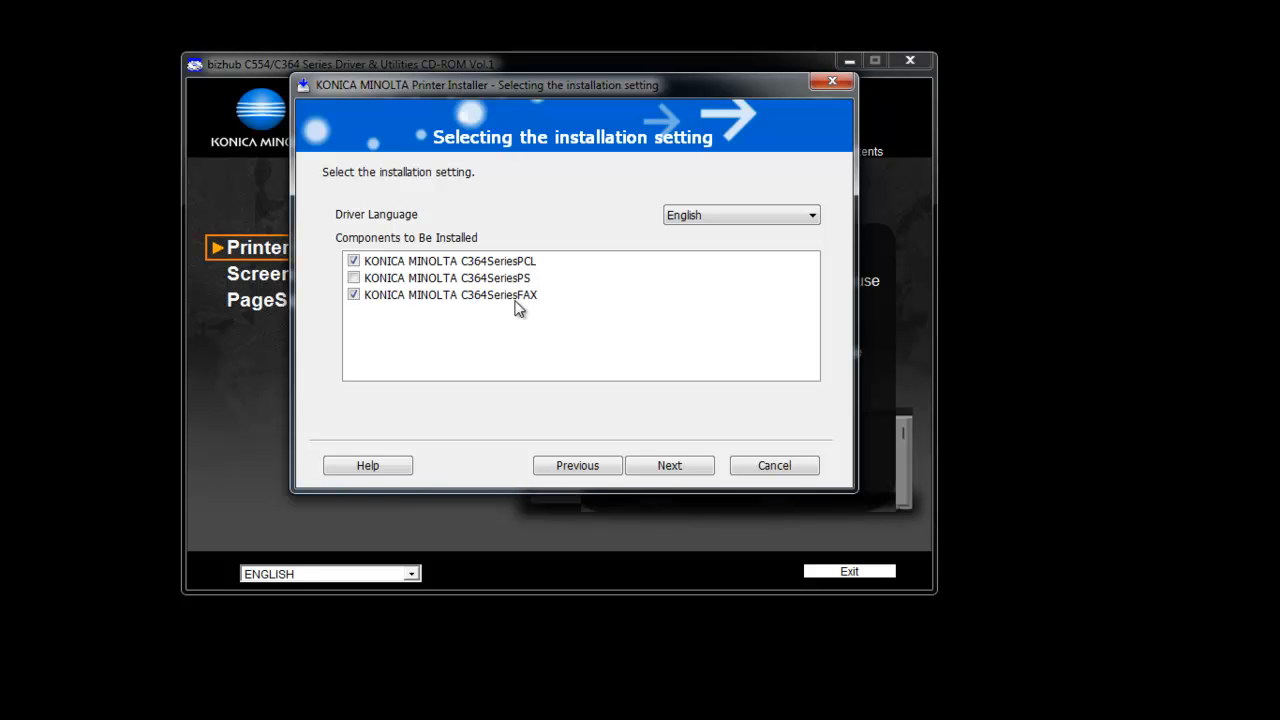
{"action": "mouse_move", "coordinate": [500, 296]}
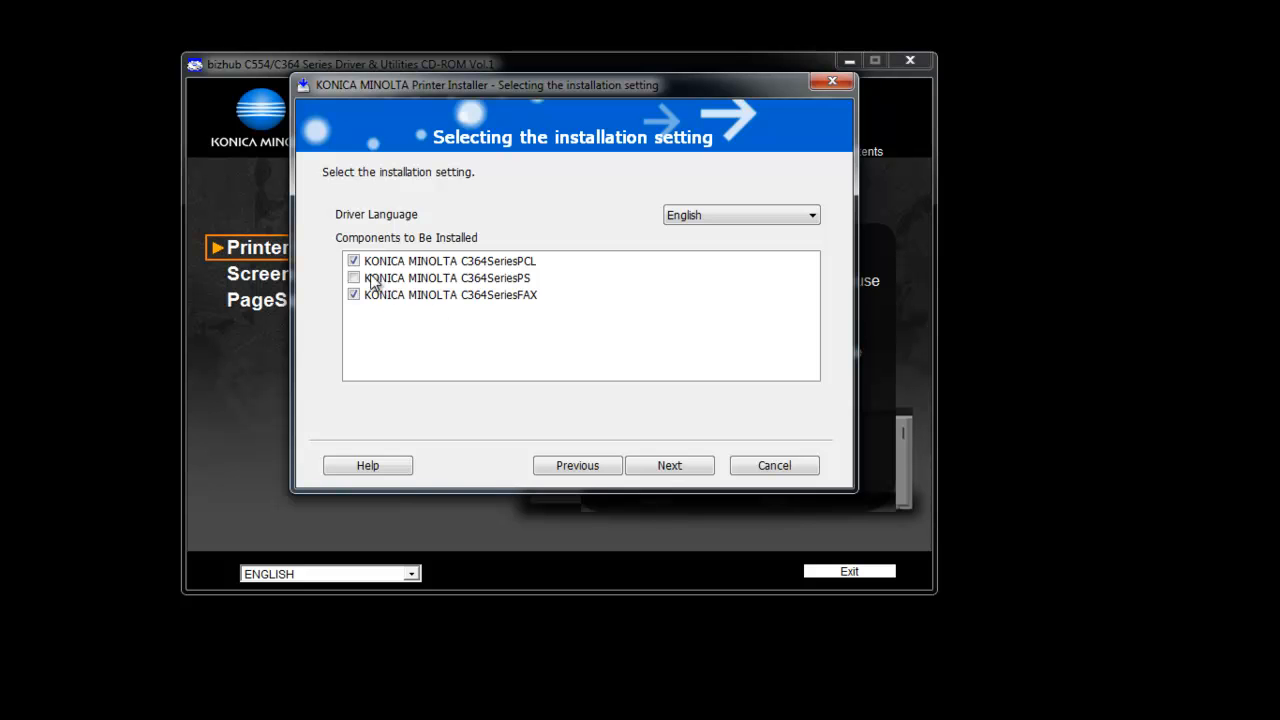
{"action": "mouse_move", "coordinate": [670, 496]}
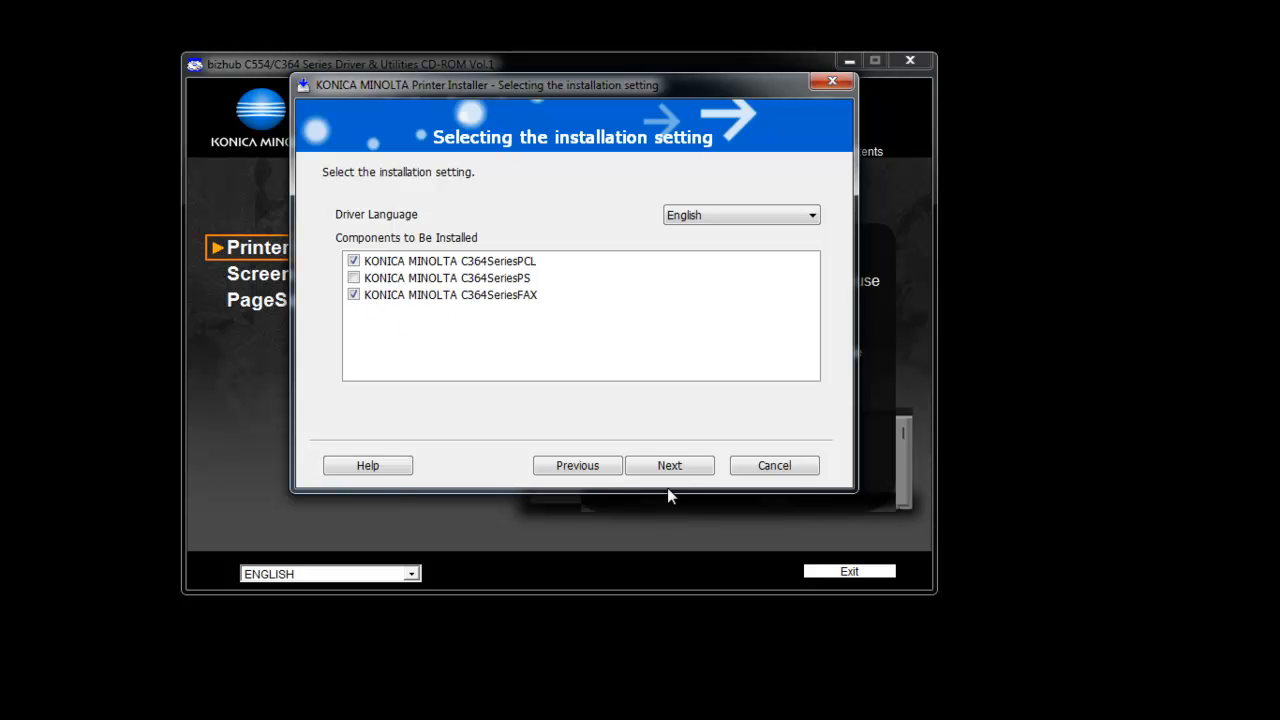
{"action": "left_click", "coordinate": [669, 465]}
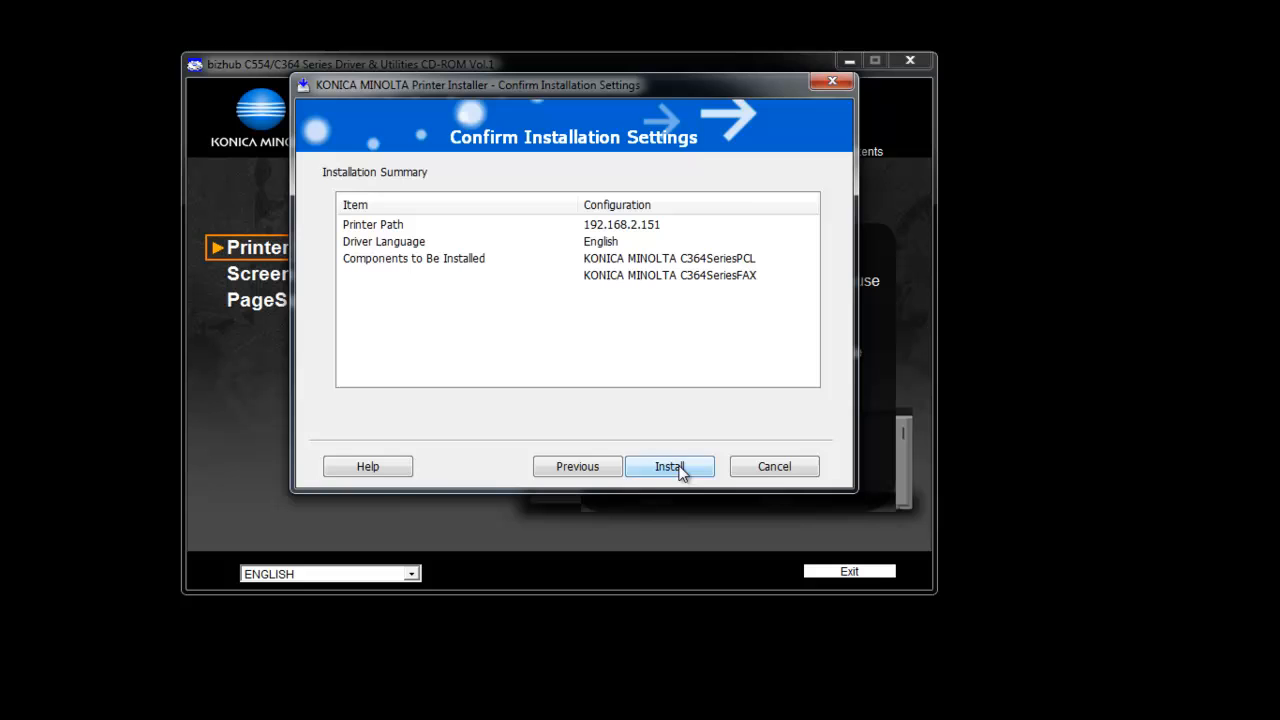
Step: Run the installation of the PCL and FAX drivers and continue once it completes
{"action": "left_click", "coordinate": [669, 466]}
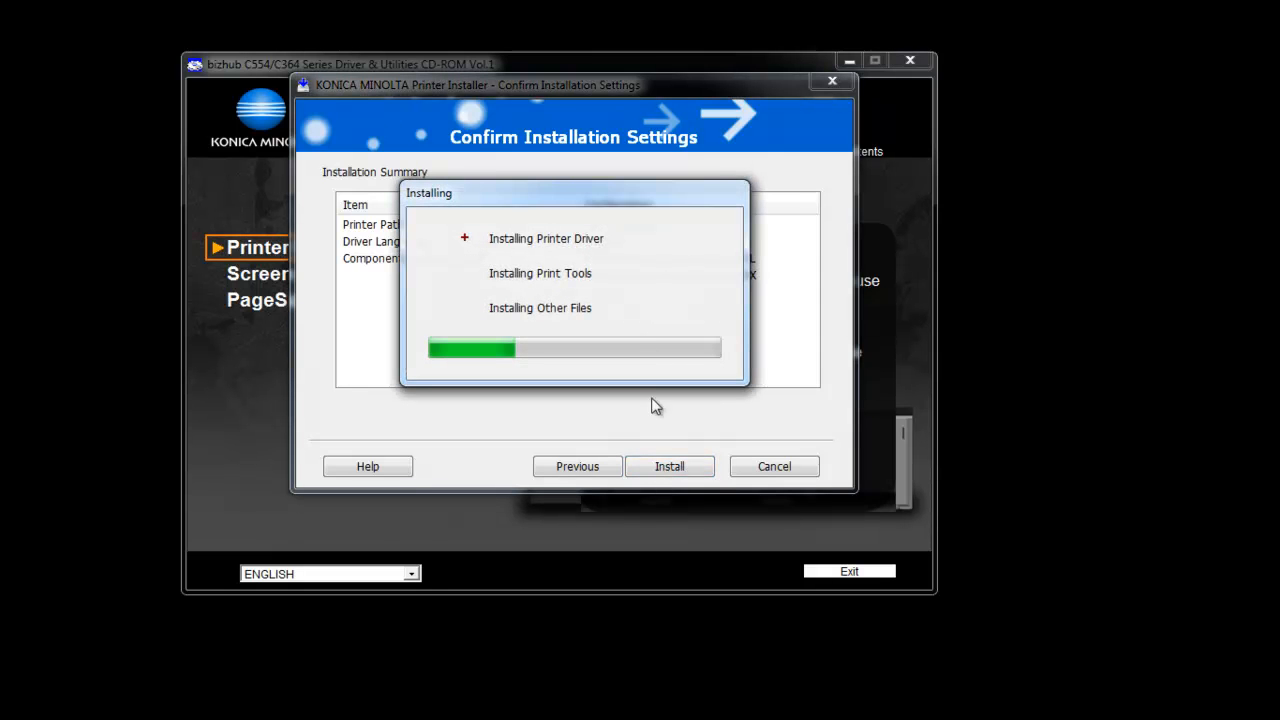
{"action": "mouse_move", "coordinate": [648, 347]}
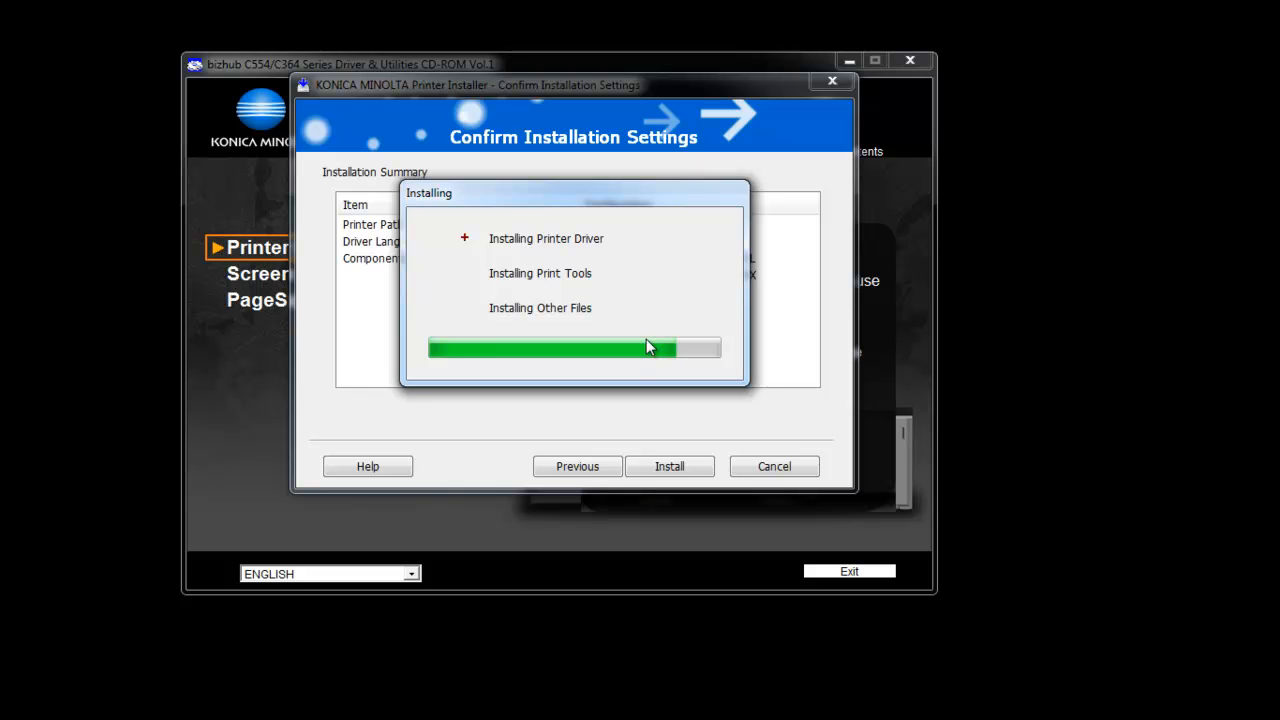
{"action": "mouse_move", "coordinate": [645, 279]}
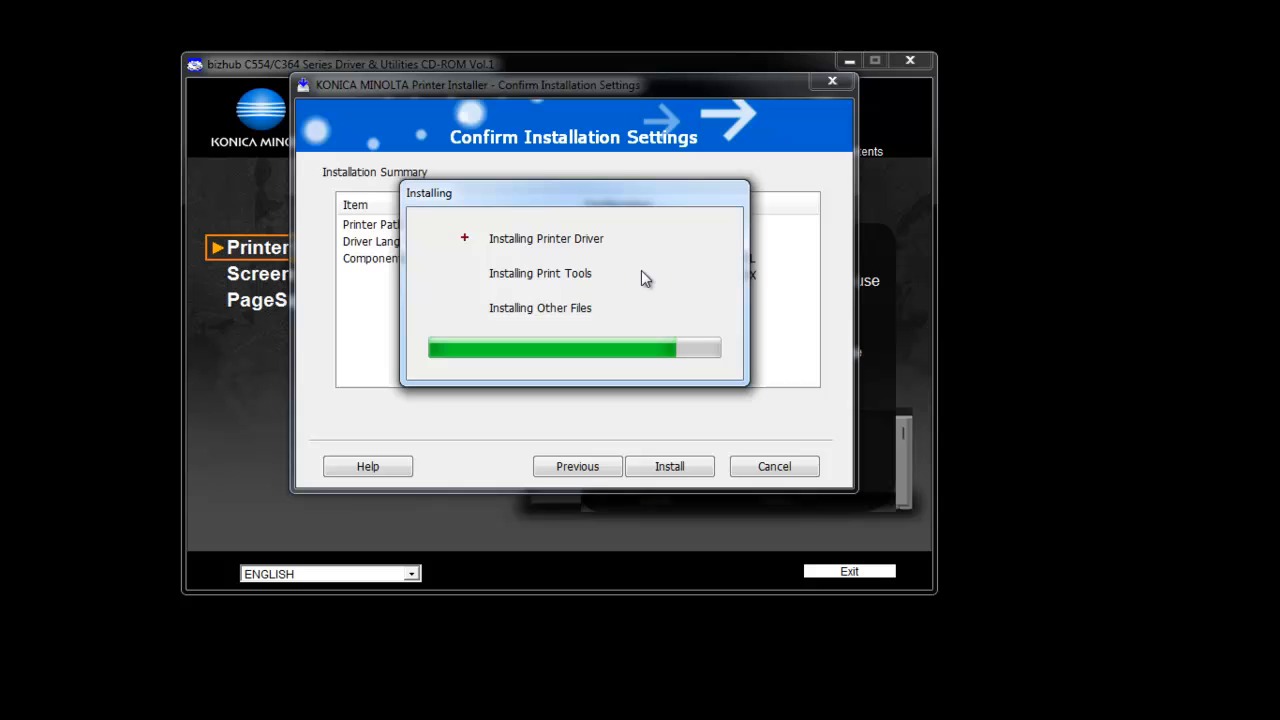
{"action": "mouse_move", "coordinate": [646, 252]}
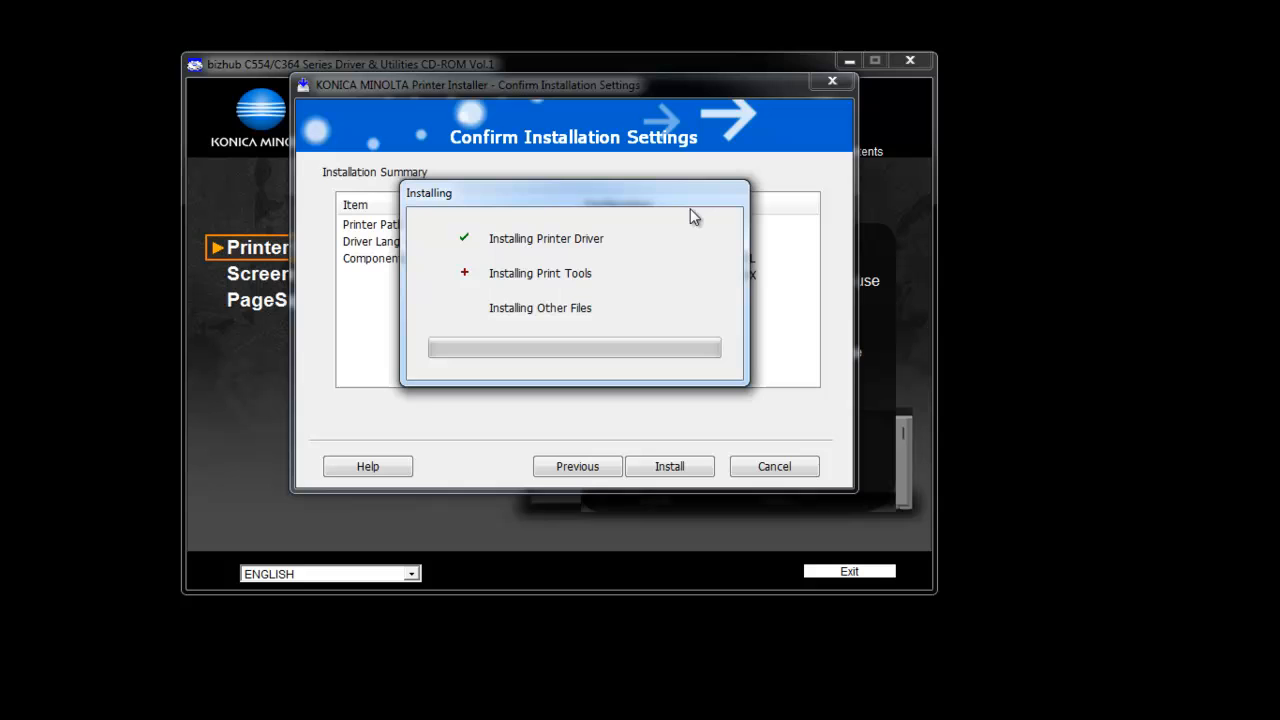
{"action": "mouse_move", "coordinate": [660, 289]}
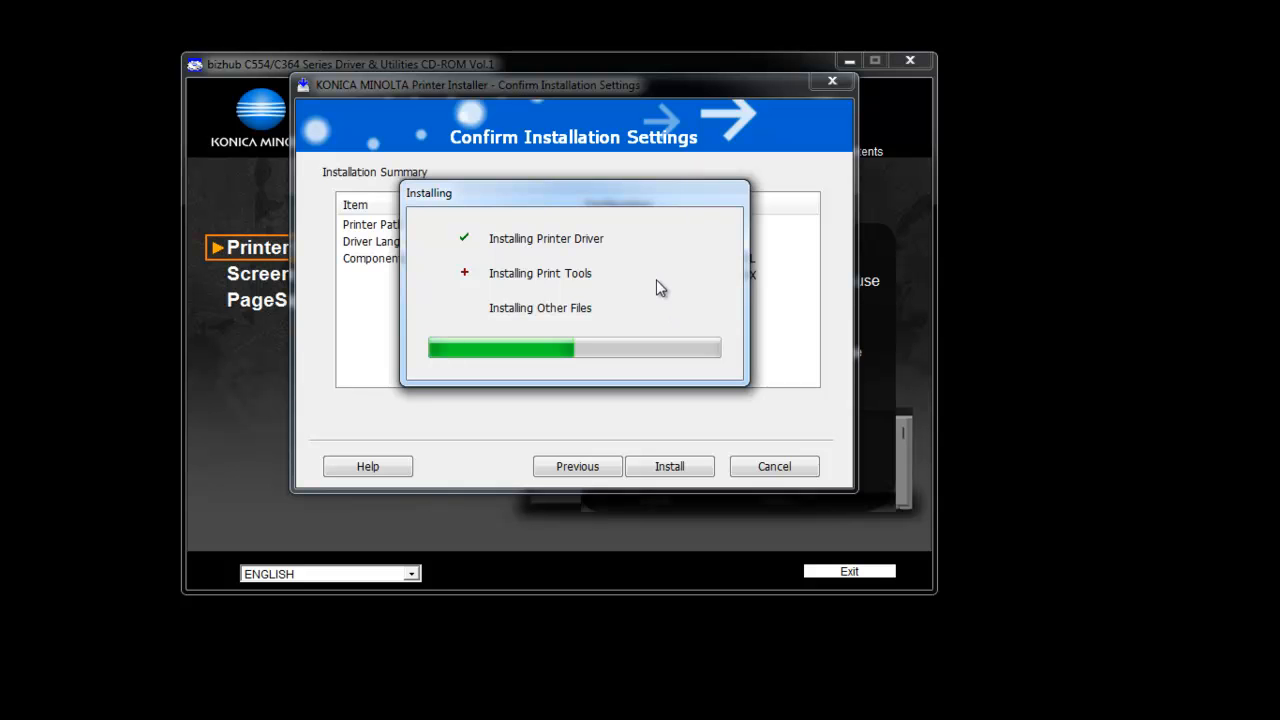
{"action": "mouse_move", "coordinate": [668, 225]}
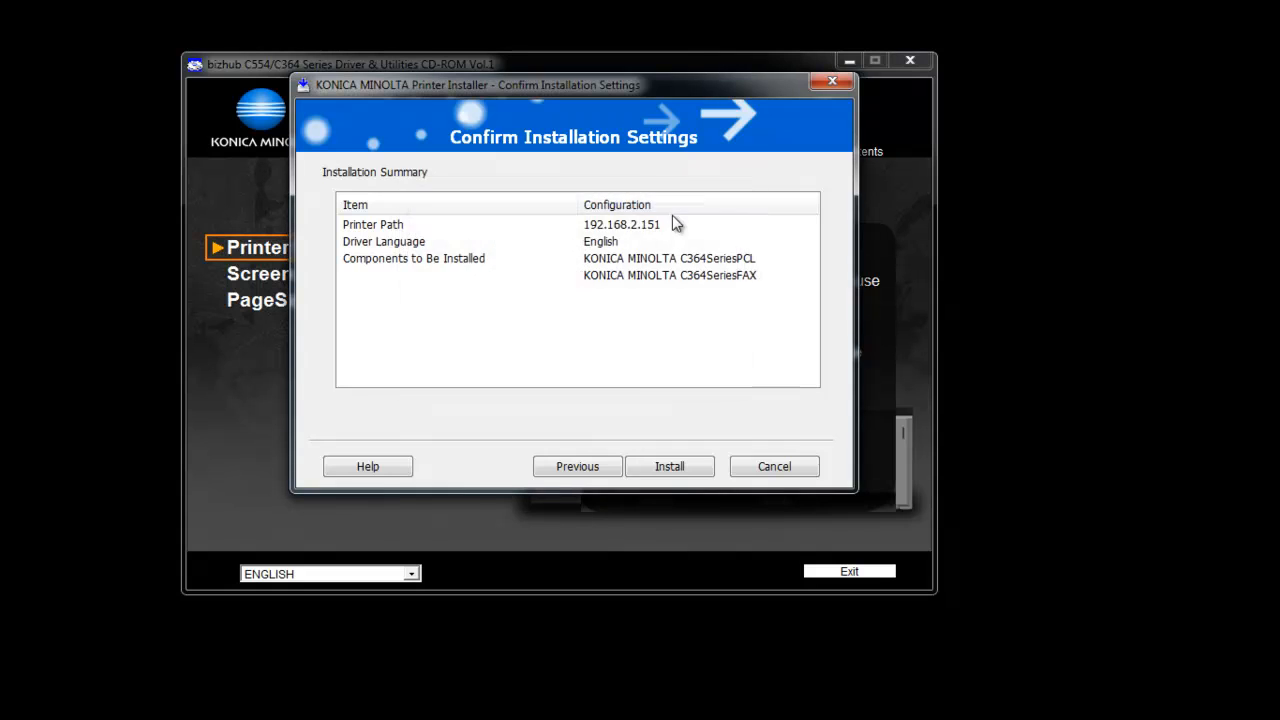
{"action": "left_click", "coordinate": [669, 466]}
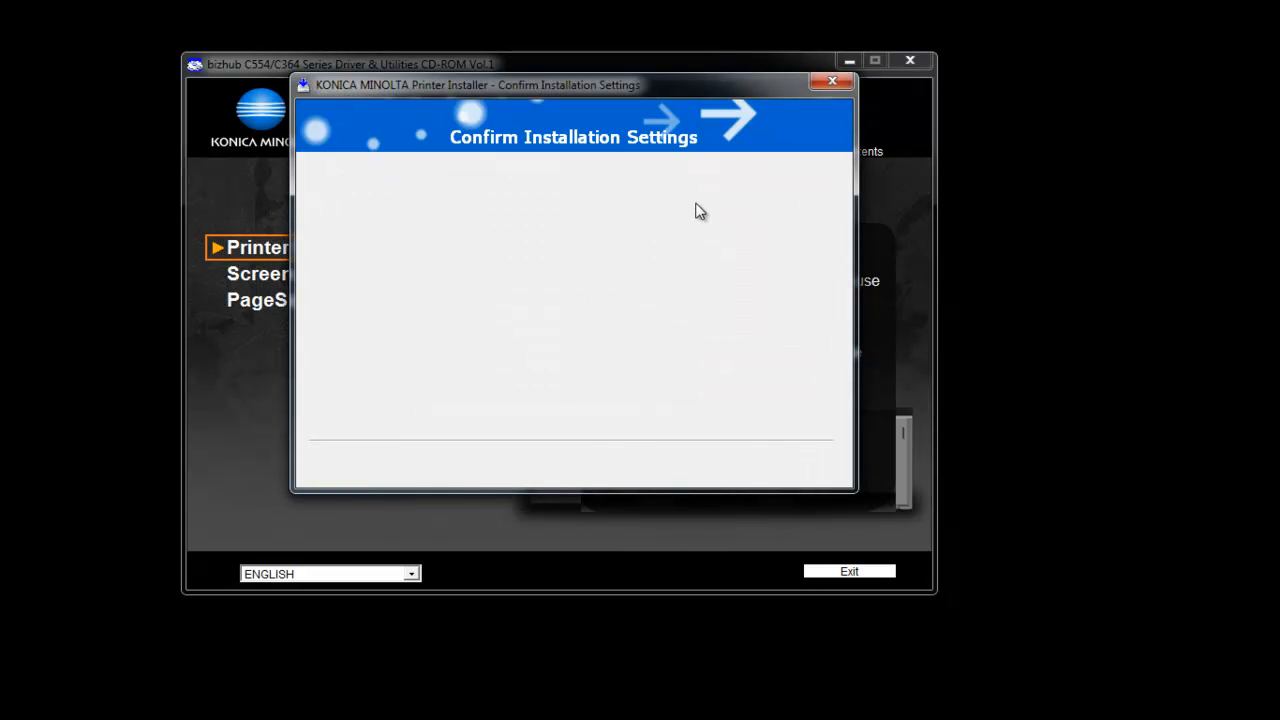
{"action": "mouse_move", "coordinate": [695, 247]}
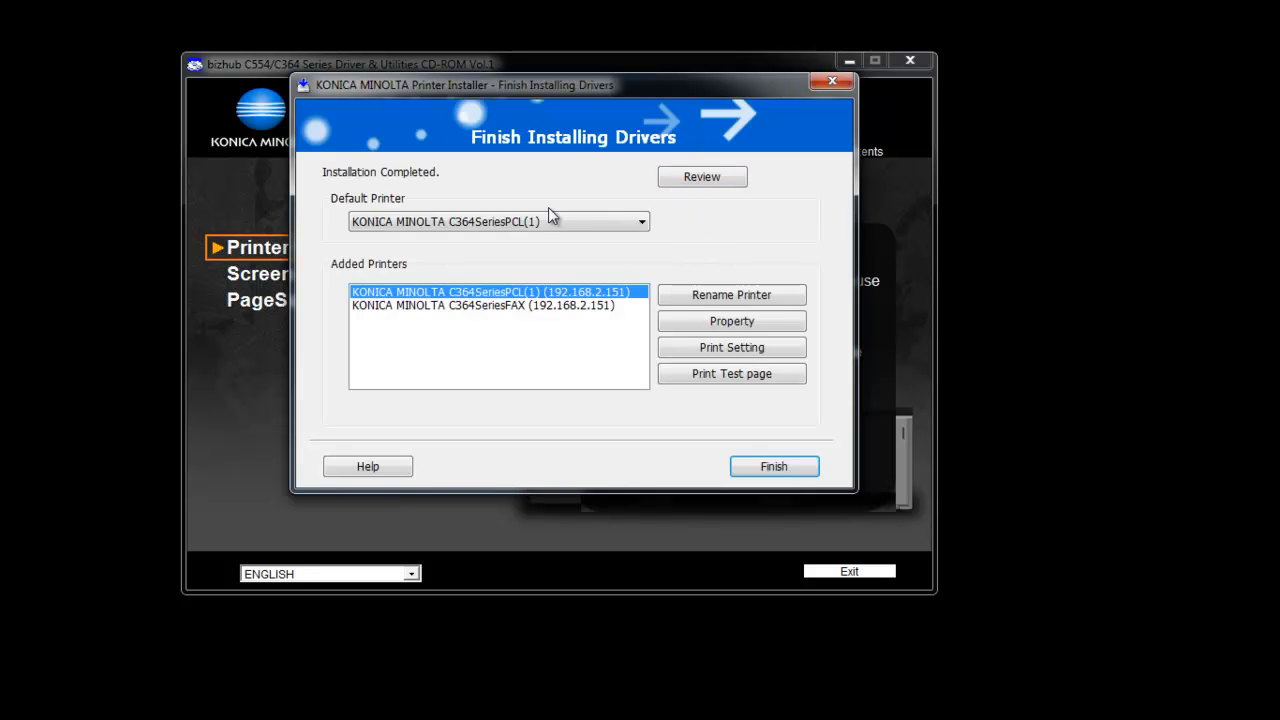
{"action": "mouse_move", "coordinate": [527, 323]}
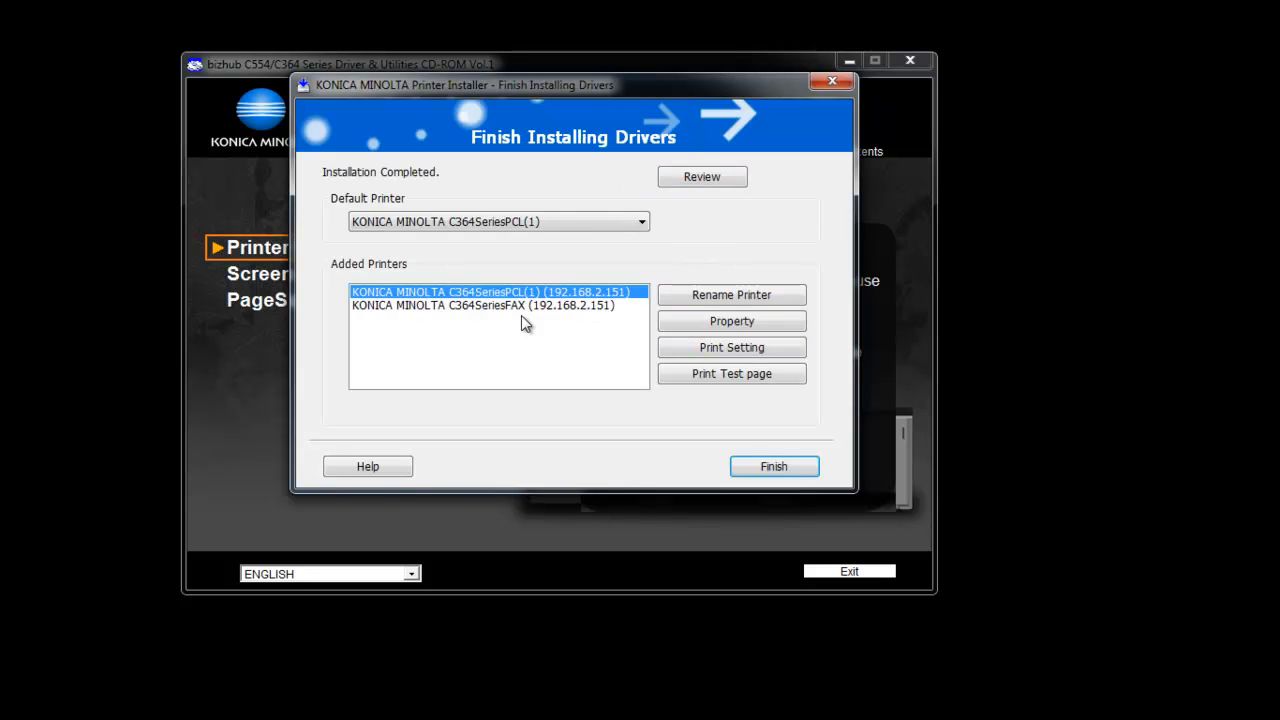
Step: Keep C364SeriesPCL(1) as the default printer and begin renaming it
{"action": "left_click", "coordinate": [482, 305]}
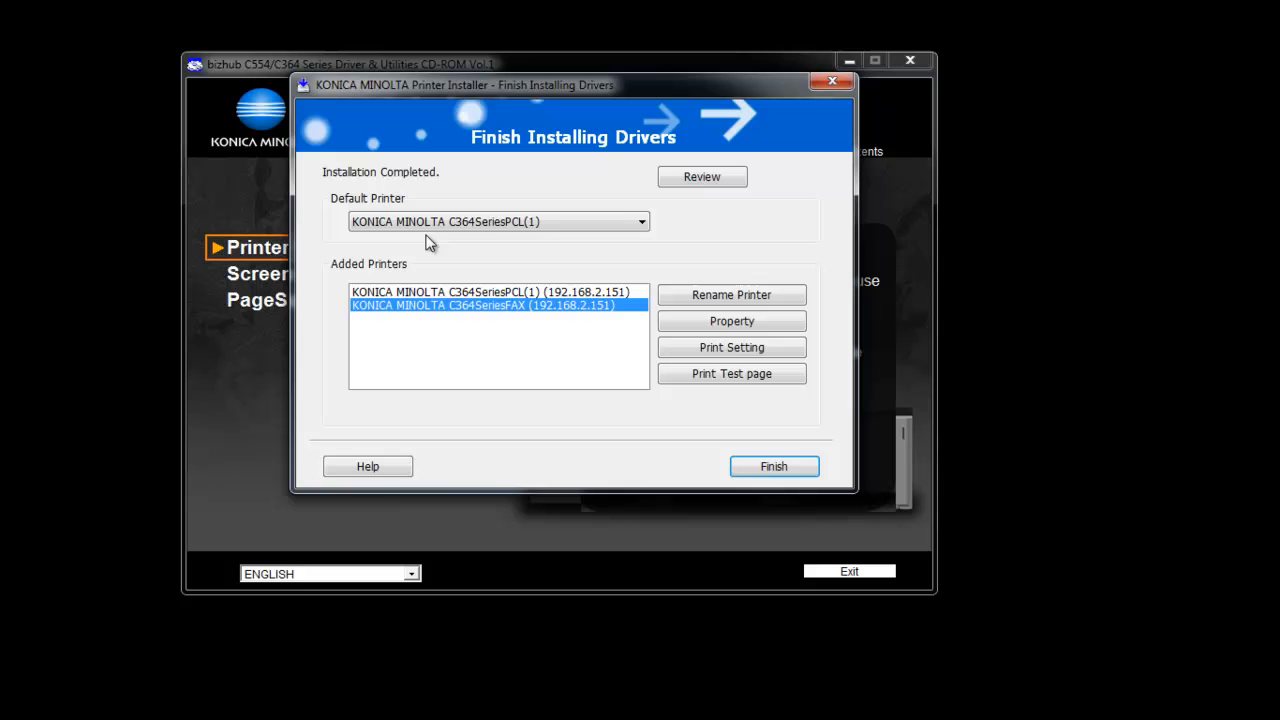
{"action": "left_click", "coordinate": [641, 221]}
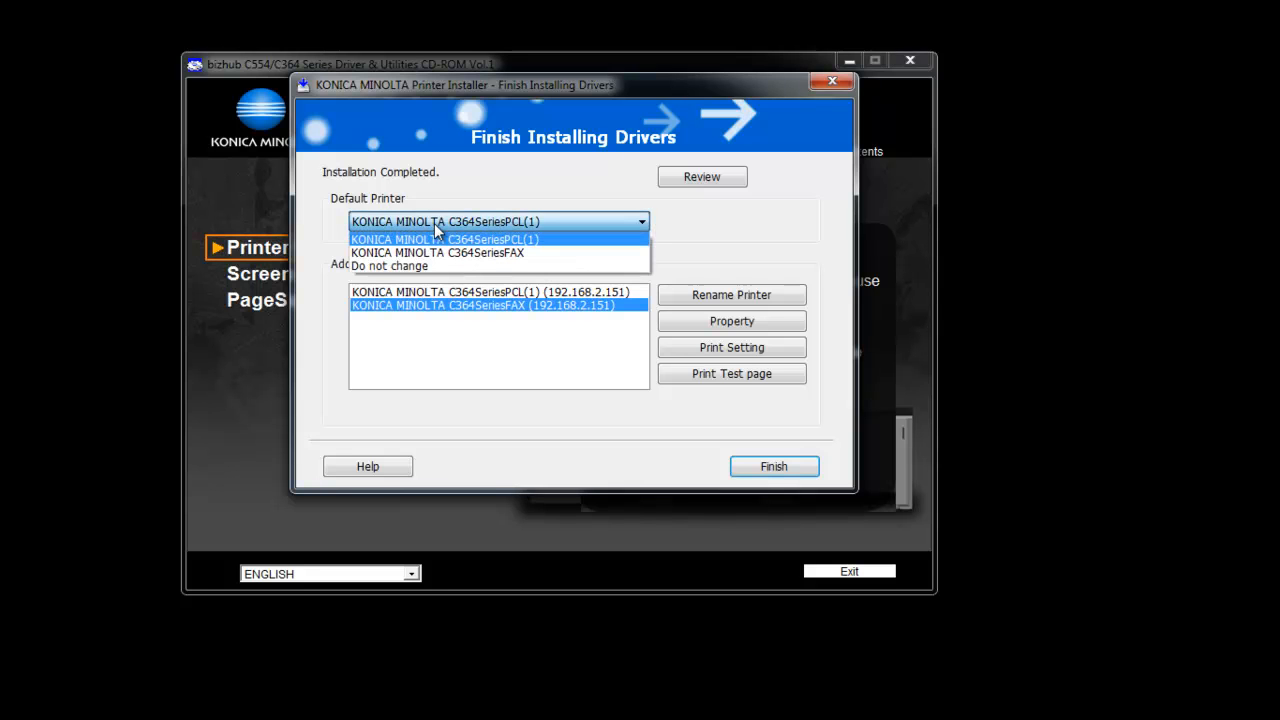
{"action": "left_click", "coordinate": [445, 239]}
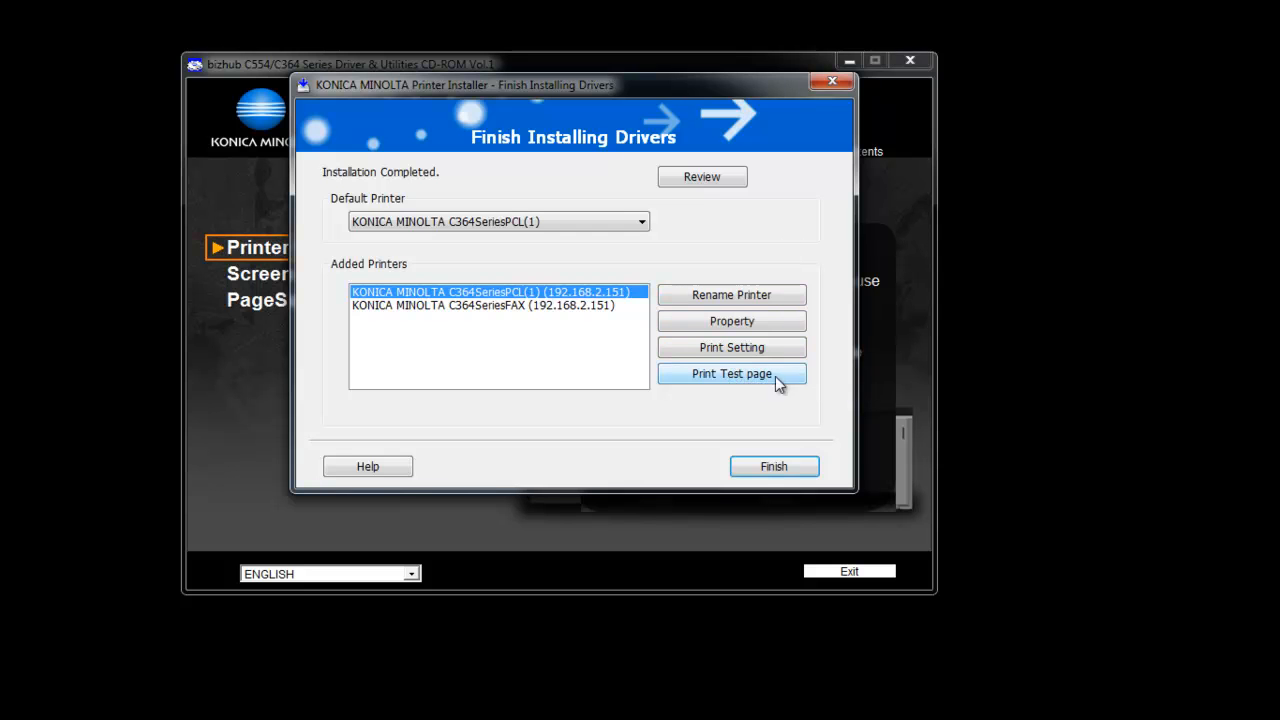
{"action": "mouse_move", "coordinate": [757, 392]}
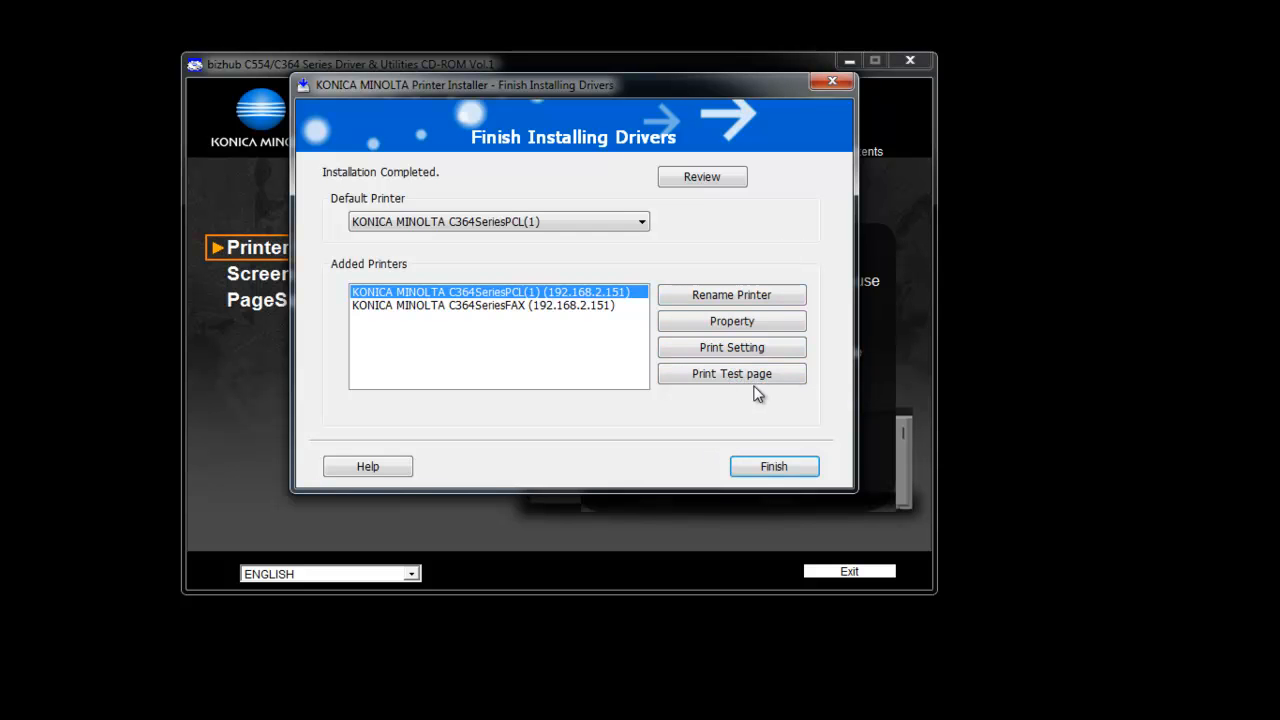
{"action": "mouse_move", "coordinate": [731, 295]}
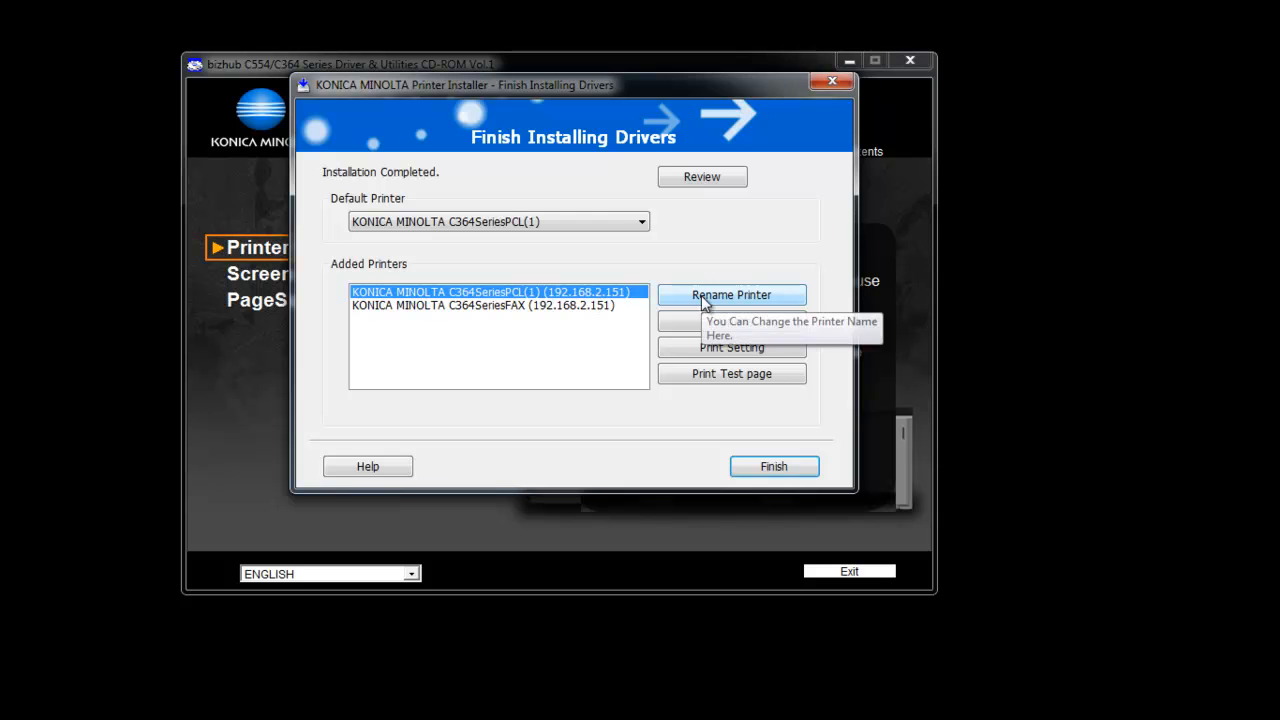
{"action": "left_click", "coordinate": [731, 295]}
{"action": "type", "text": "KONICA MINOLTA C224"}
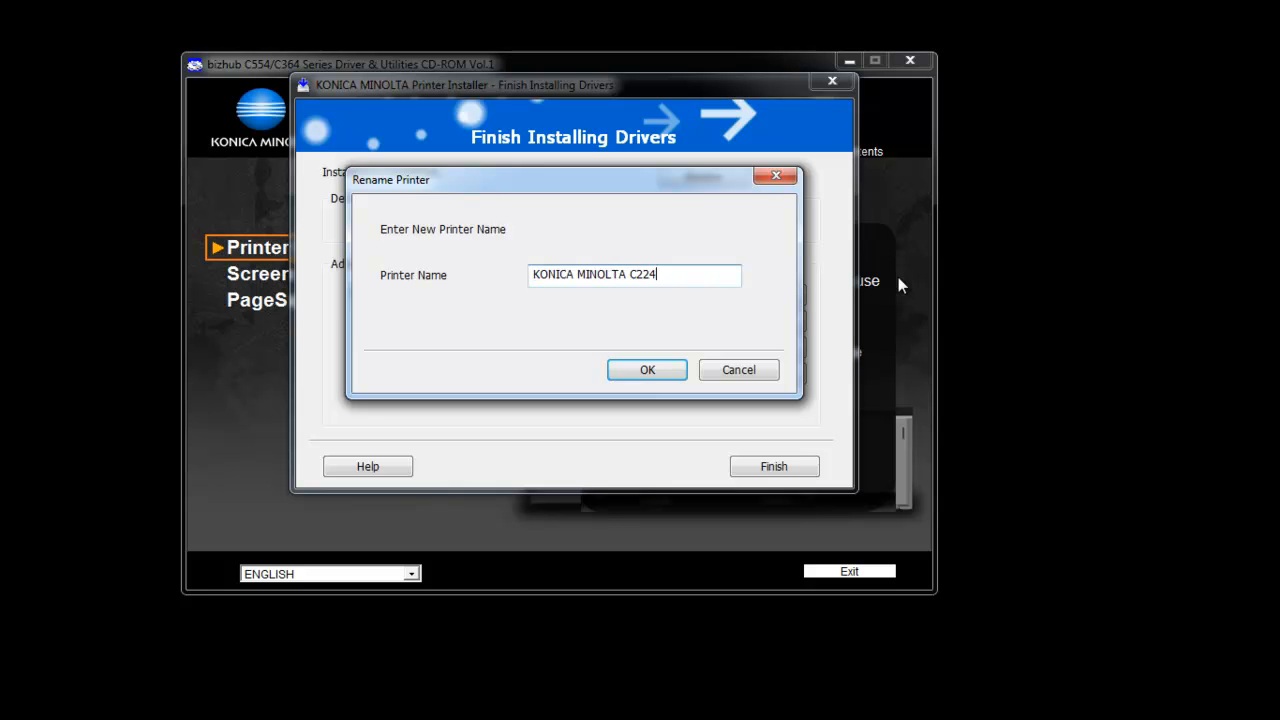
Step: Finish the name as KONICA MINOLTA C224e and select it among the added printers
{"action": "type", "text": "e"}
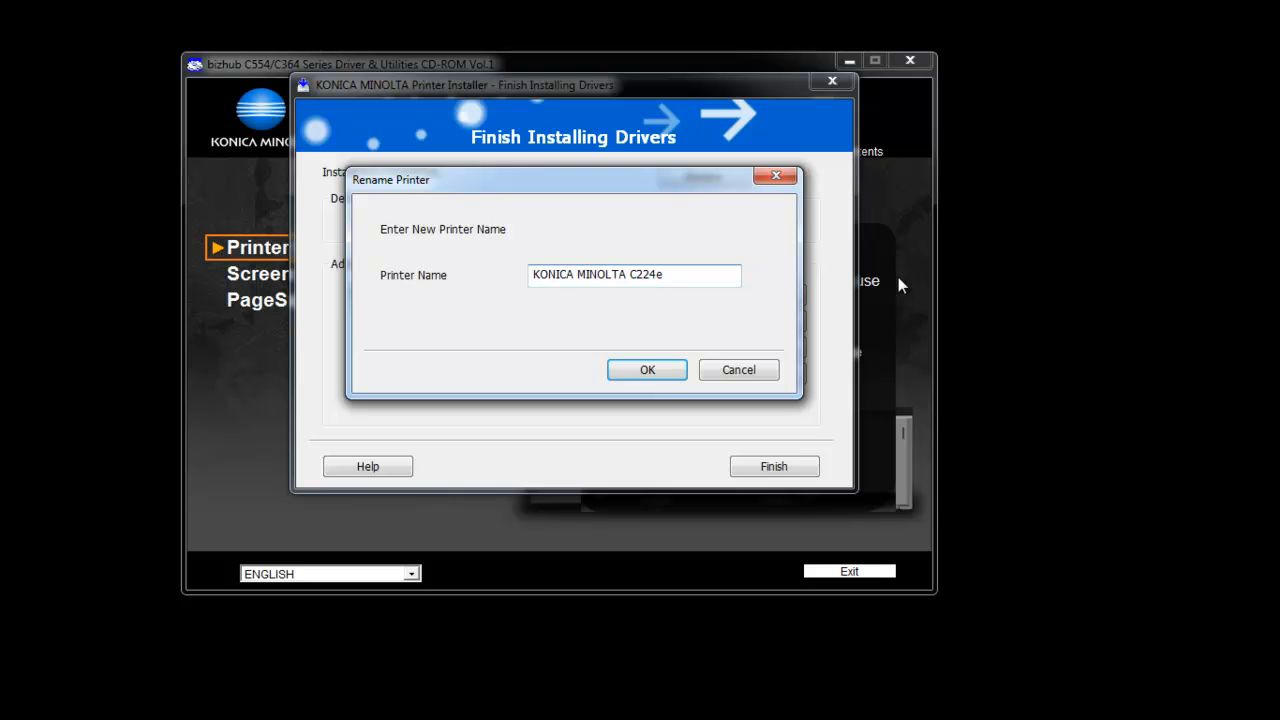
{"action": "left_click", "coordinate": [647, 369]}
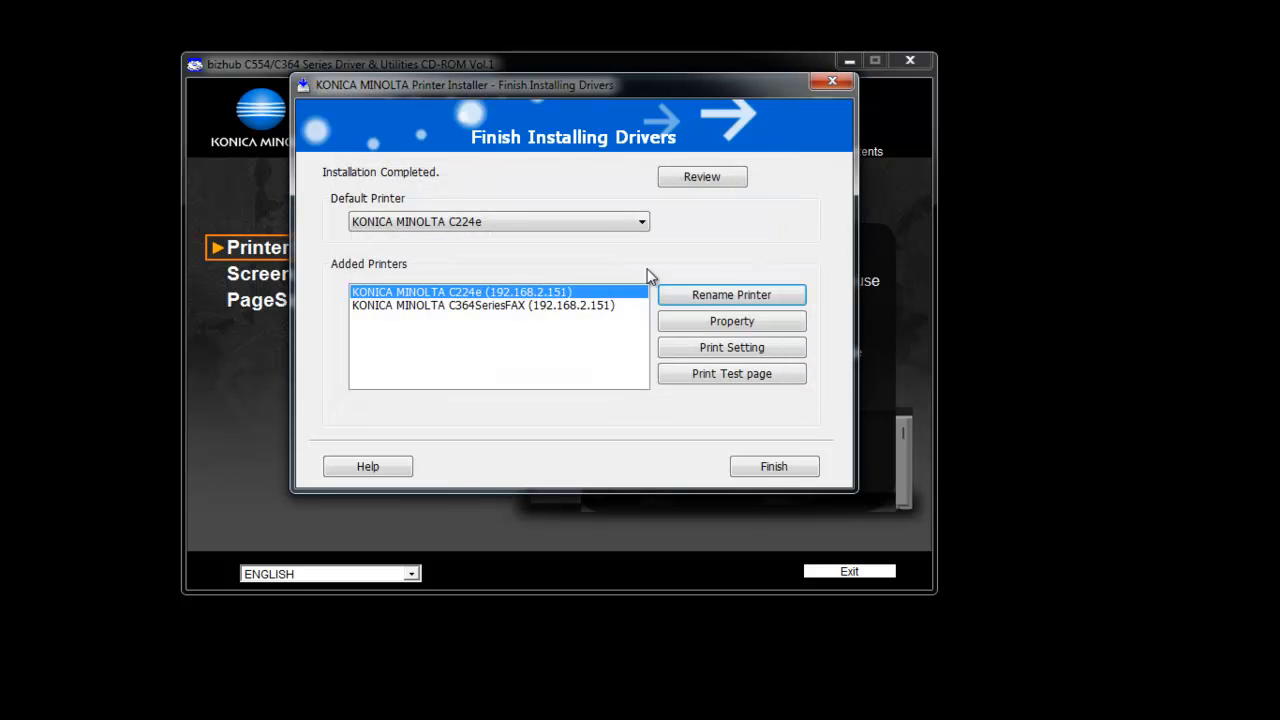
{"action": "mouse_move", "coordinate": [695, 321]}
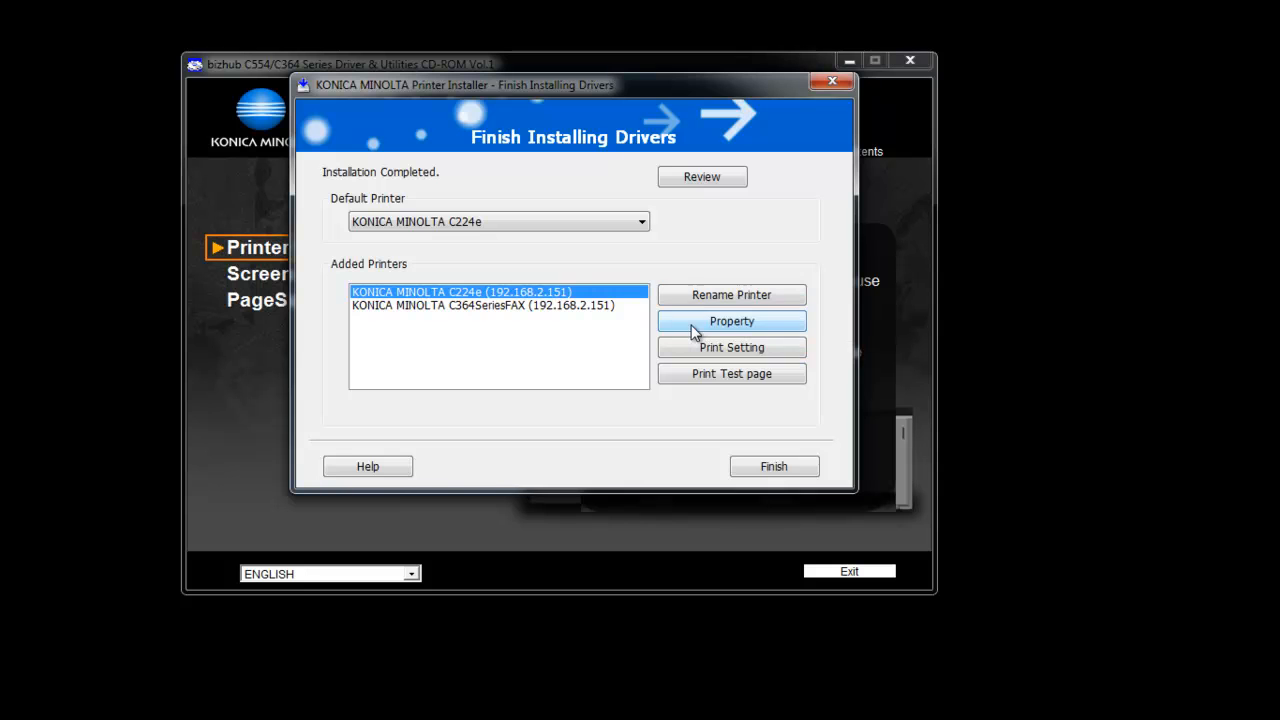
Step: Show the C224e printer's properties on the Advanced settings
{"action": "left_click", "coordinate": [731, 321]}
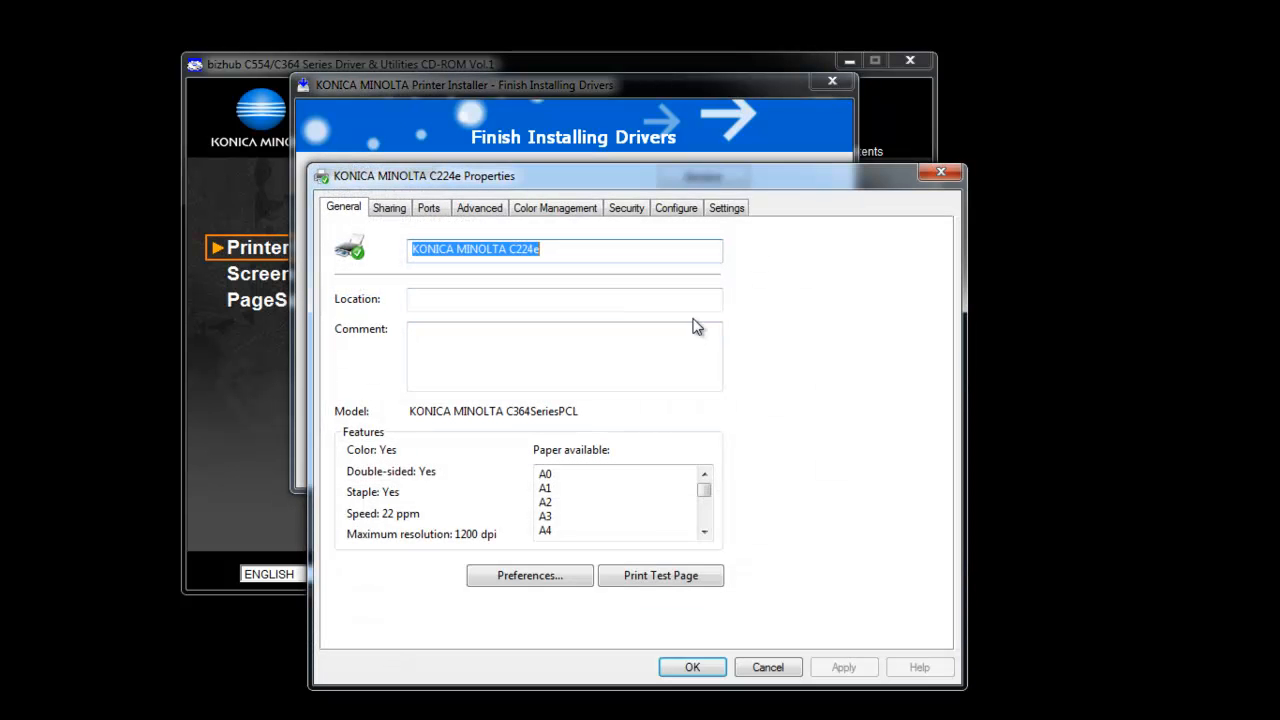
{"action": "mouse_move", "coordinate": [853, 391]}
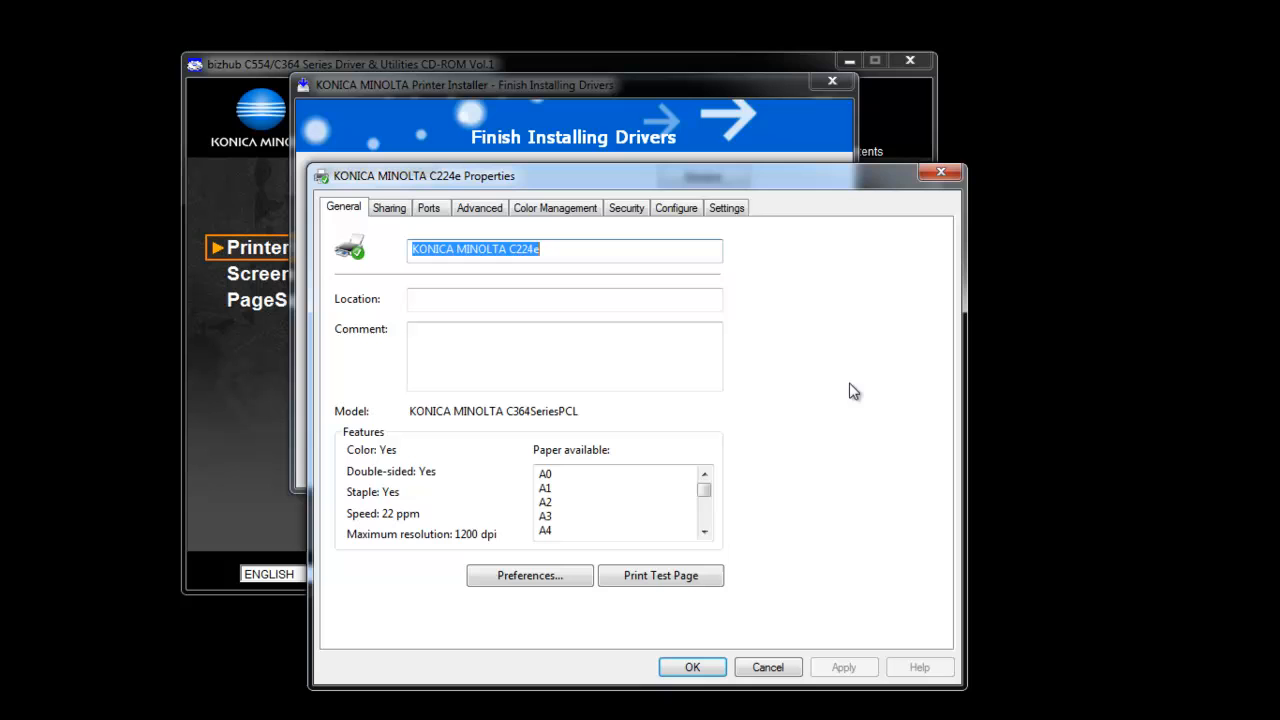
{"action": "mouse_move", "coordinate": [620, 190]}
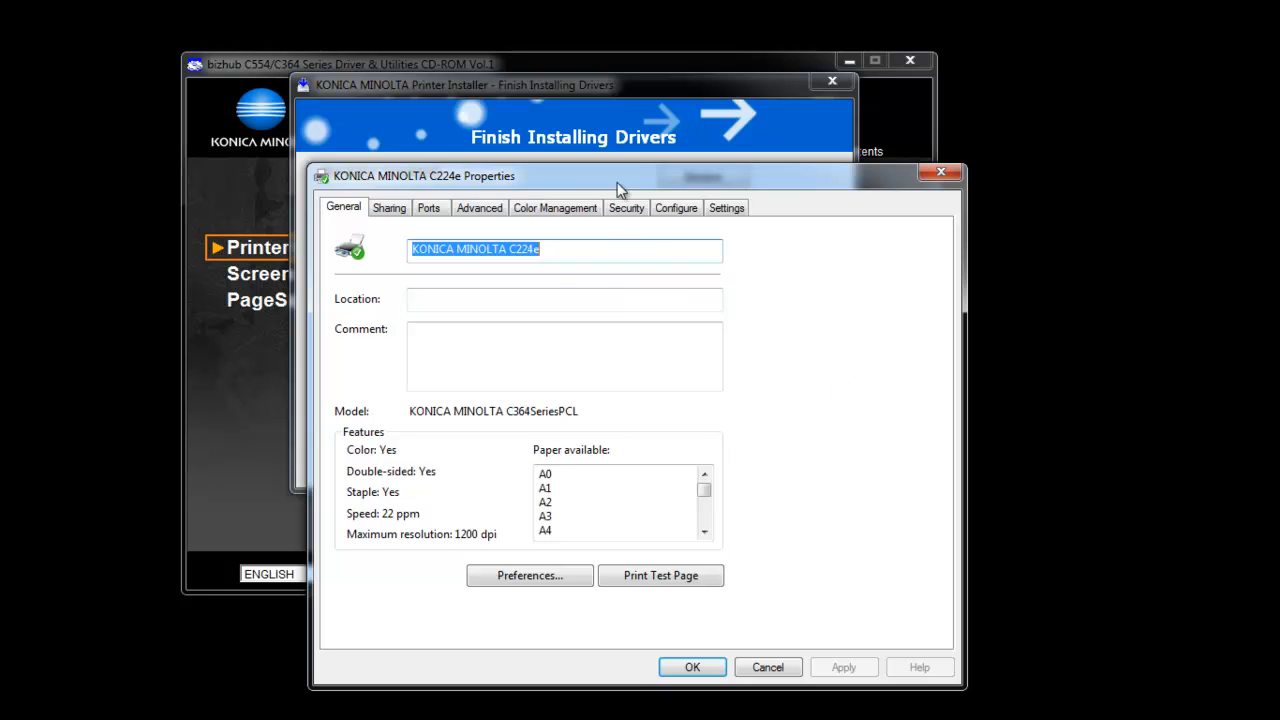
{"action": "mouse_move", "coordinate": [851, 435]}
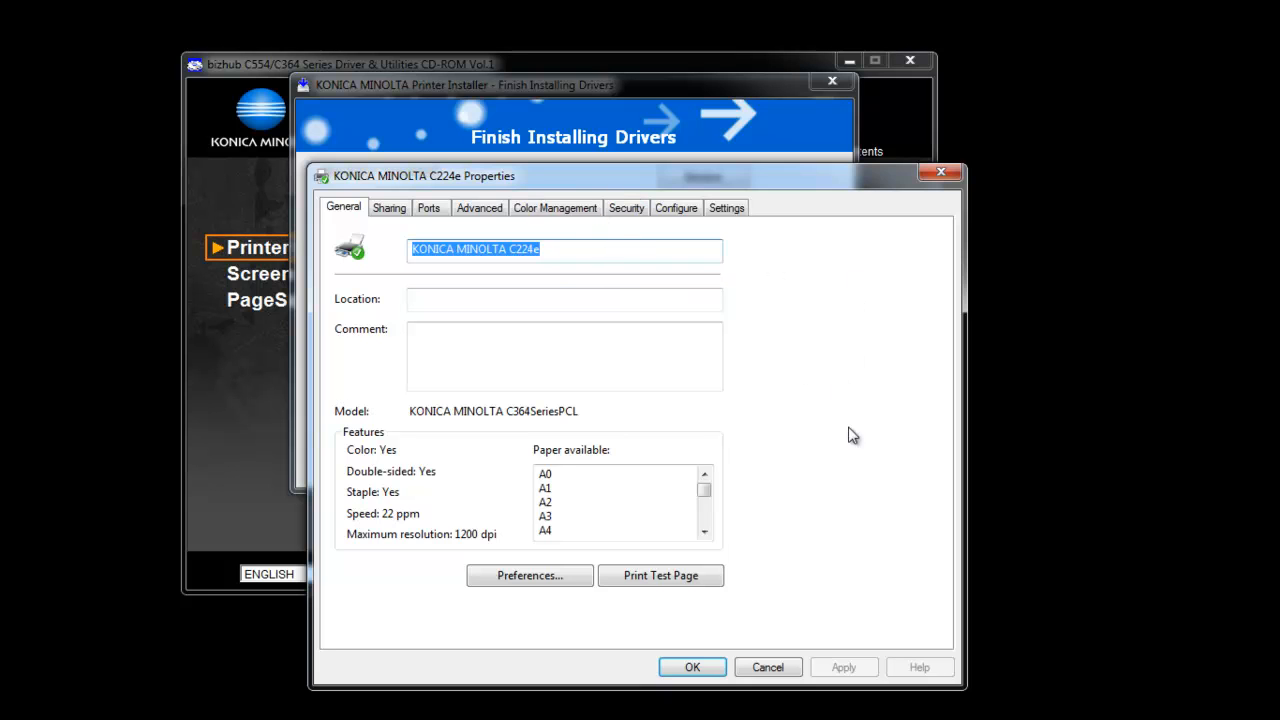
{"action": "mouse_move", "coordinate": [894, 561]}
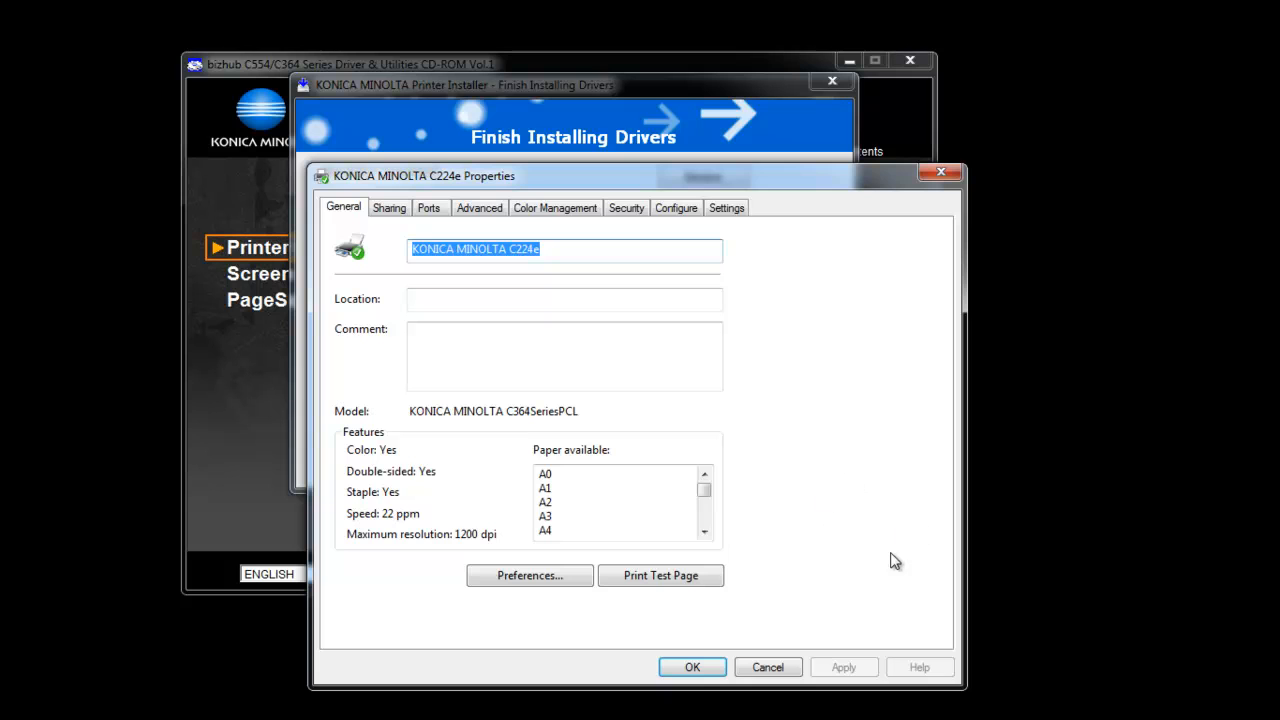
{"action": "mouse_move", "coordinate": [479, 208]}
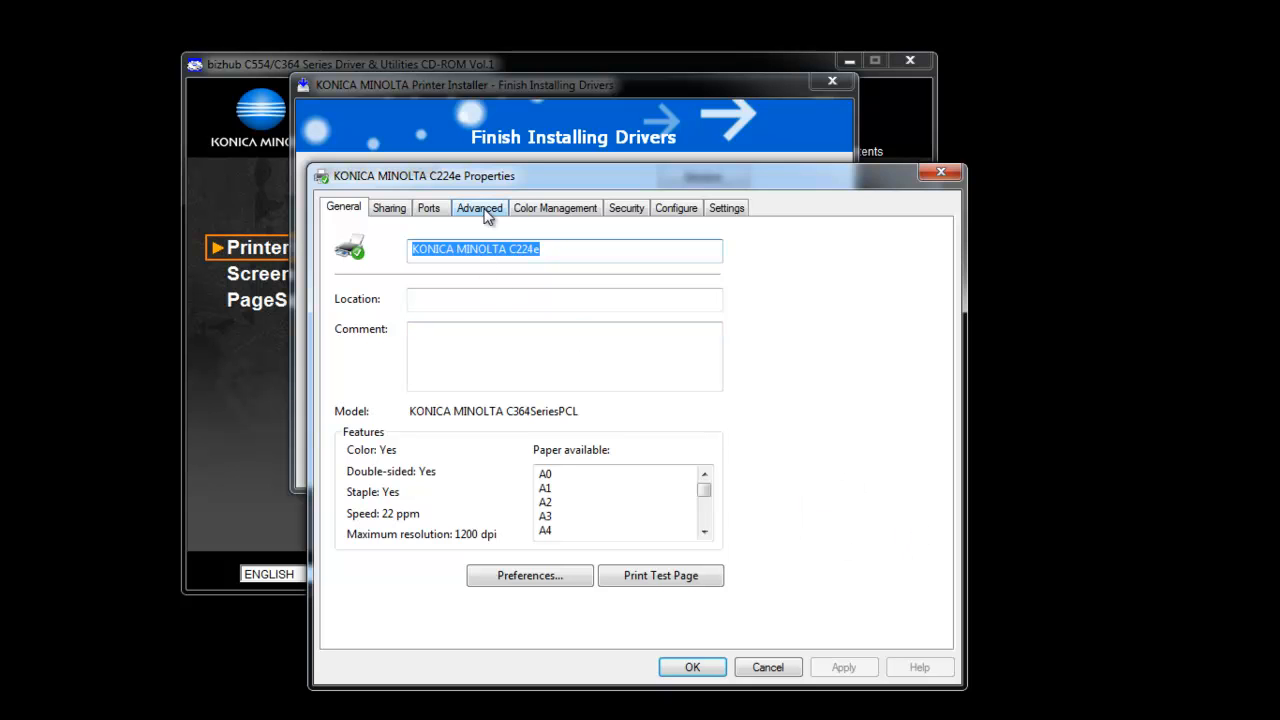
{"action": "mouse_move", "coordinate": [492, 214]}
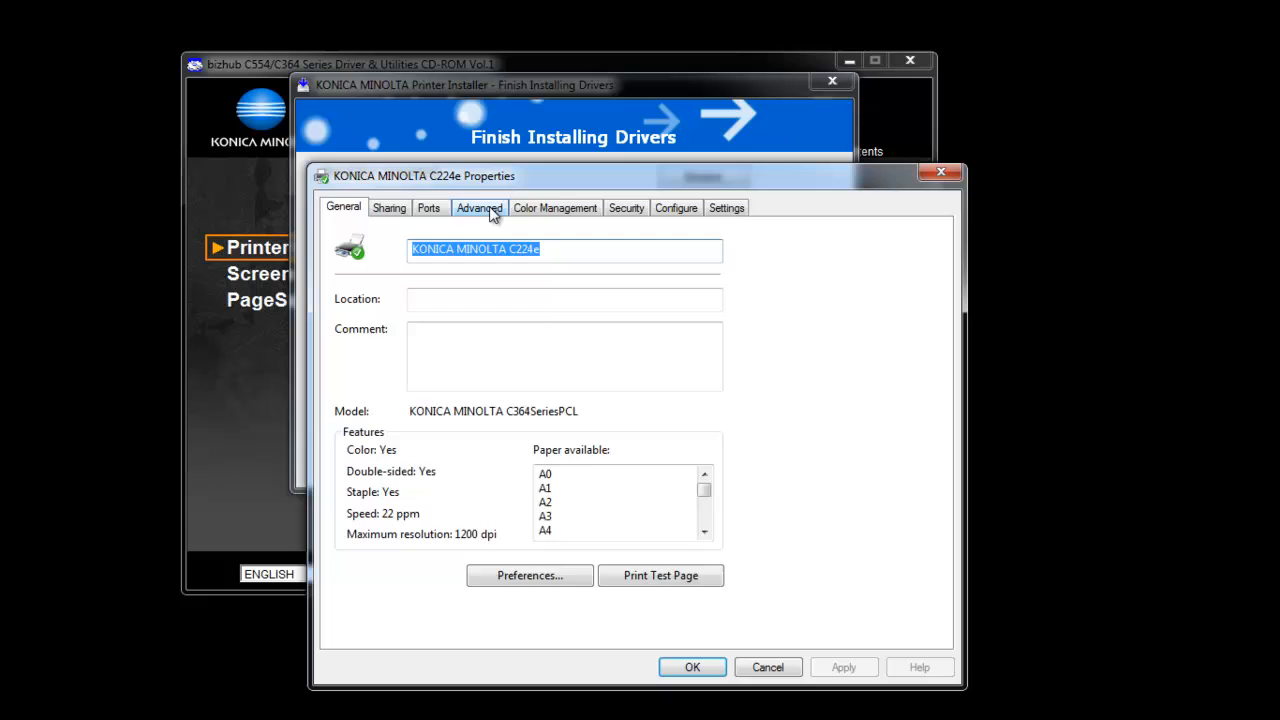
{"action": "left_click", "coordinate": [479, 207]}
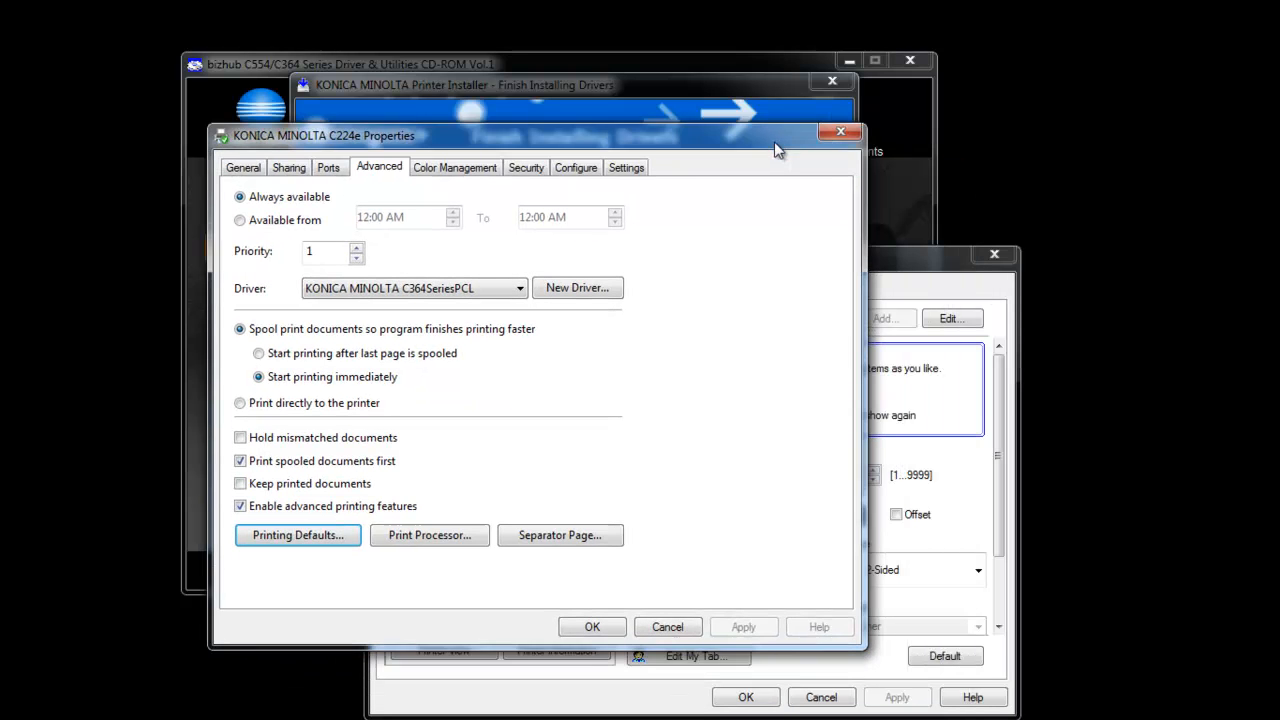
Step: Set Printing Defaults to Print Type 1-Sided and Select Color Gray Scale, then confirm
{"action": "left_click", "coordinate": [297, 534]}
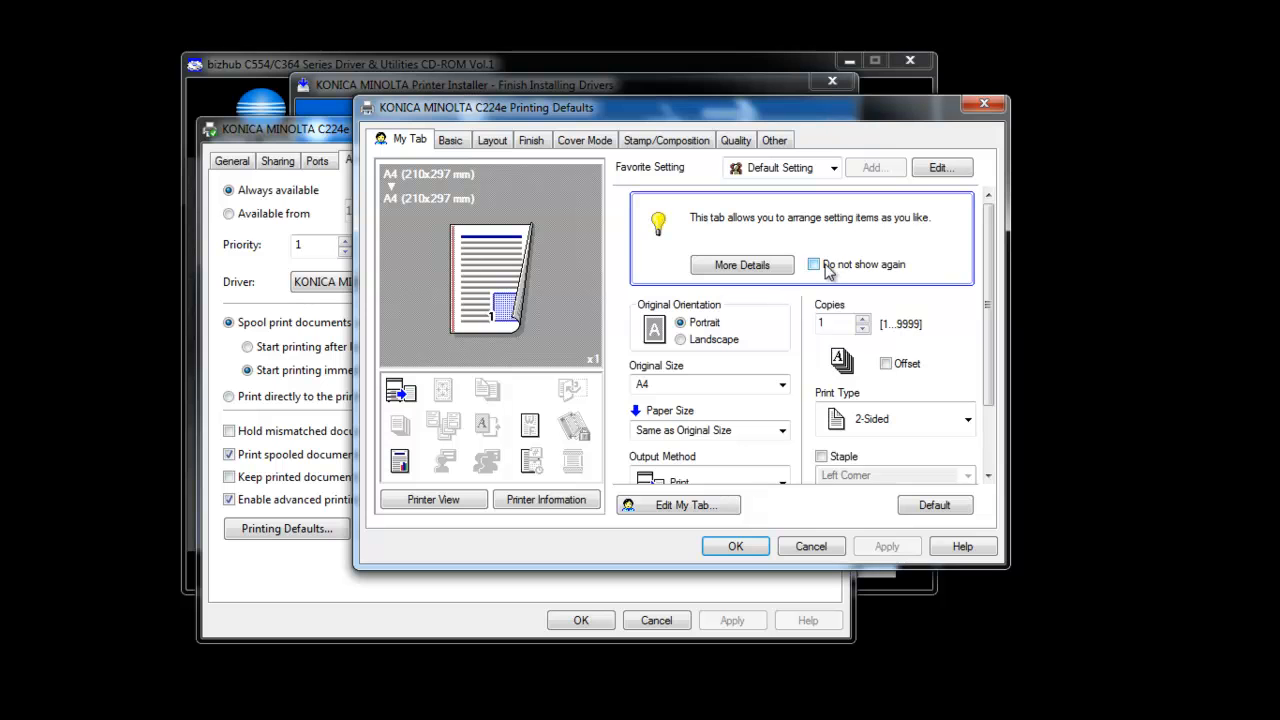
{"action": "left_click", "coordinate": [813, 264]}
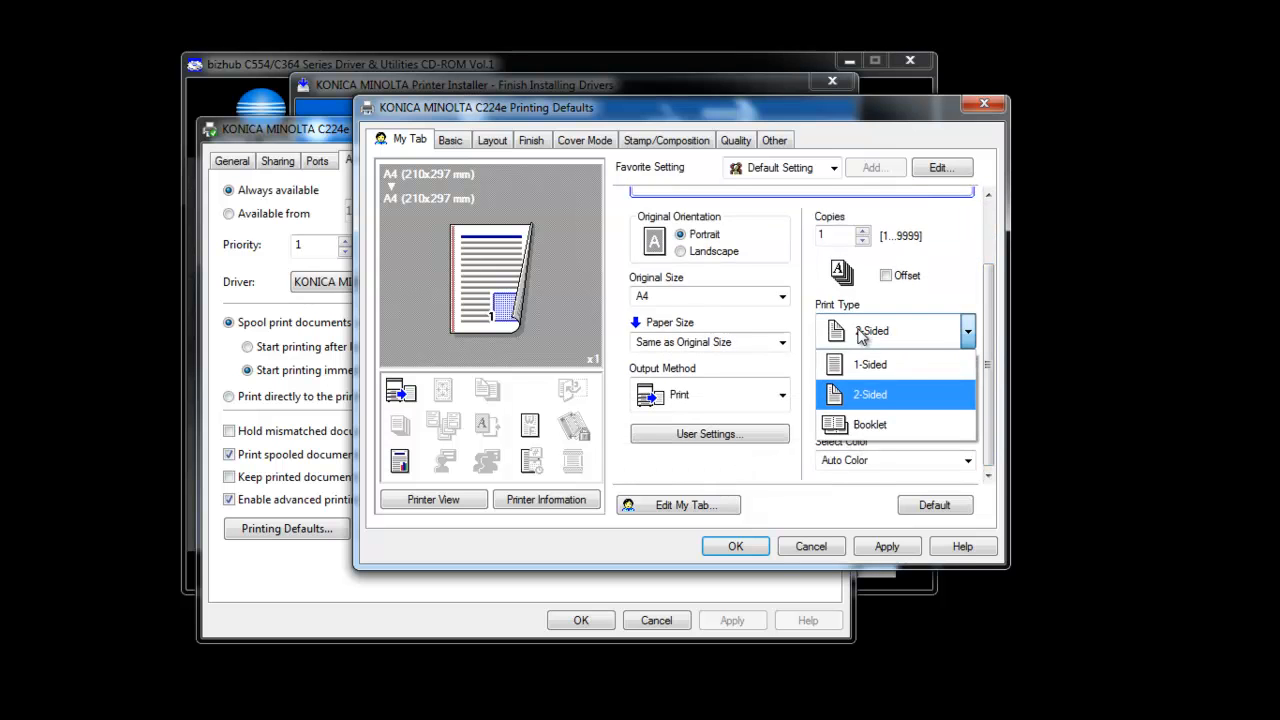
{"action": "left_click", "coordinate": [870, 364]}
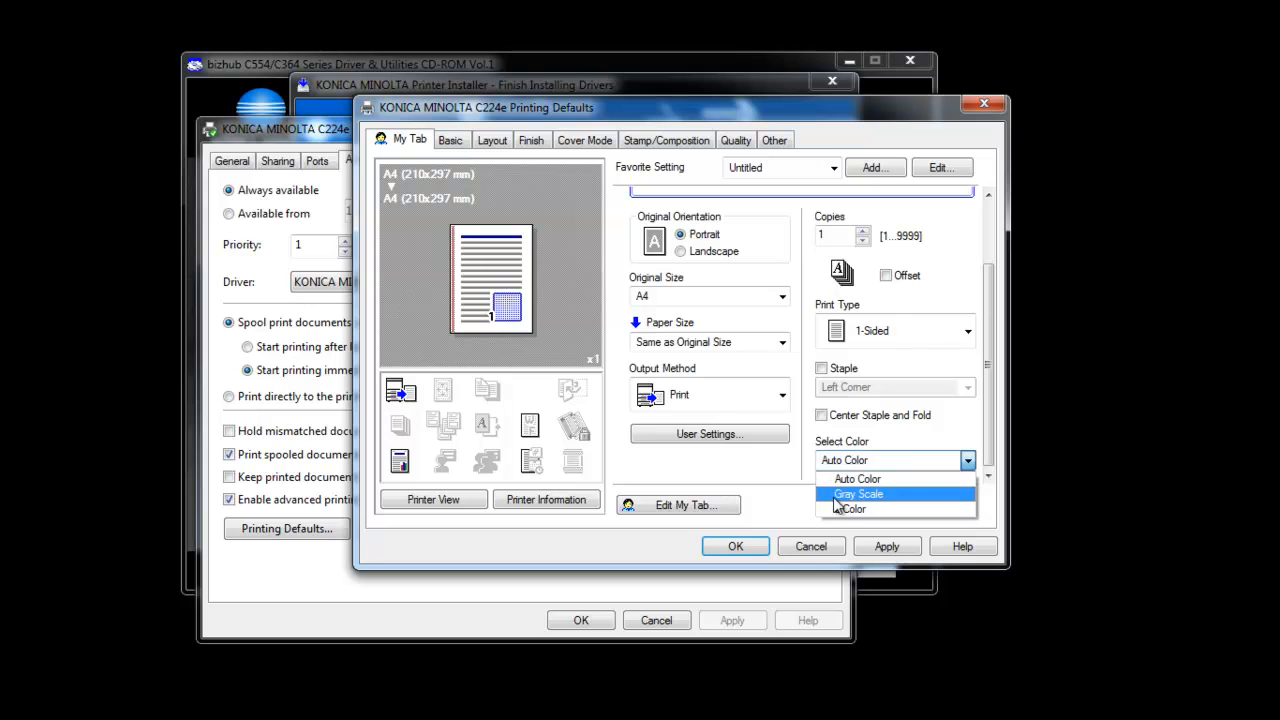
{"action": "left_click", "coordinate": [858, 494]}
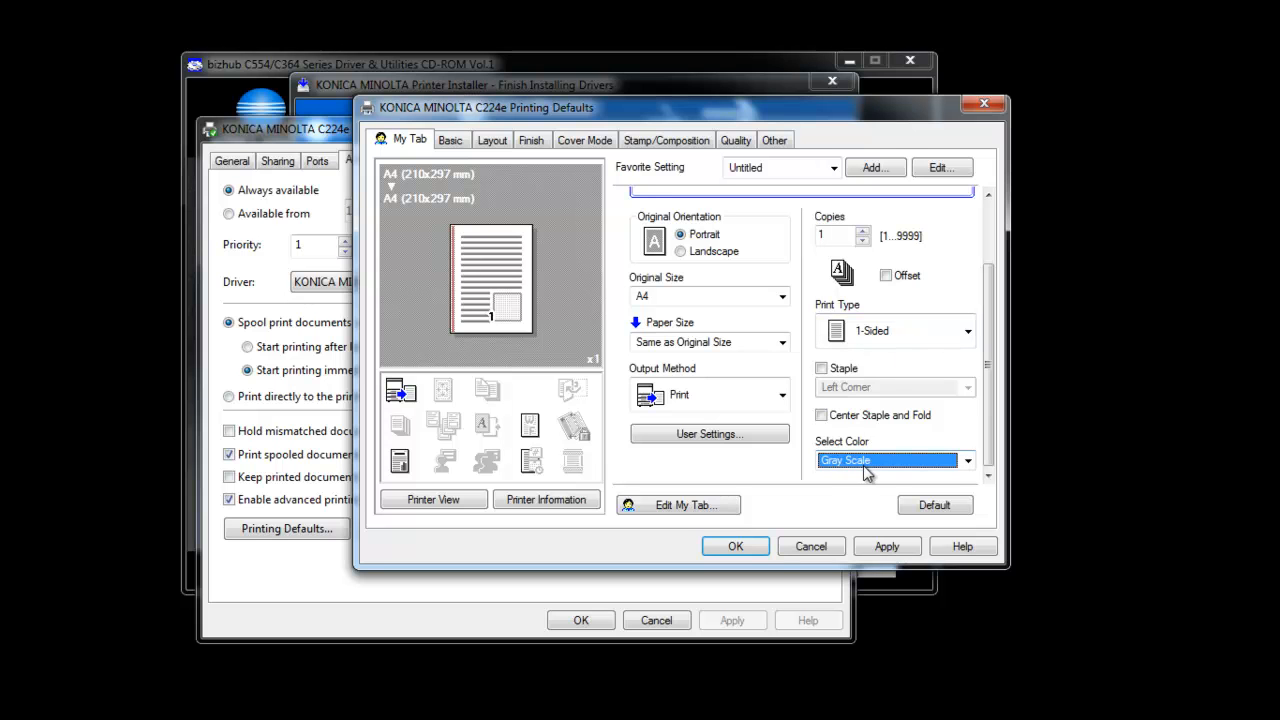
{"action": "left_click", "coordinate": [735, 546]}
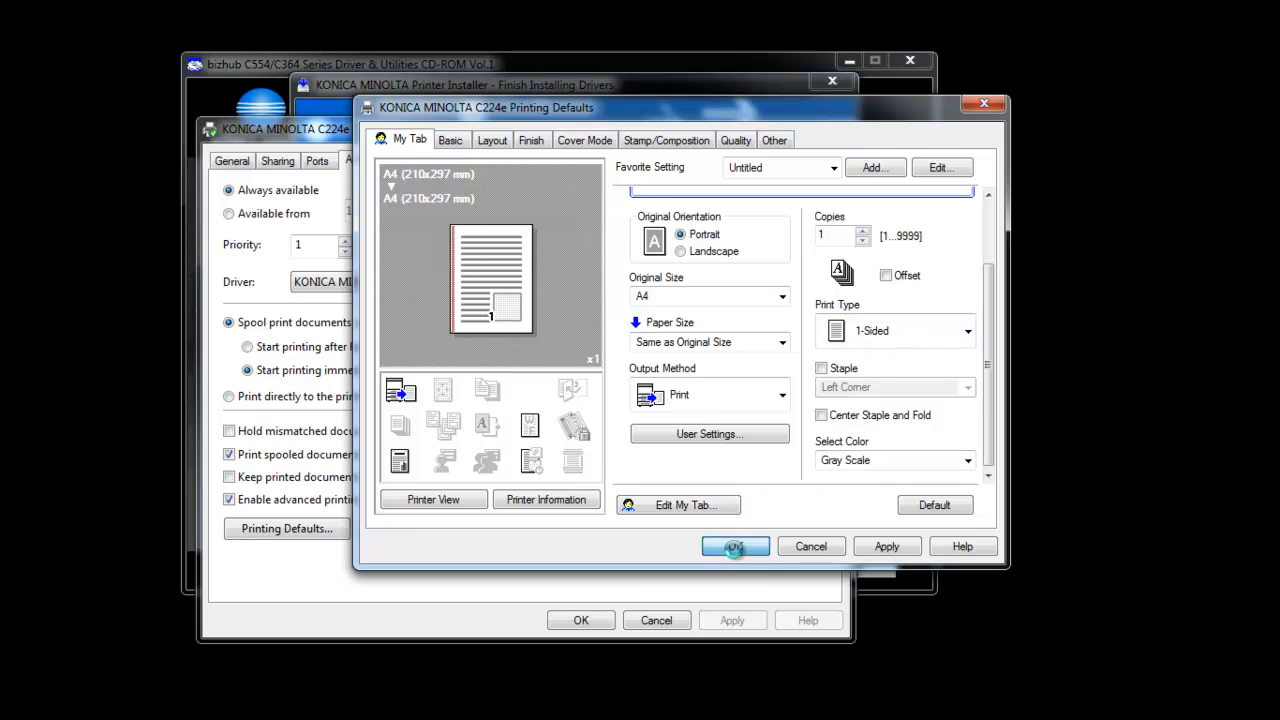
{"action": "left_click", "coordinate": [735, 546]}
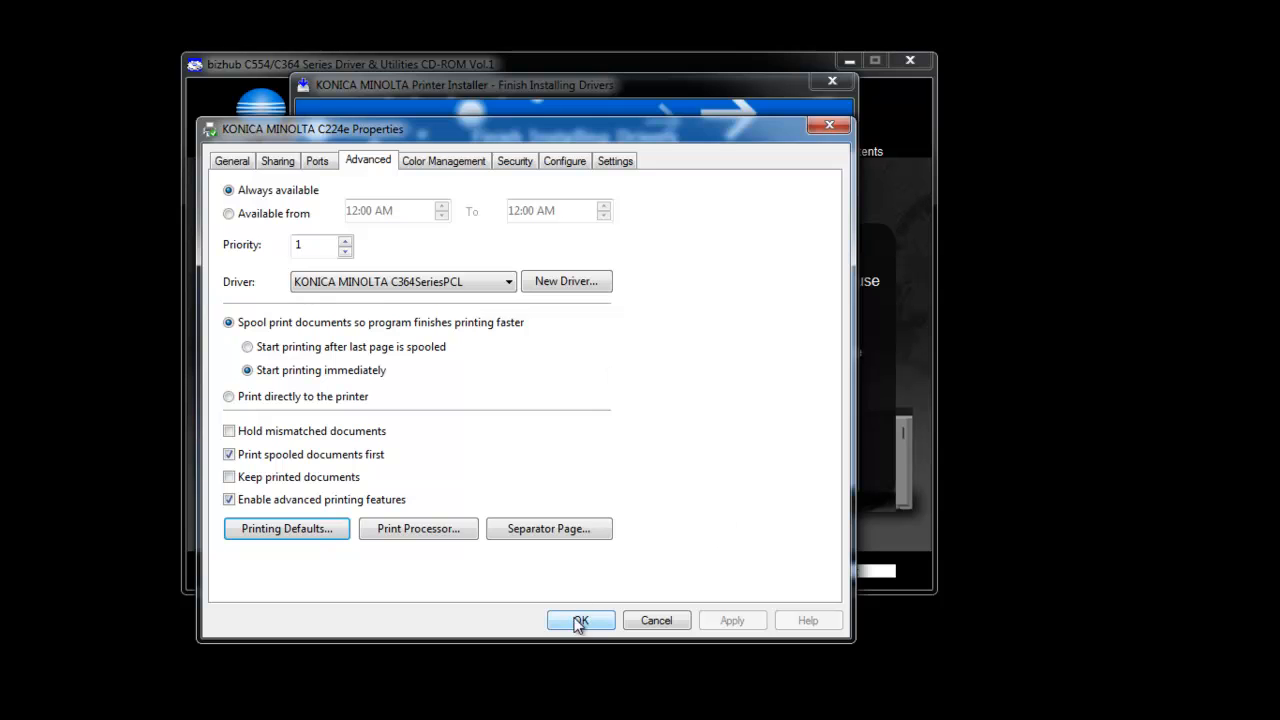
Step: Close the properties keeping changes and review the C224e's Print Setting
{"action": "left_click", "coordinate": [580, 620]}
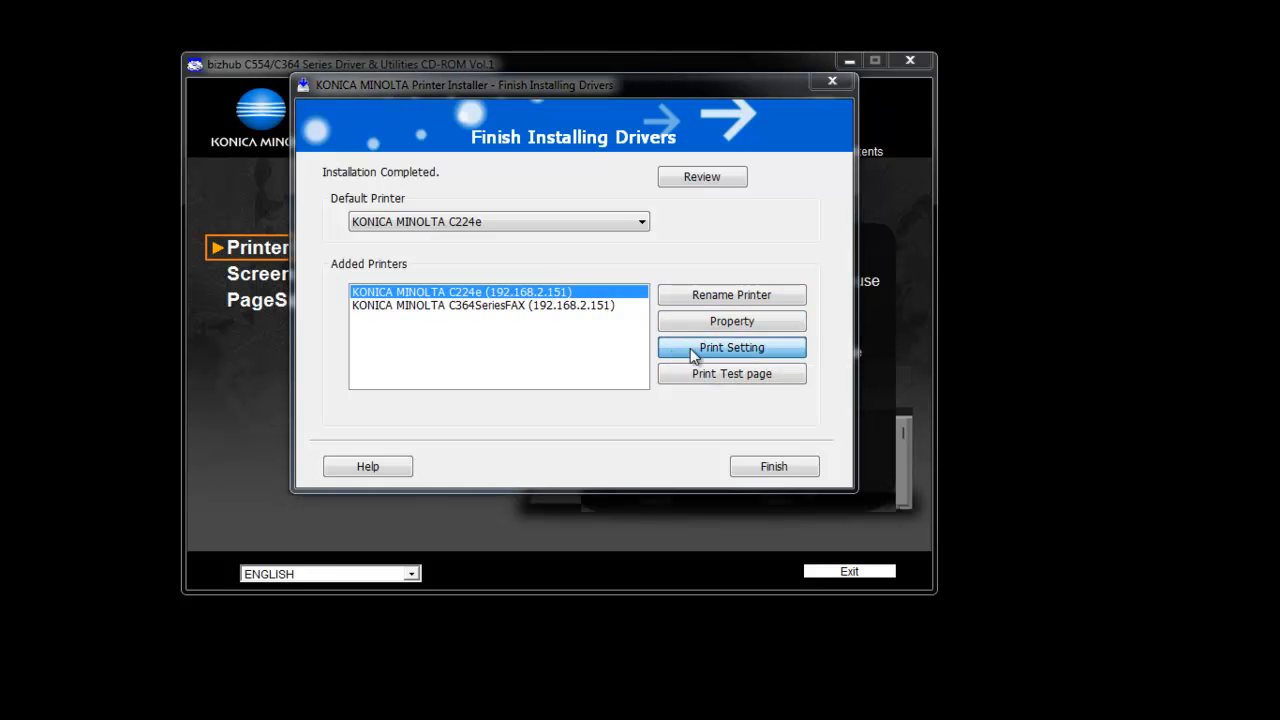
{"action": "left_click", "coordinate": [731, 347]}
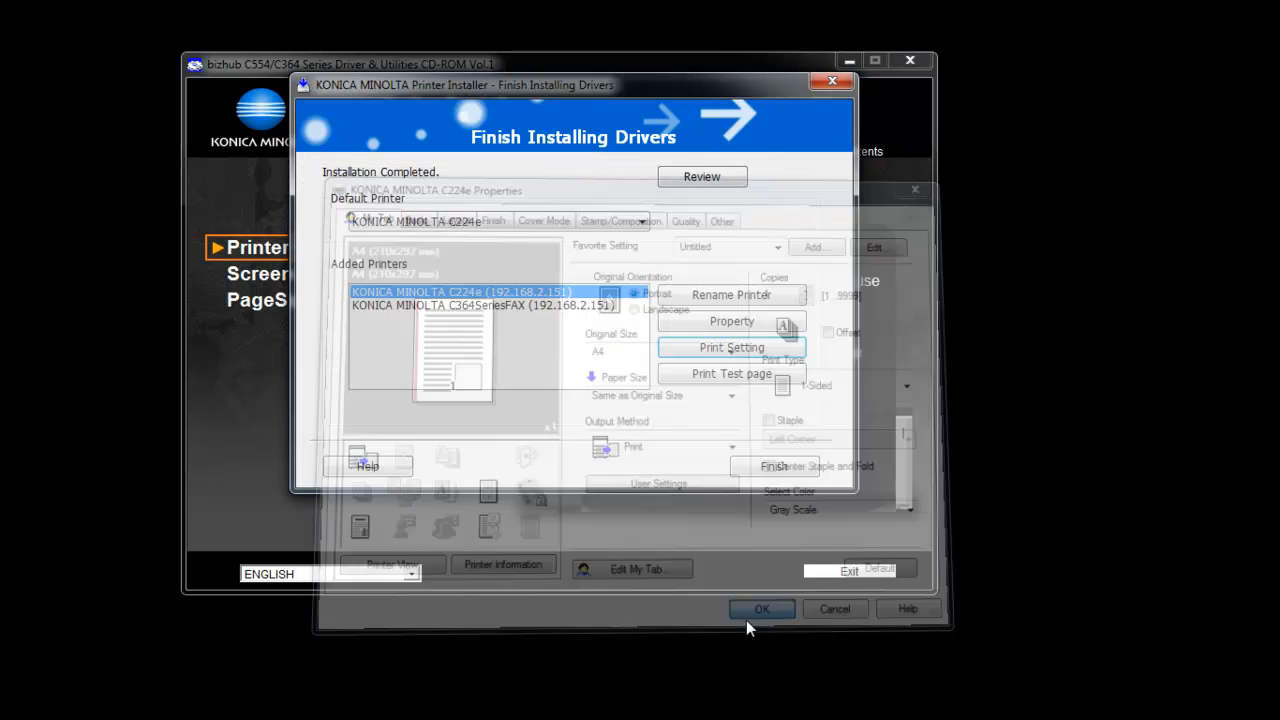
{"action": "left_click", "coordinate": [761, 608]}
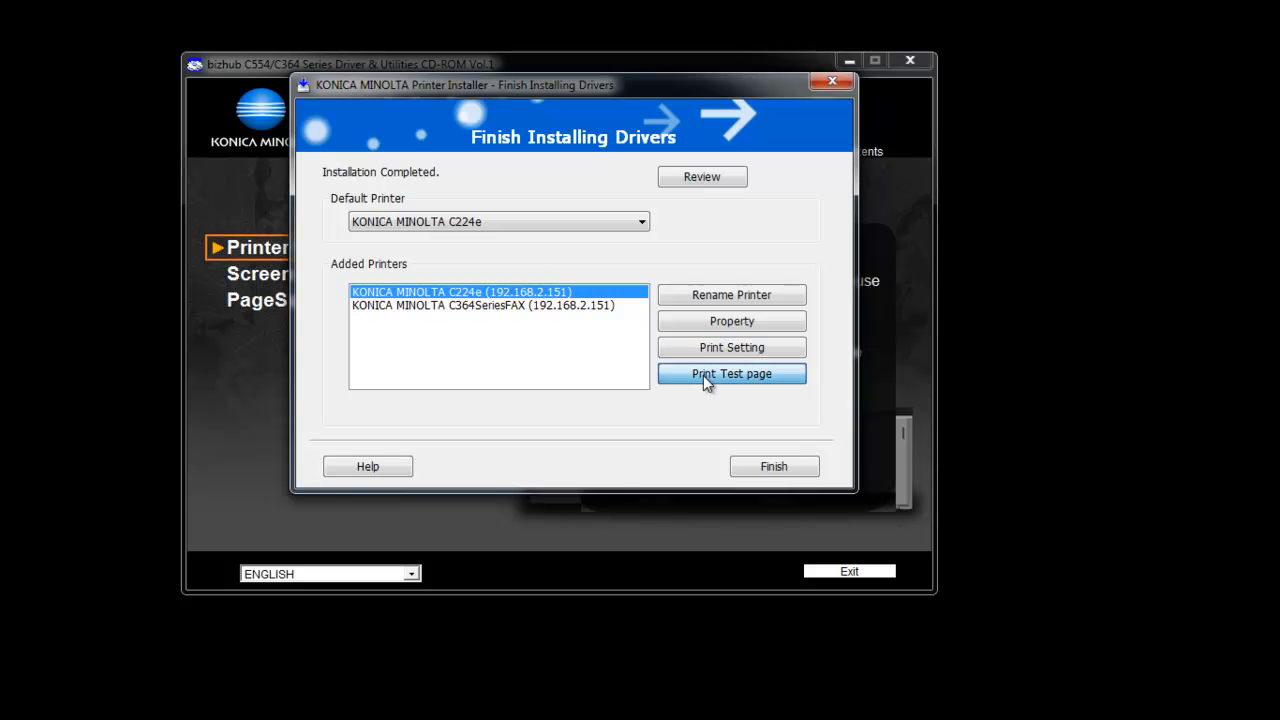
Step: Send a test page to the C224e and acknowledge the confirmation
{"action": "left_click", "coordinate": [731, 373]}
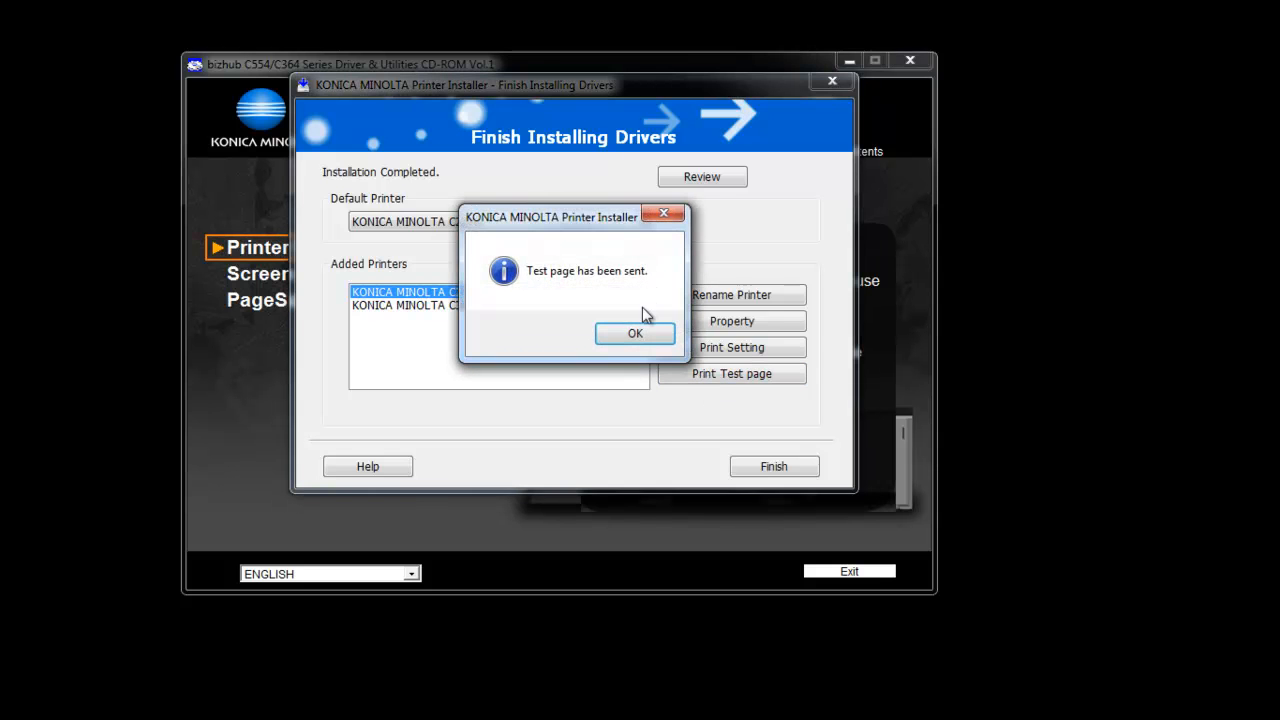
{"action": "left_click", "coordinate": [635, 333]}
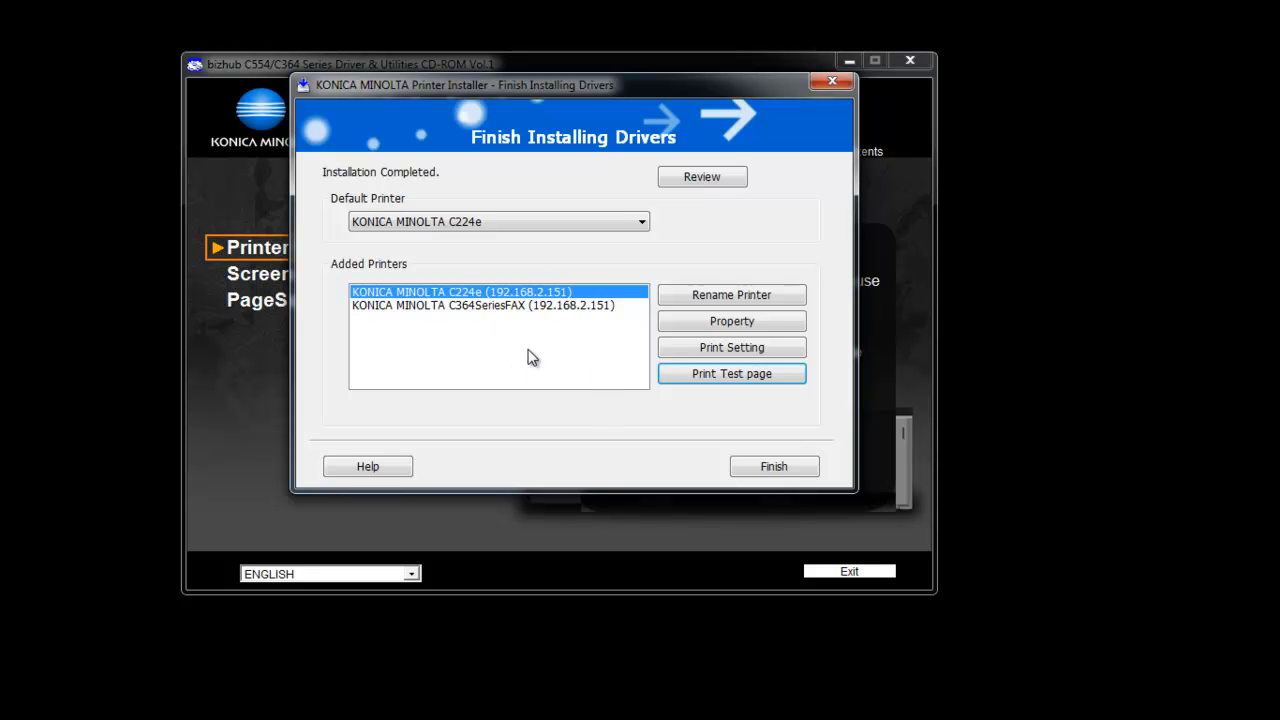
Step: Finish installing the drivers so the installer closes to the bizhub CD-ROM main menu
{"action": "left_click", "coordinate": [773, 466]}
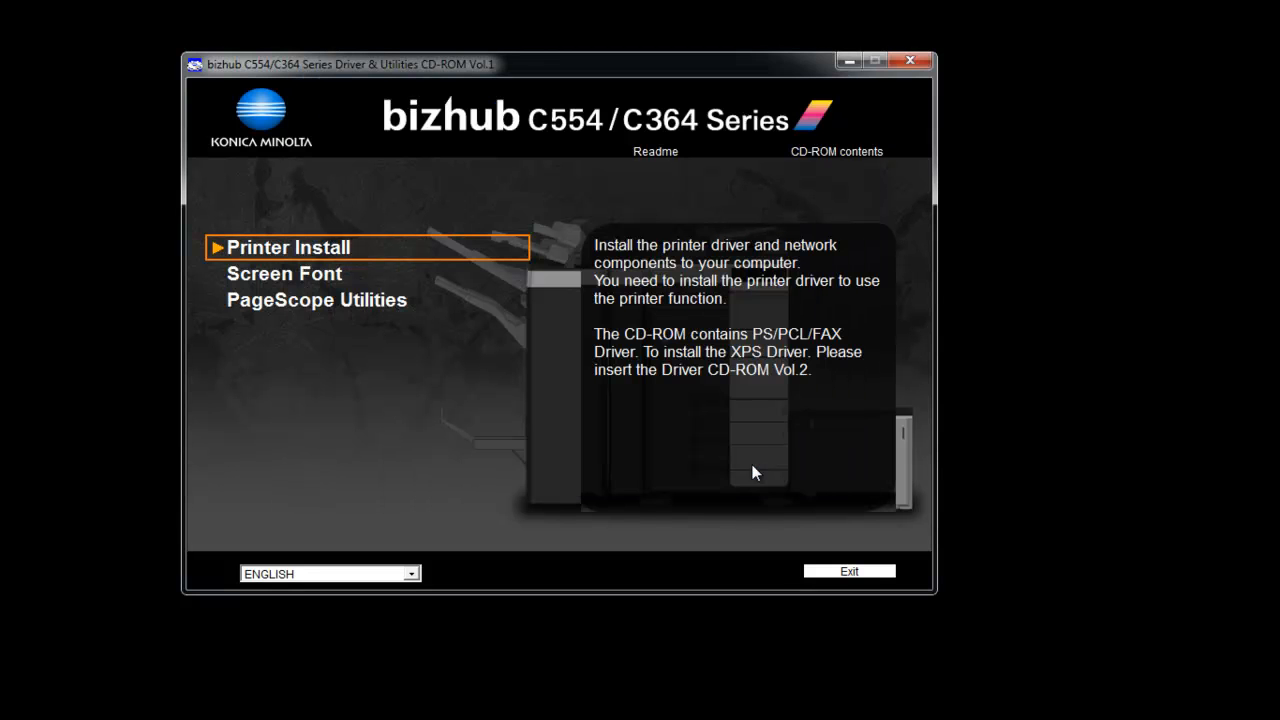
{"action": "mouse_move", "coordinate": [715, 547]}
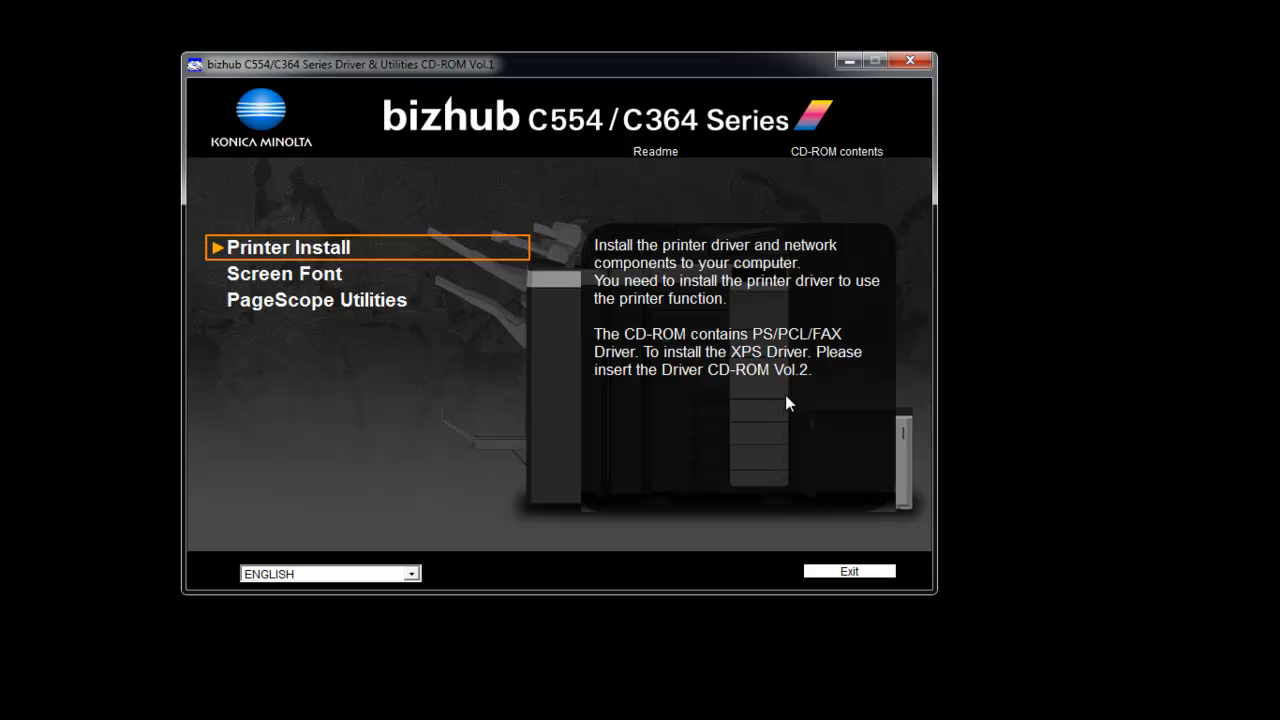
{"action": "mouse_move", "coordinate": [864, 511]}
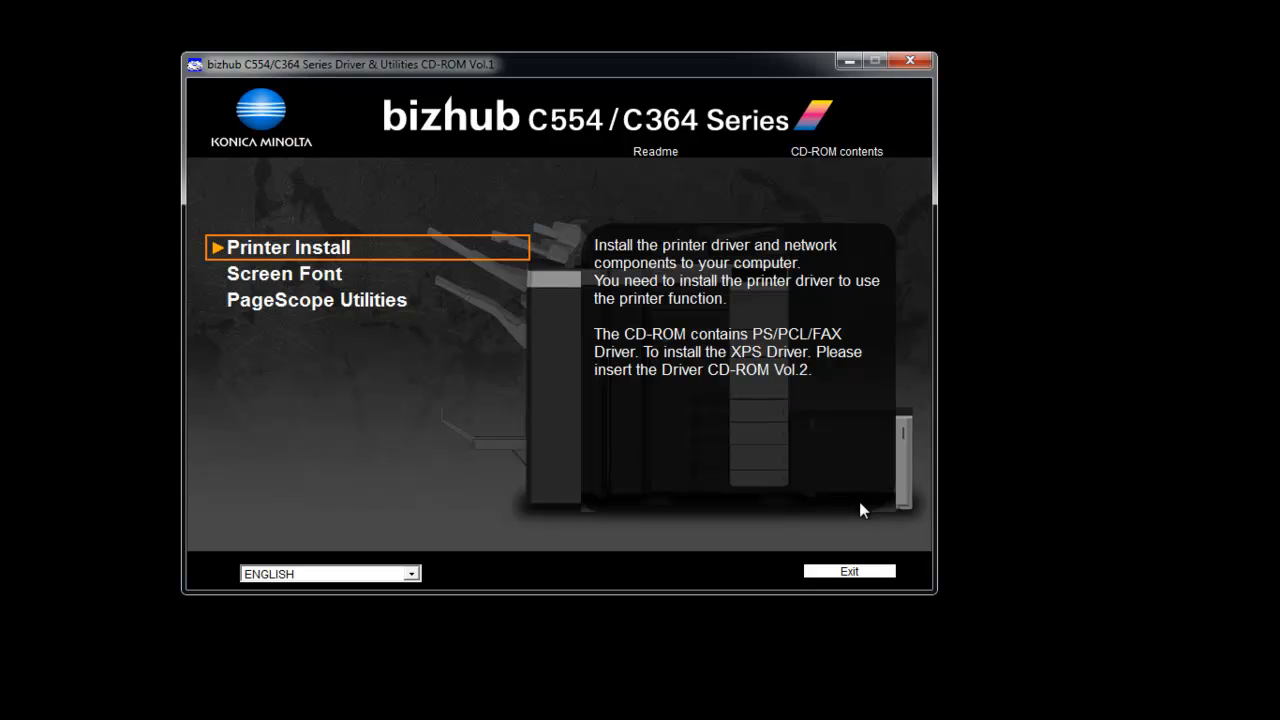